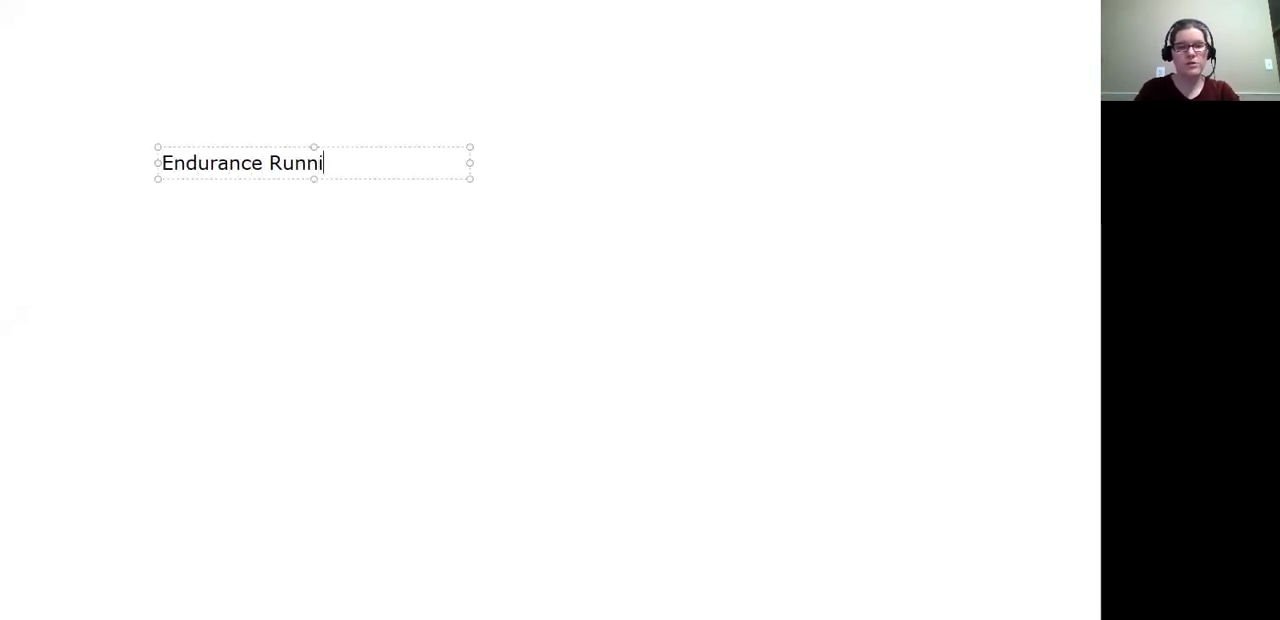
# Finish the 'Endurance Running' heading and add a 'Basketball' heading beside it
pyautogui.write('ng')
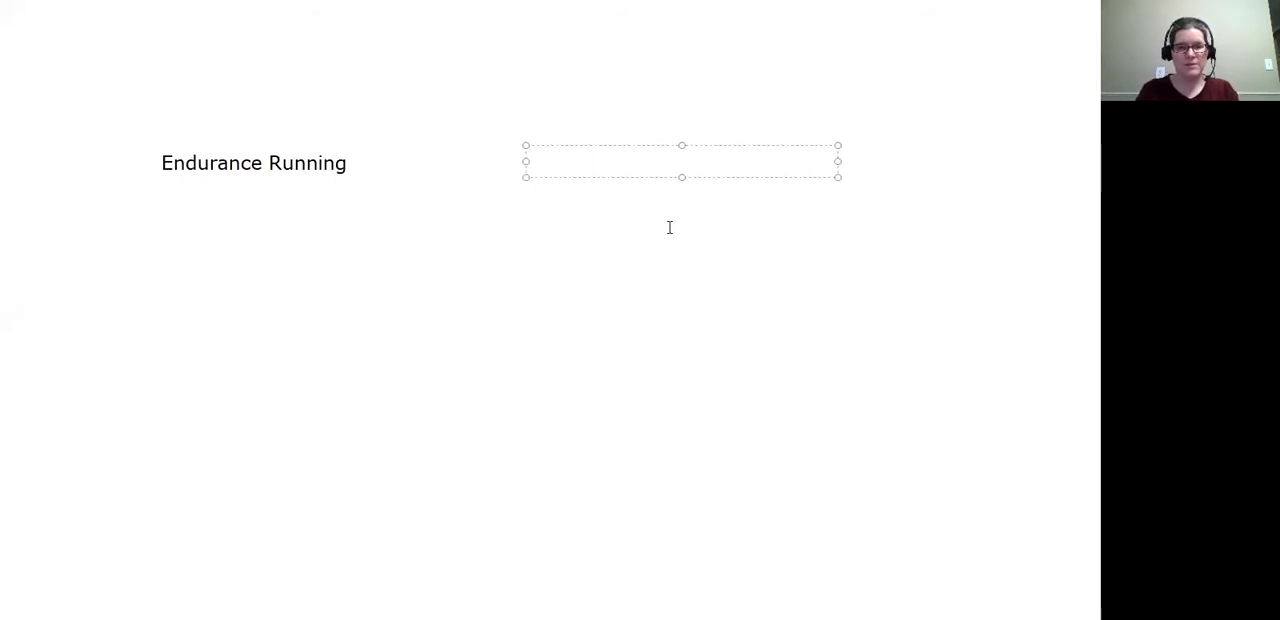
pyautogui.write('Bask')
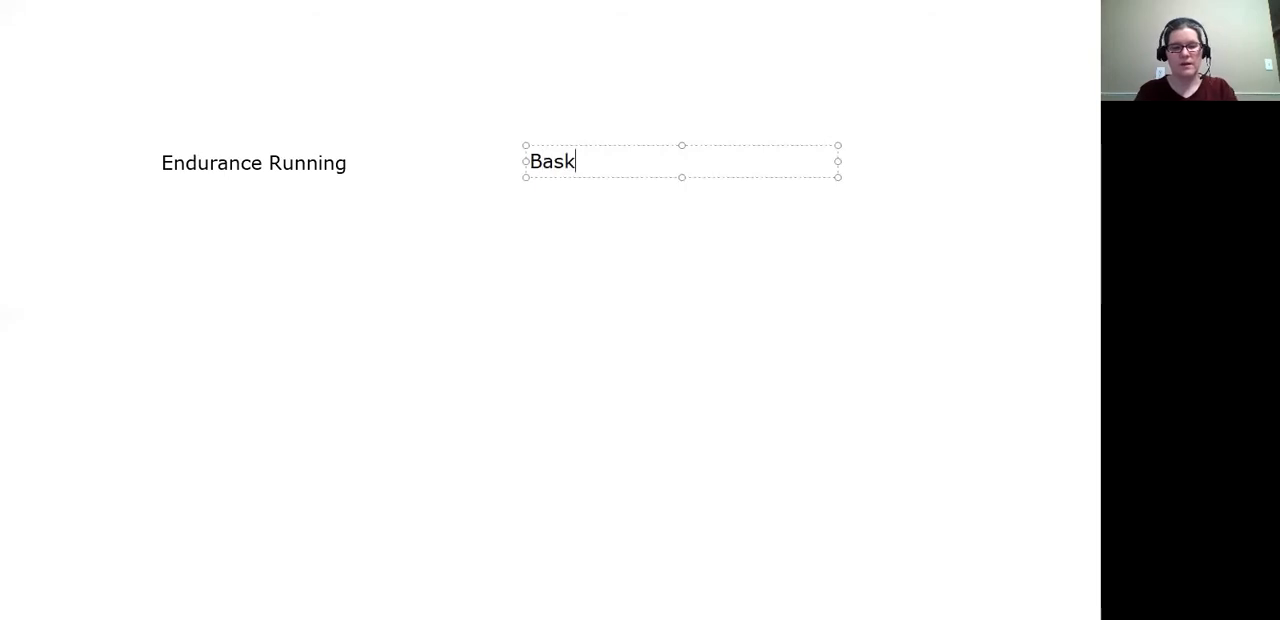
pyautogui.write('etball')
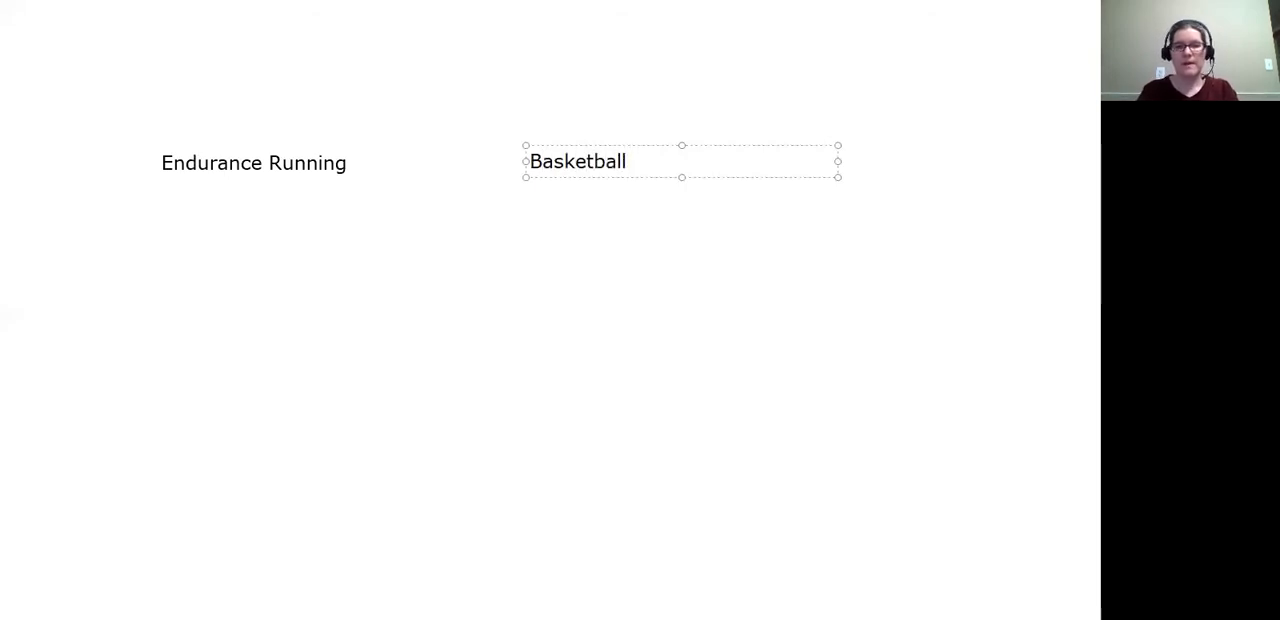
pyautogui.click(658, 278)
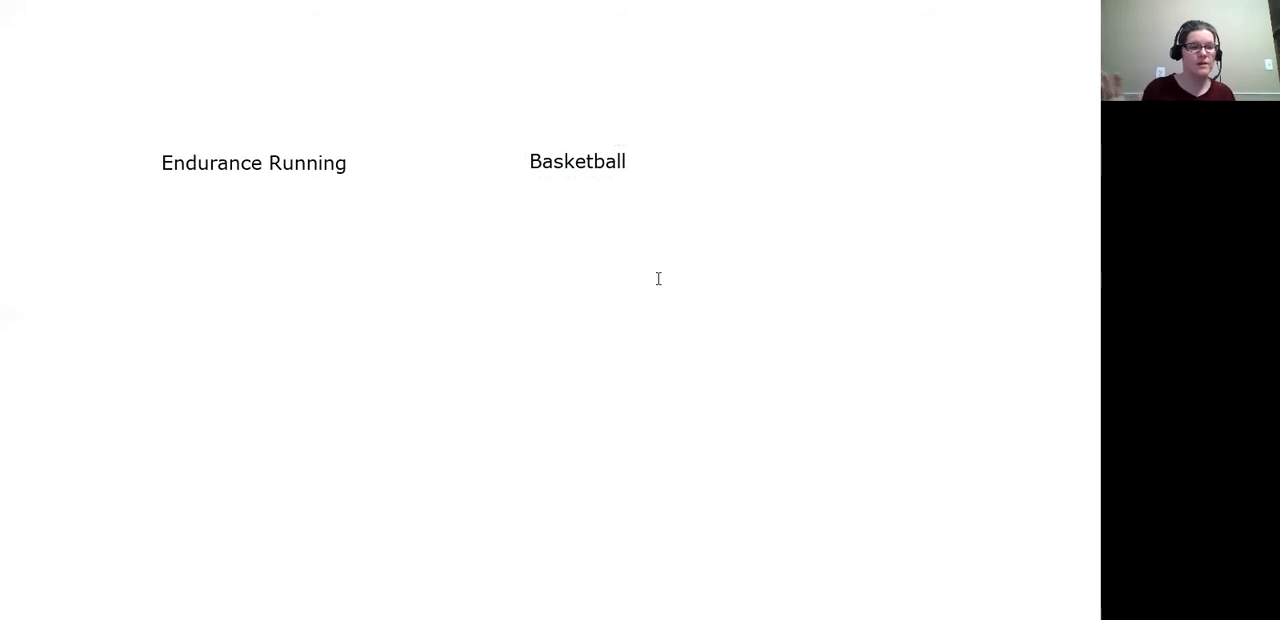
pyautogui.moveTo(746, 420)
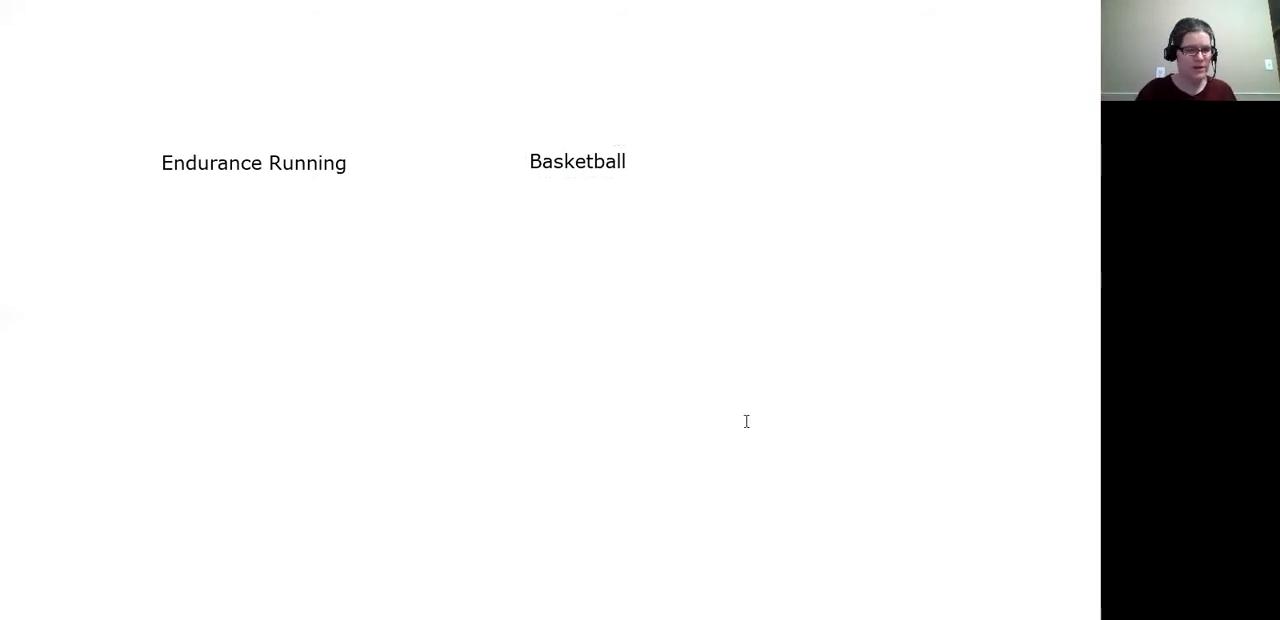
pyautogui.moveTo(636, 422)
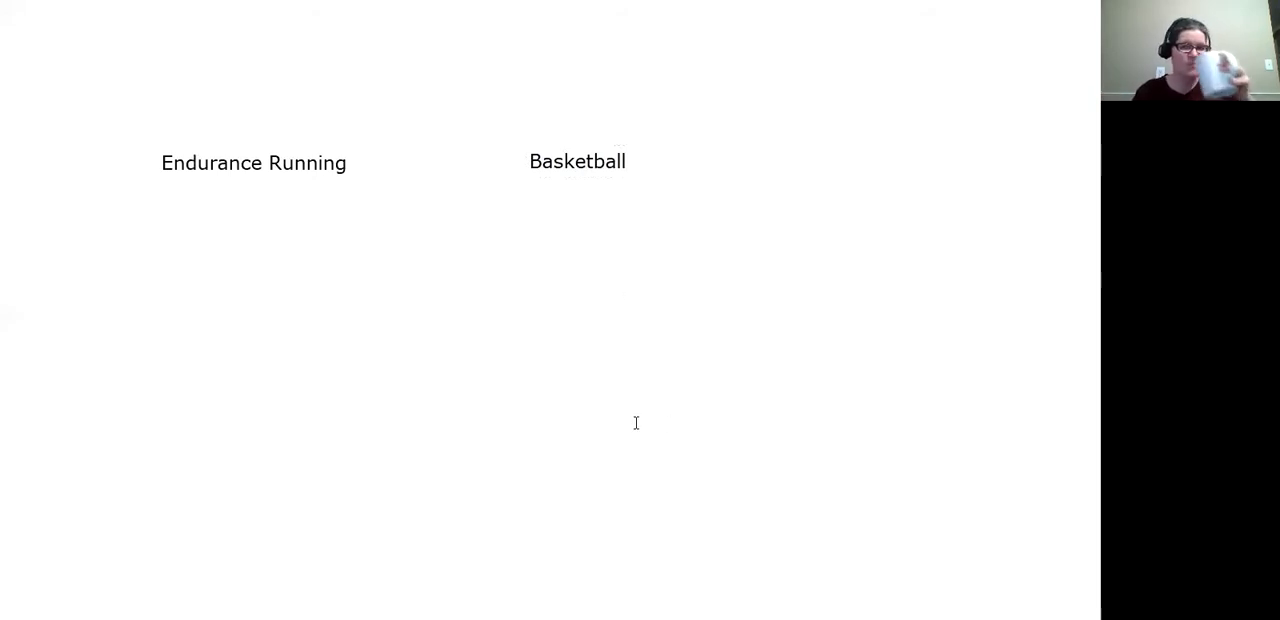
pyautogui.moveTo(528, 256)
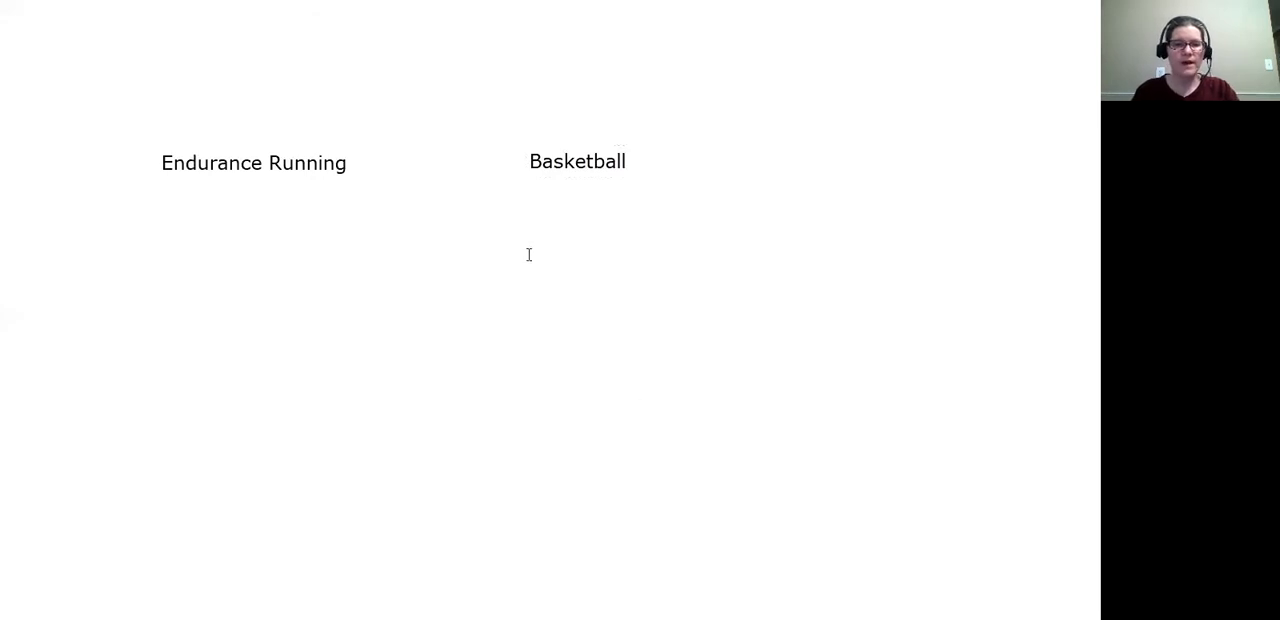
pyautogui.moveTo(562, 336)
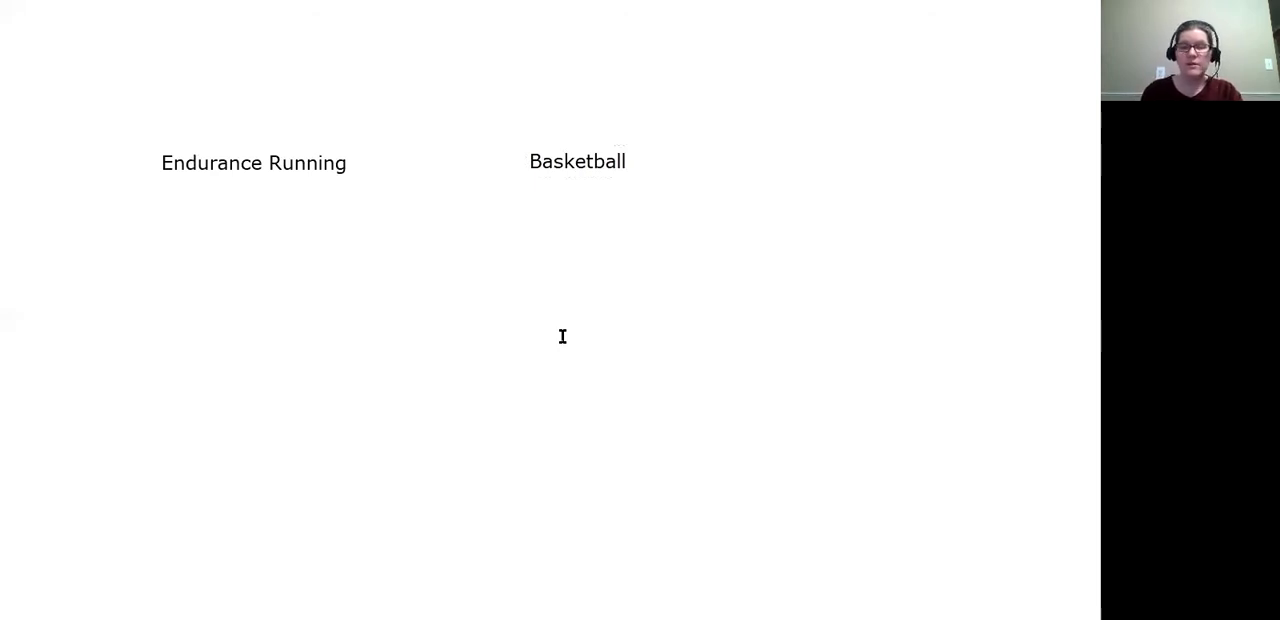
pyautogui.moveTo(568, 354)
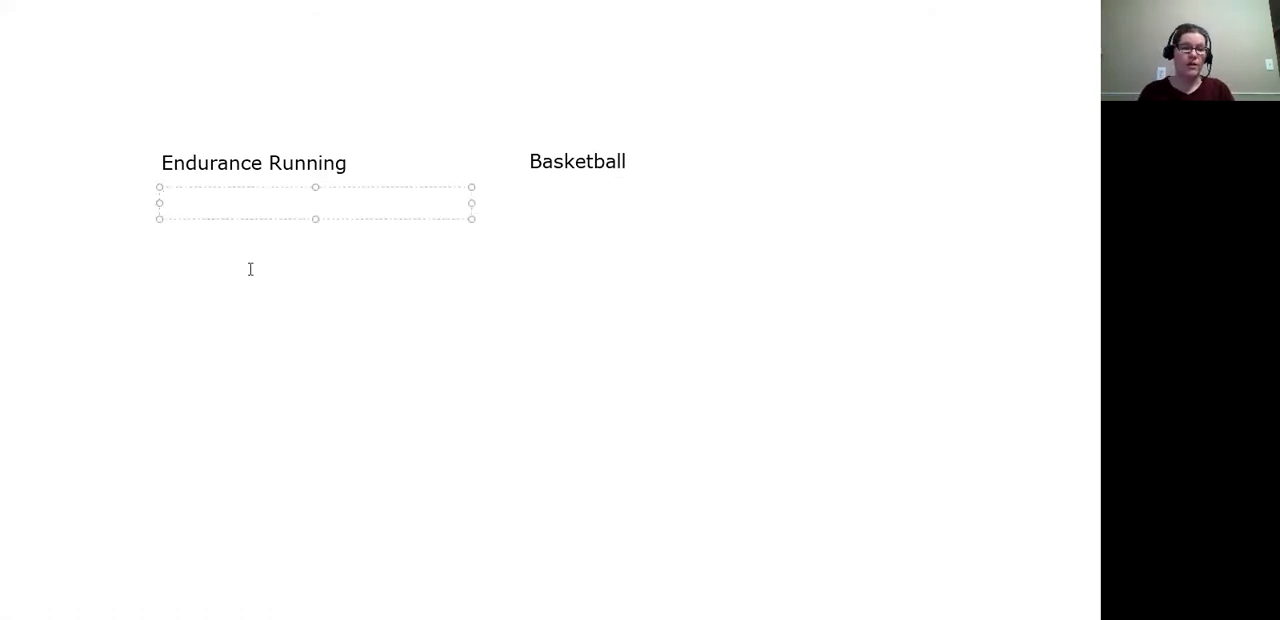
# Write 'Slow twitch' under the Endurance Running heading
pyautogui.click(200, 202)
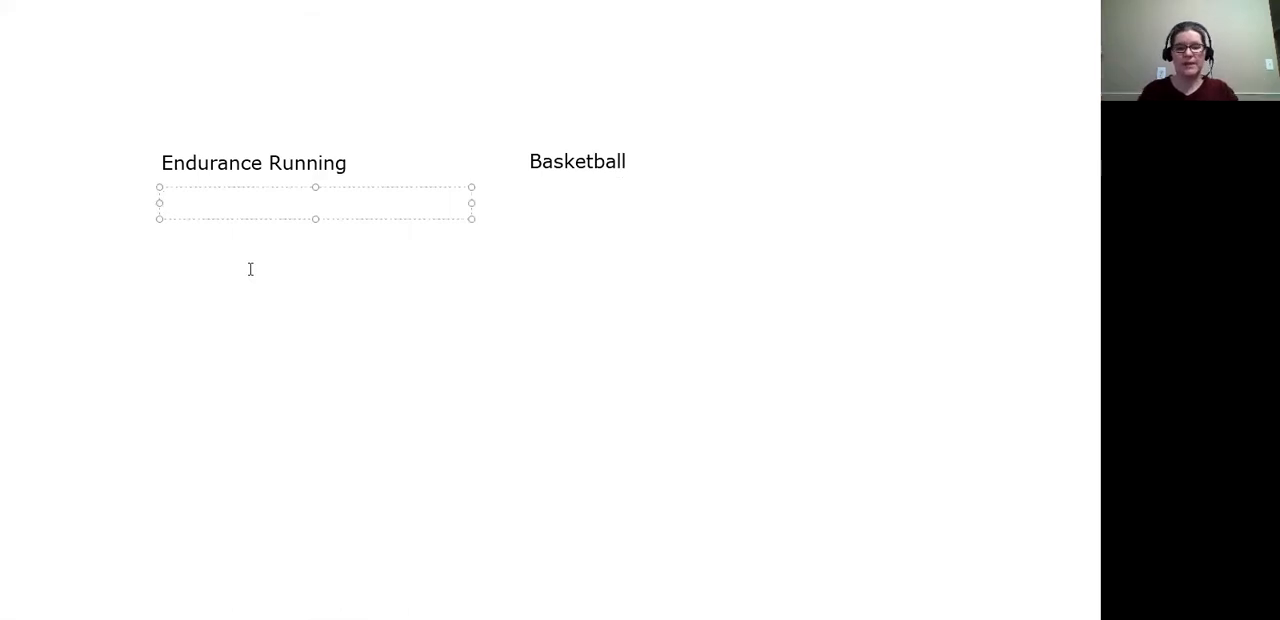
pyautogui.write('Slow t')
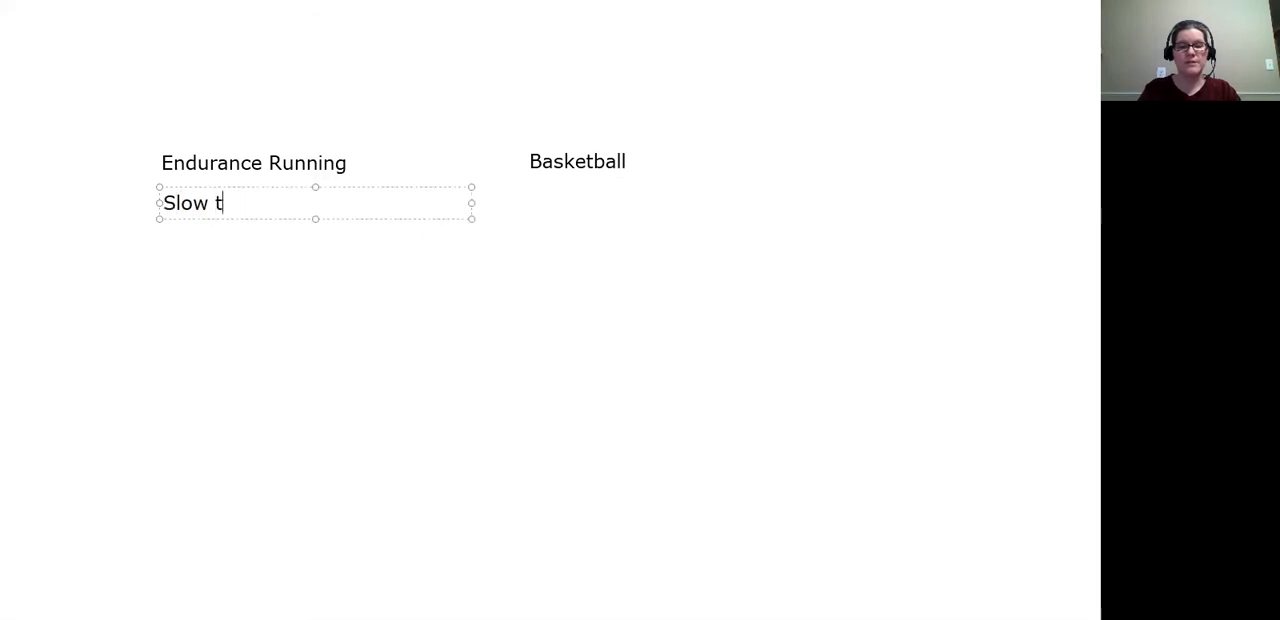
pyautogui.write('witch')
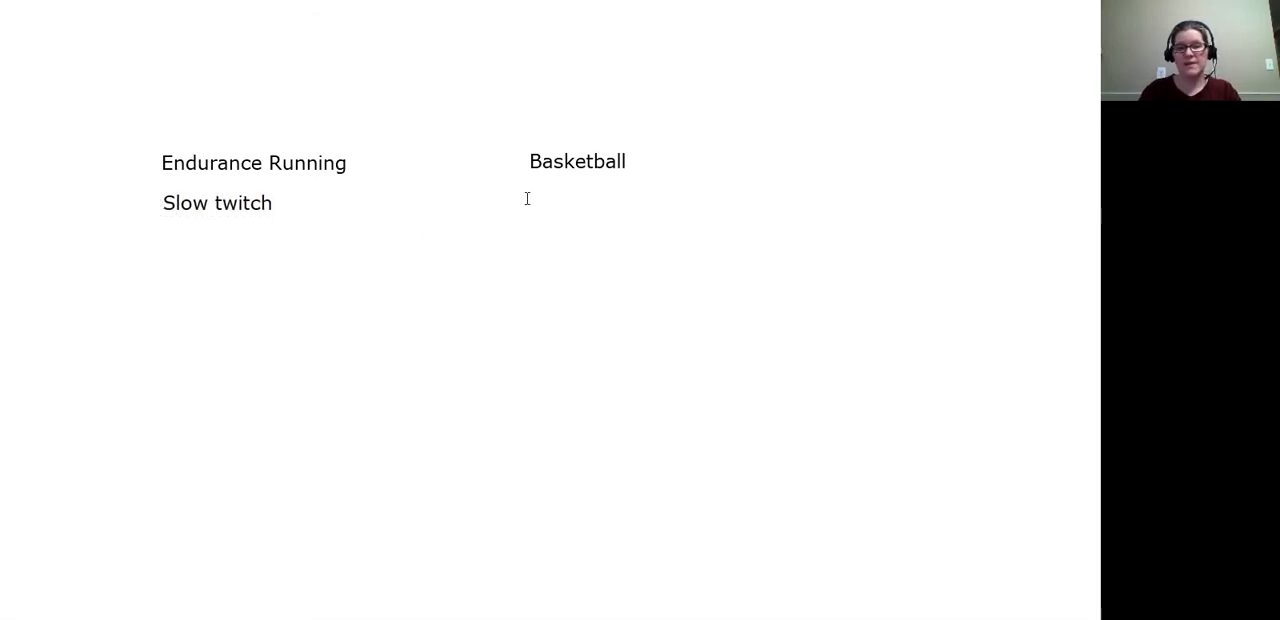
# Write 'Fast twitch' under the Basketball heading
pyautogui.click(688, 198)
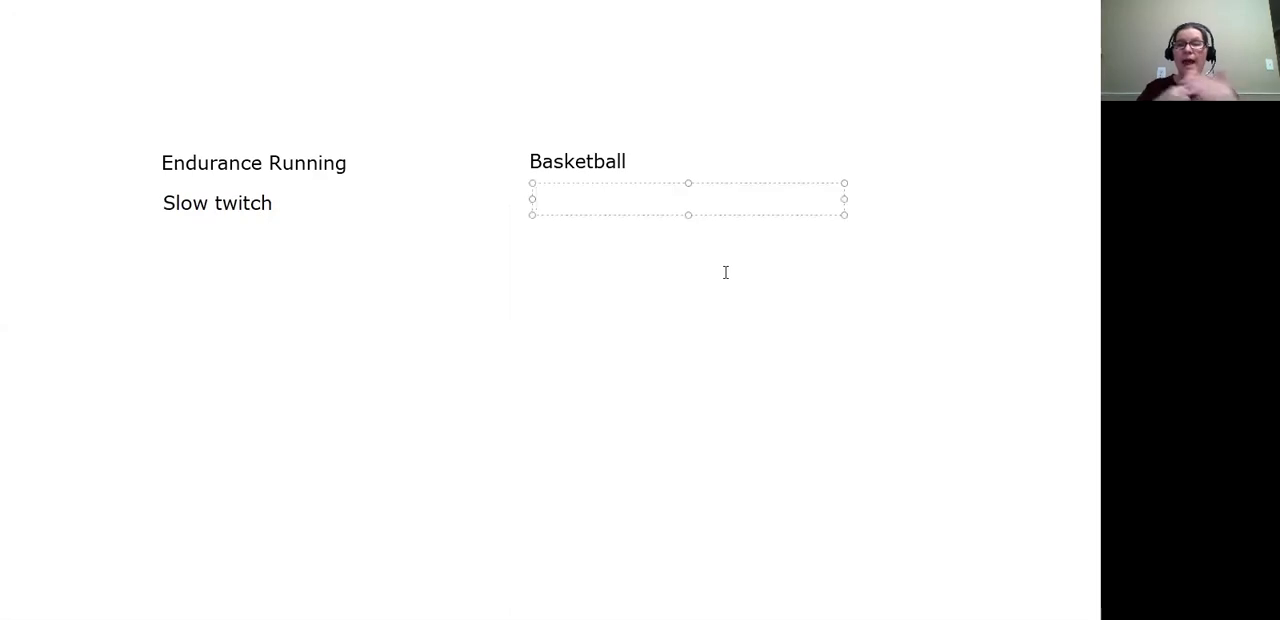
pyautogui.write('Fast')
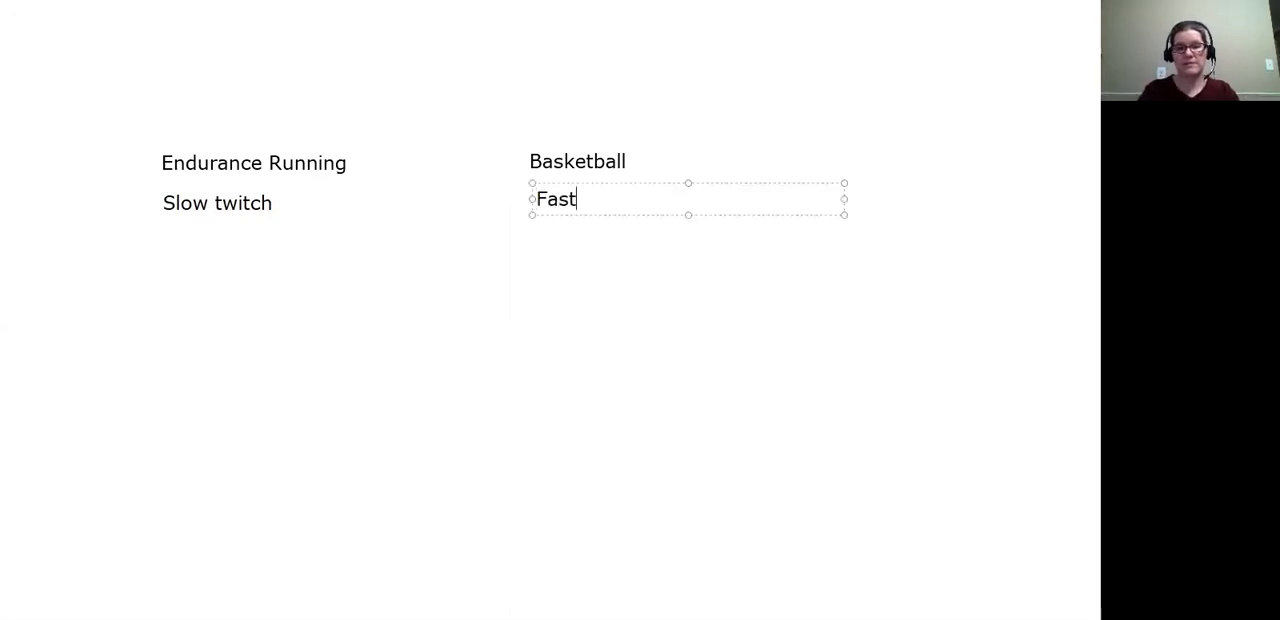
pyautogui.write('twit')
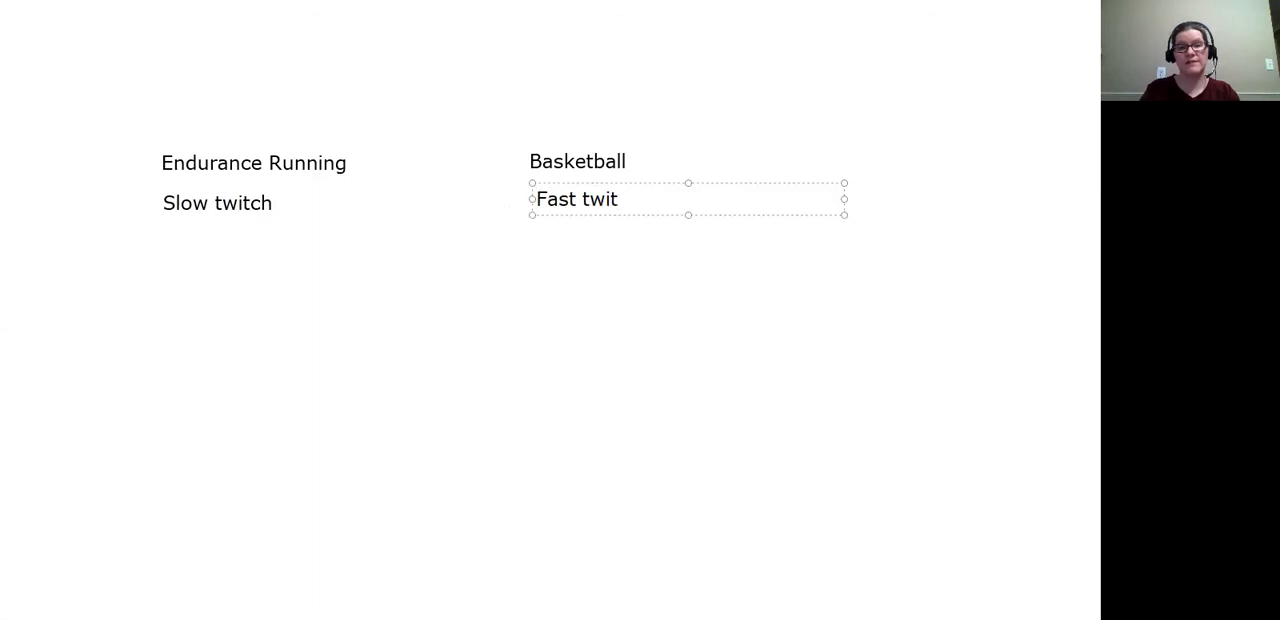
pyautogui.write('ch')
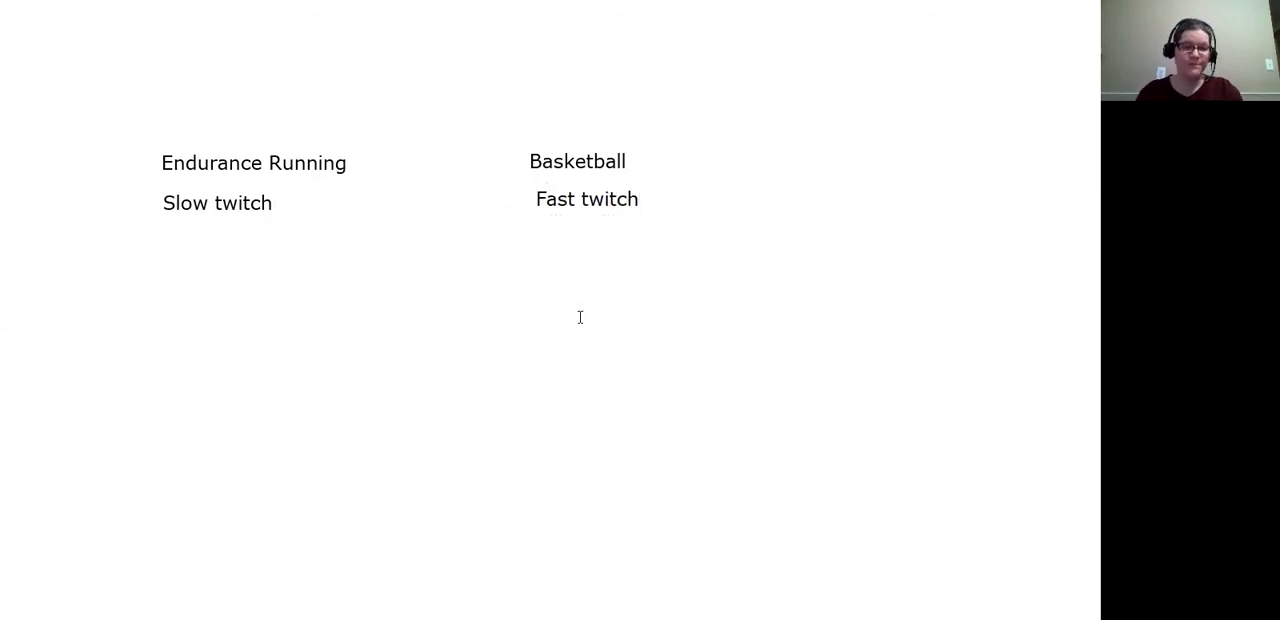
pyautogui.moveTo(532, 312)
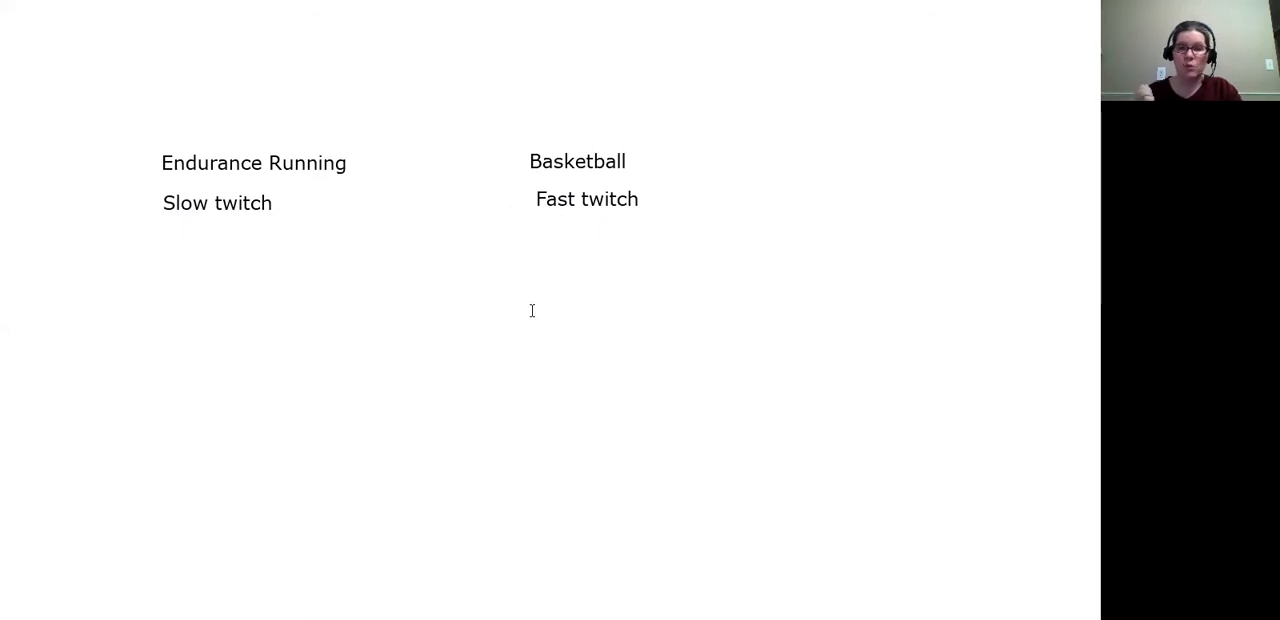
pyautogui.moveTo(536, 198)
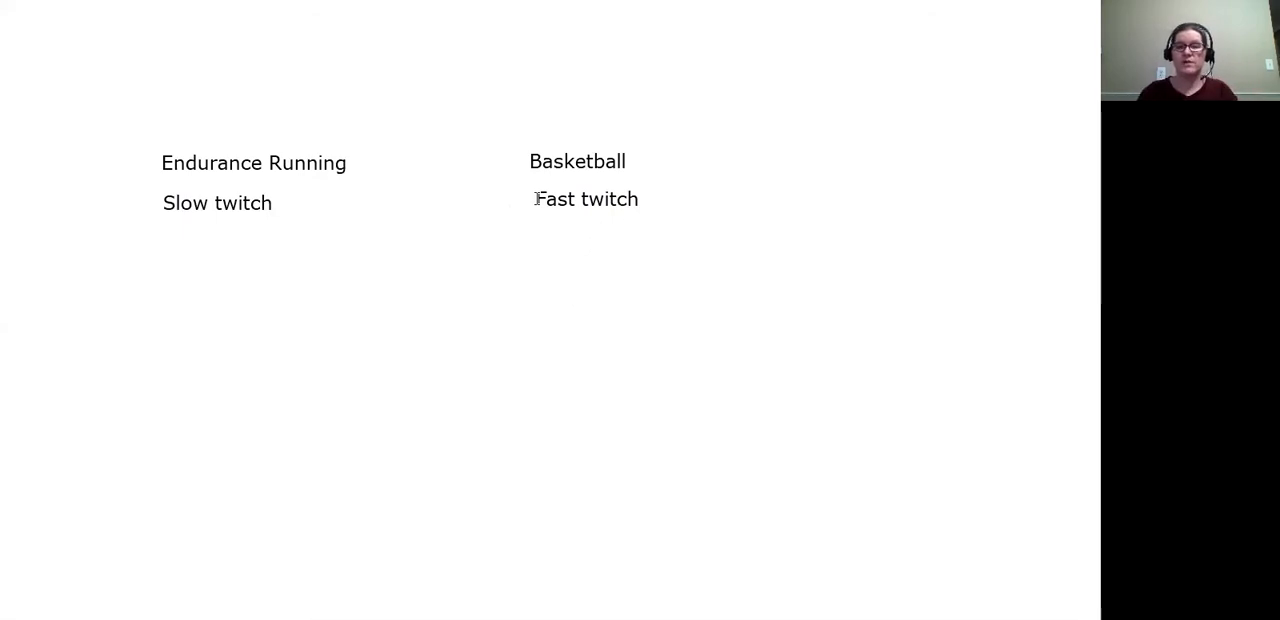
pyautogui.moveTo(188, 260)
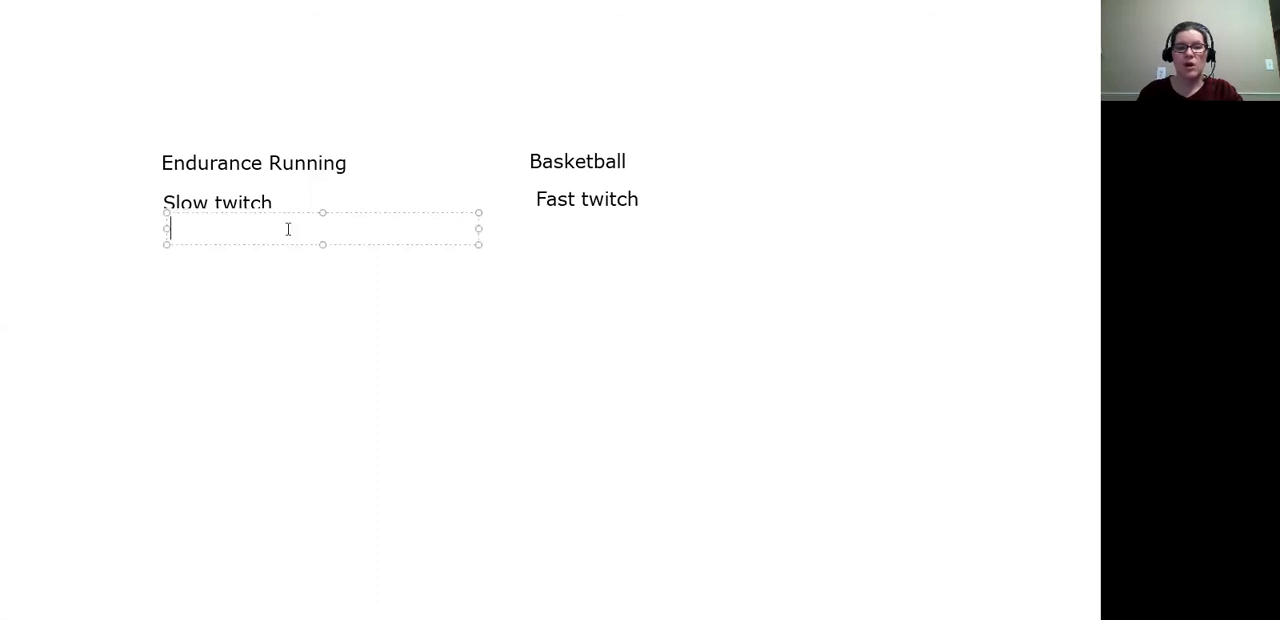
# Describe Slow twitch as 'Long and slow, aerobic'
pyautogui.write('L')
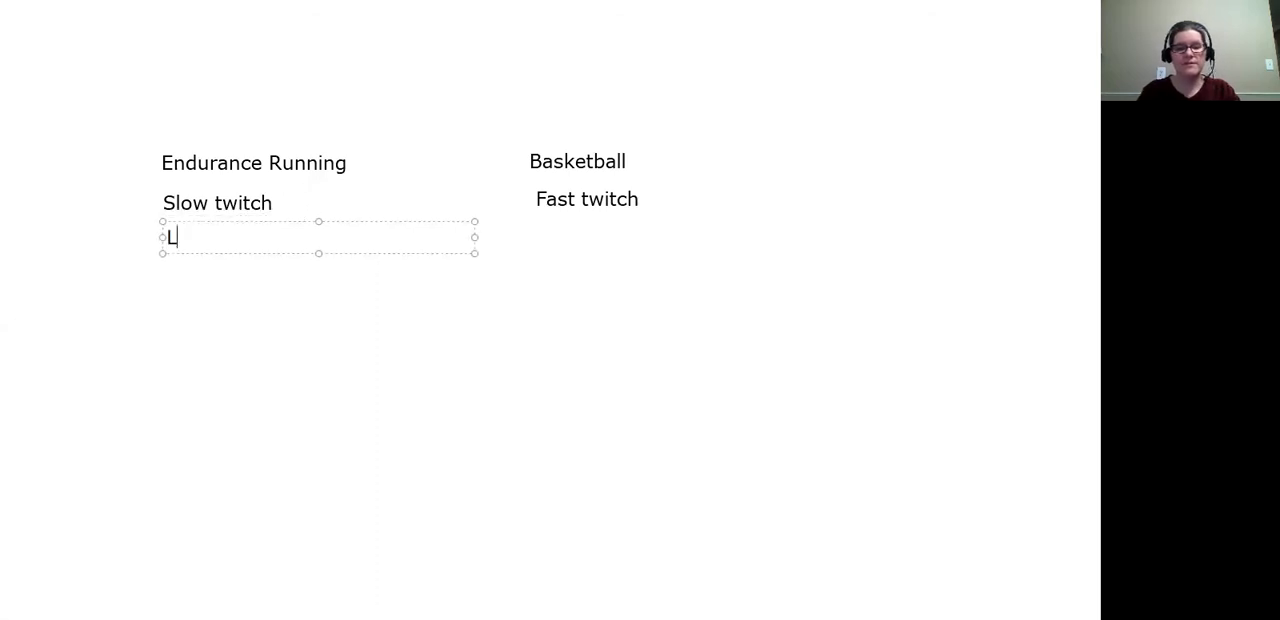
pyautogui.write('ong and slow')
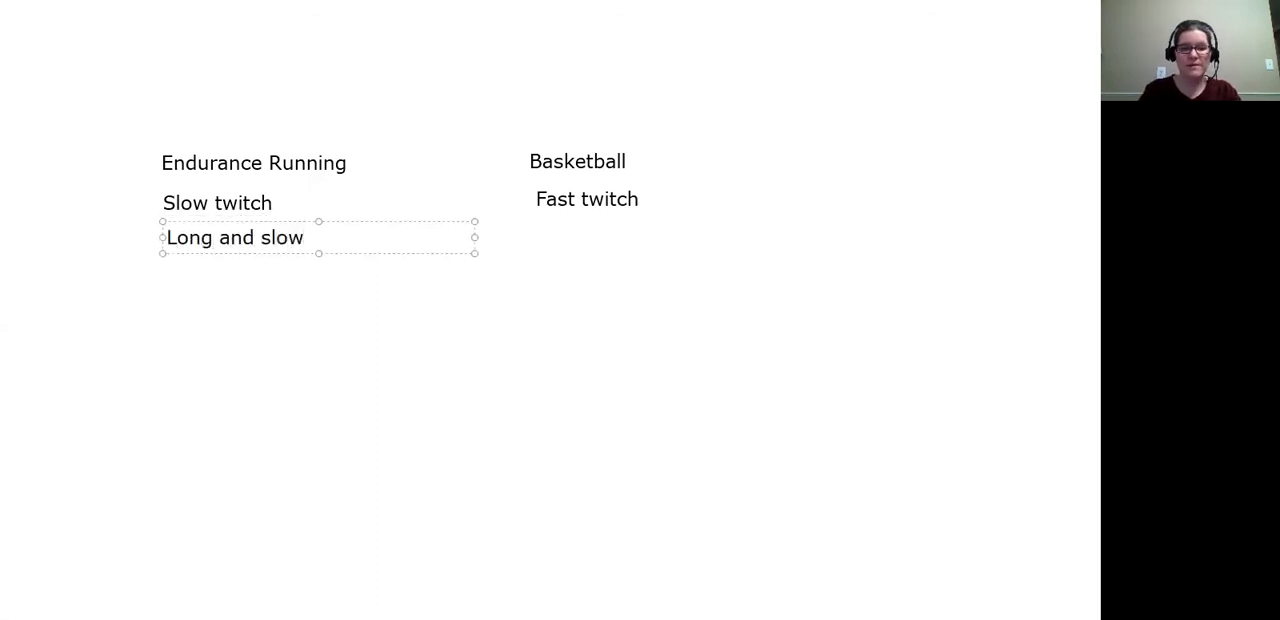
pyautogui.write(', aerobic')
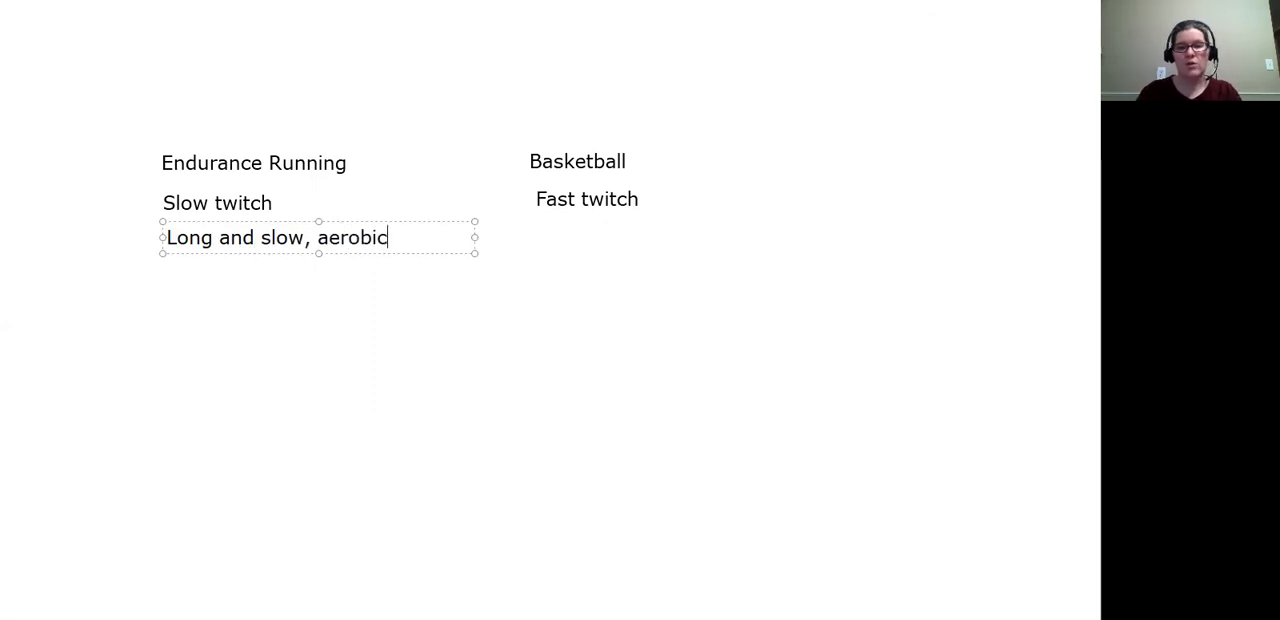
pyautogui.moveTo(532, 230)
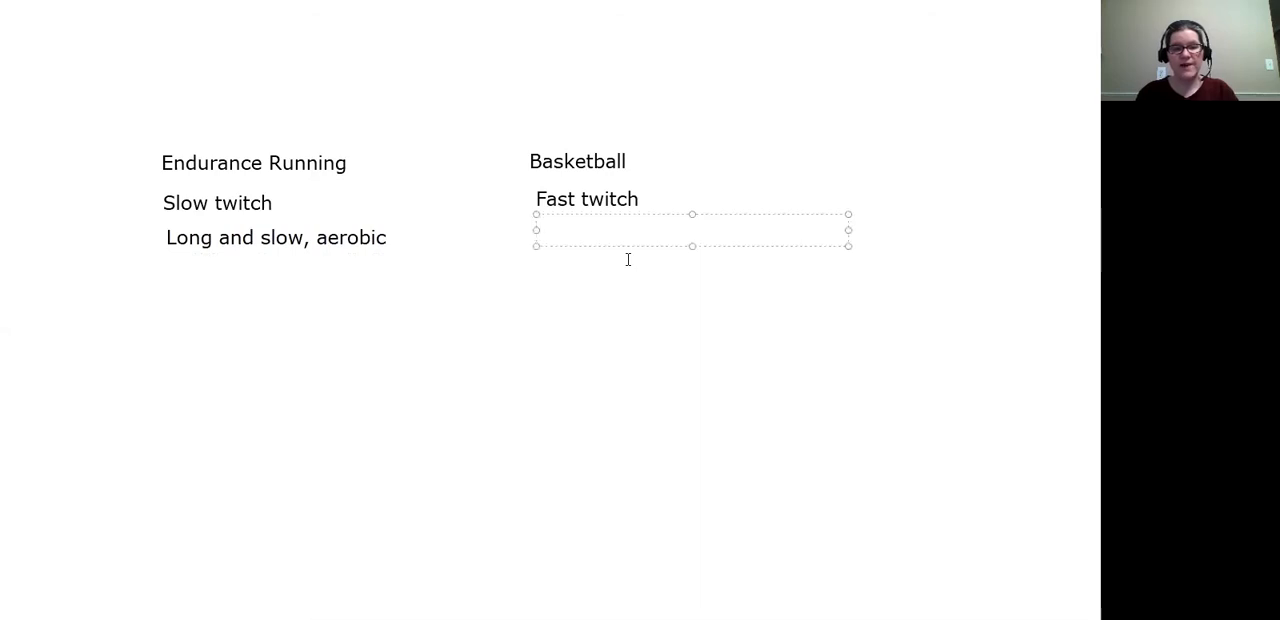
# Describe Fast twitch as 'Quick and powerful, anaerobic'
pyautogui.write('S')
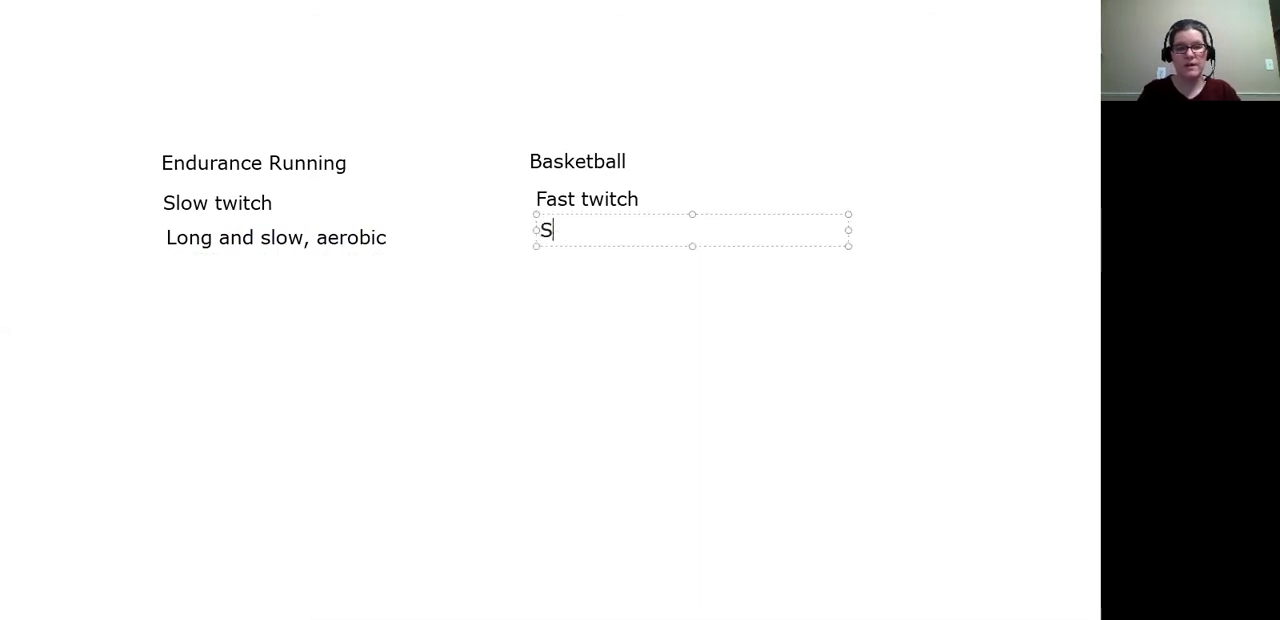
pyautogui.write('Qui')
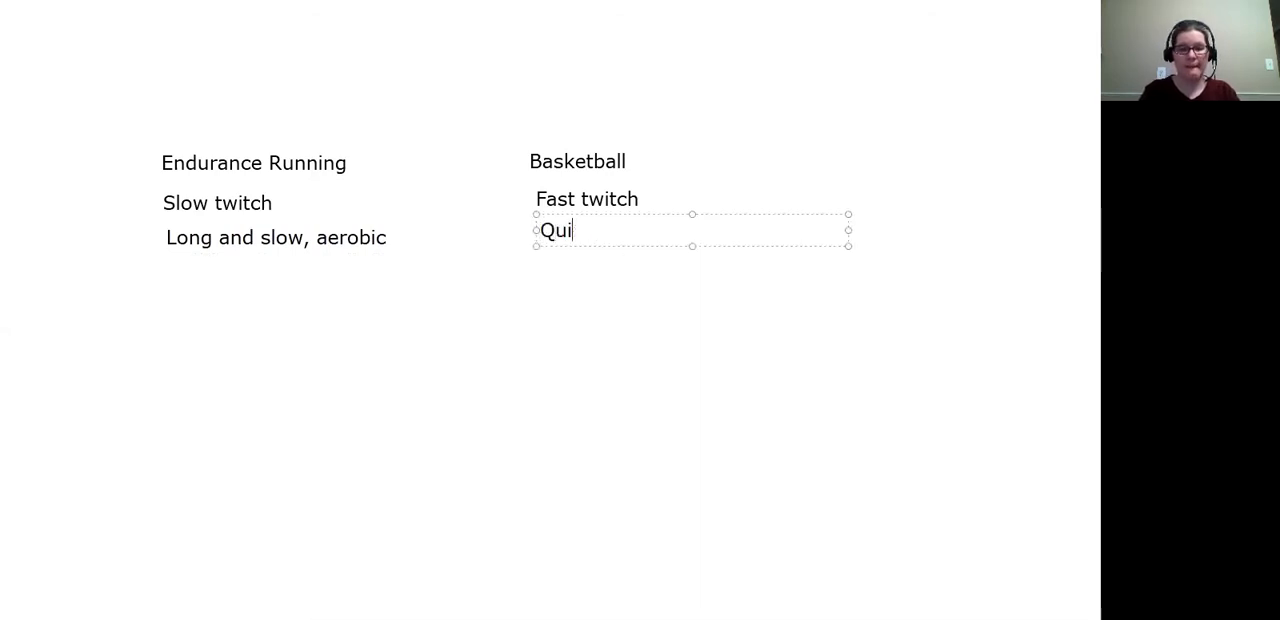
pyautogui.write('ck and power')
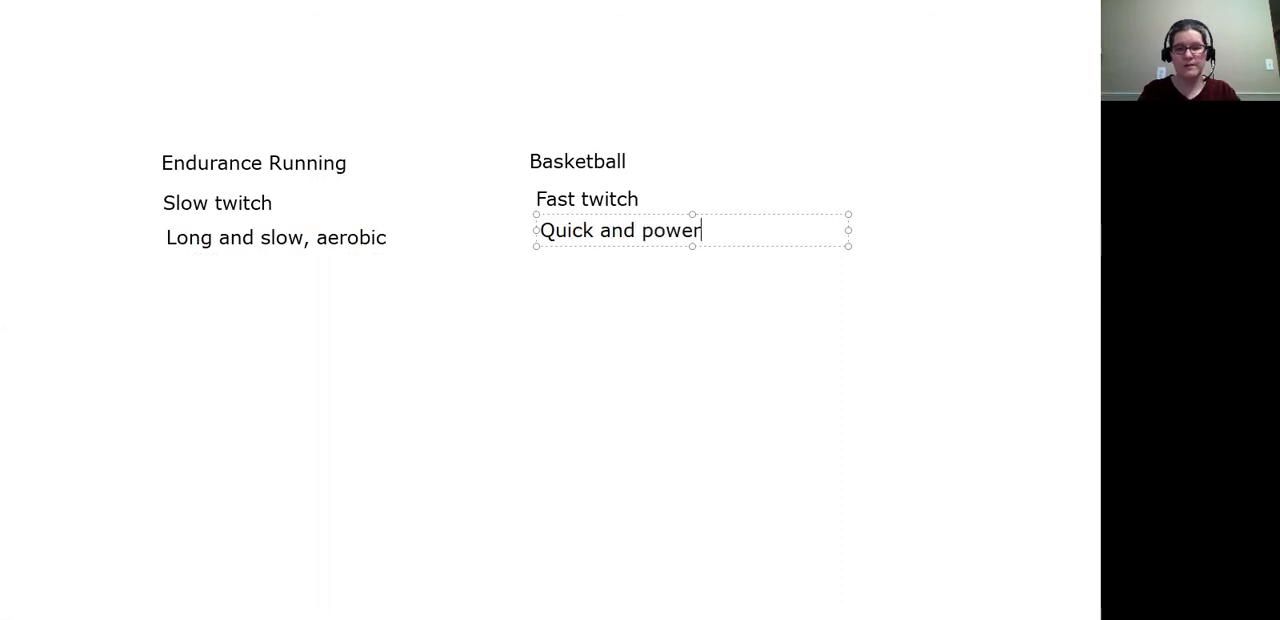
pyautogui.write('ful, a')
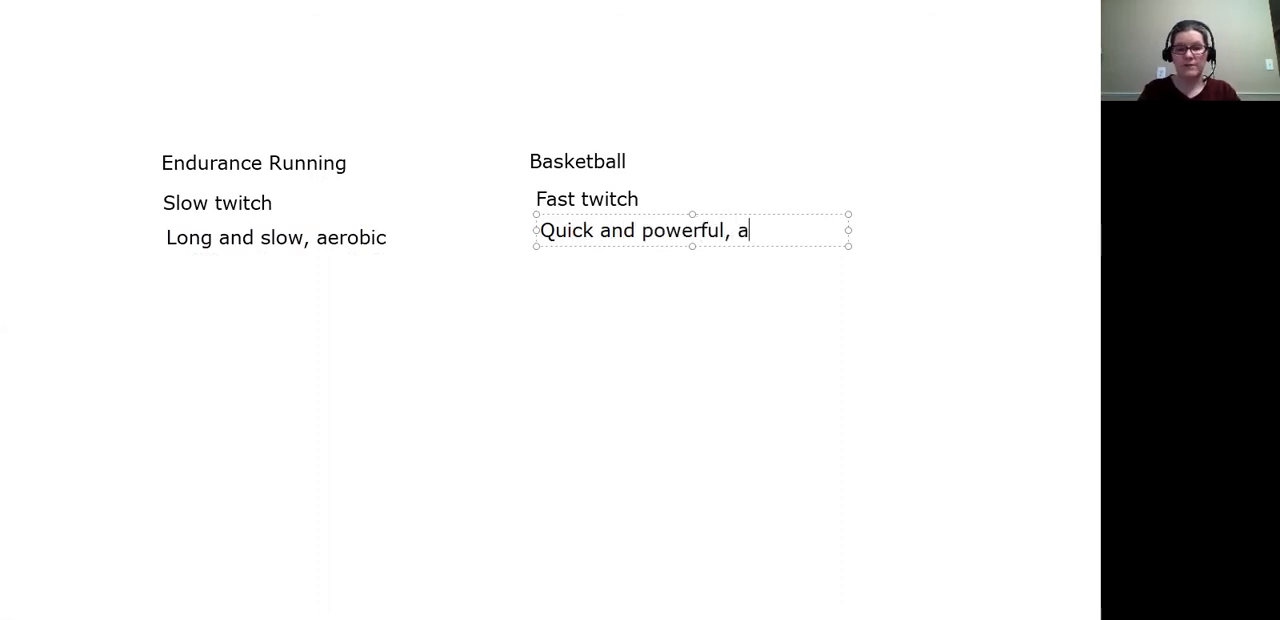
pyautogui.write('naerobic')
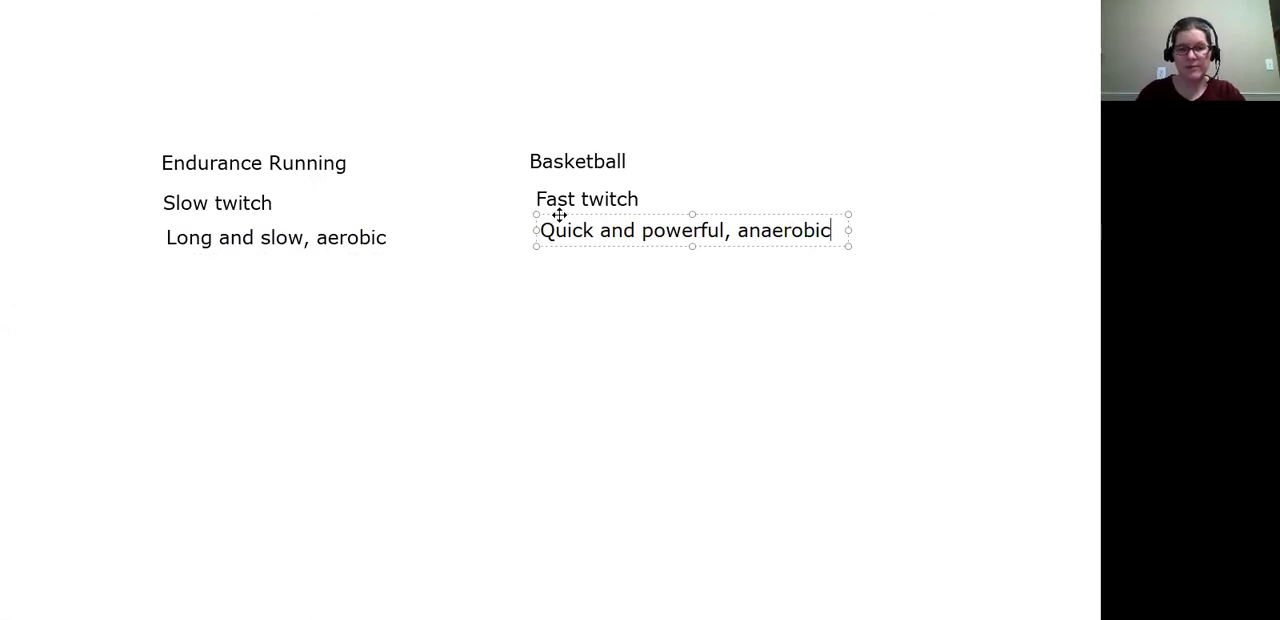
pyautogui.click(548, 356)
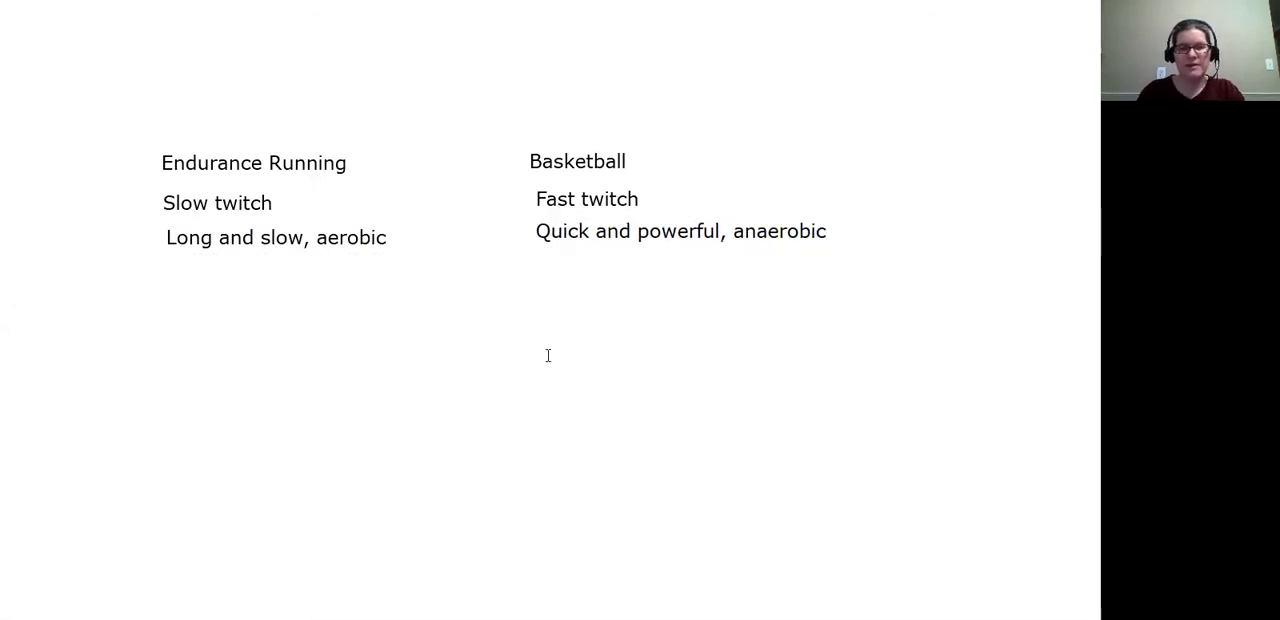
pyautogui.moveTo(764, 224)
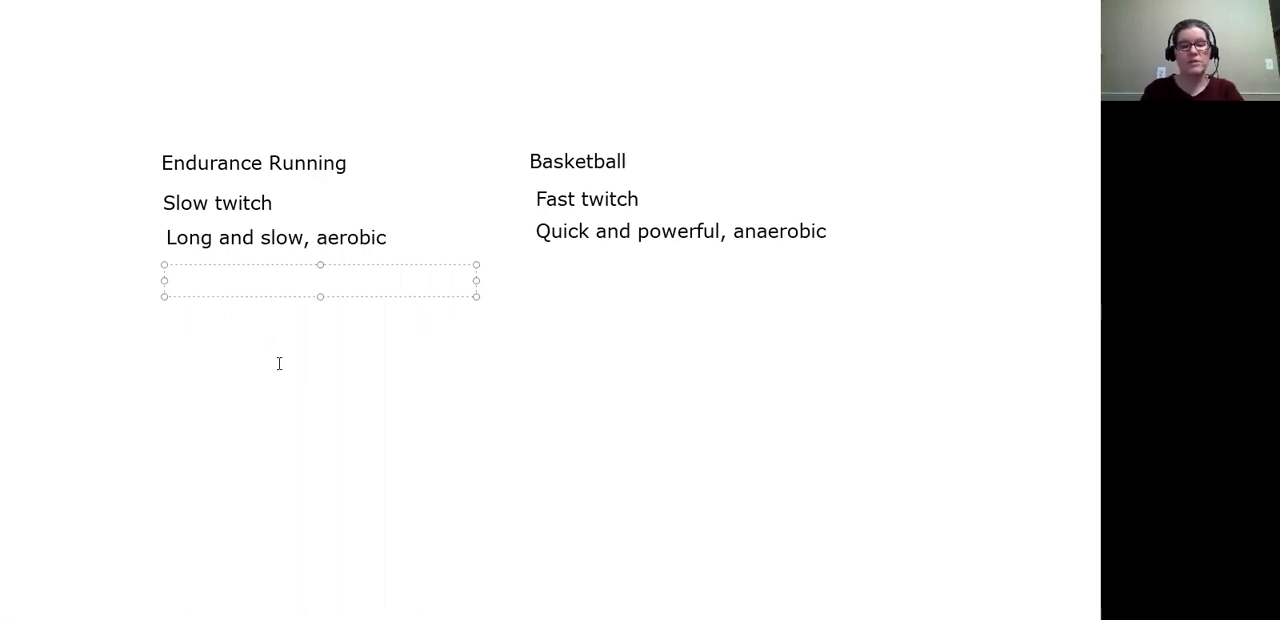
# Write 'cellular respiration - oxygen and sugar turned into energy in the mitochondria' under Endurance Running
pyautogui.write('ce')
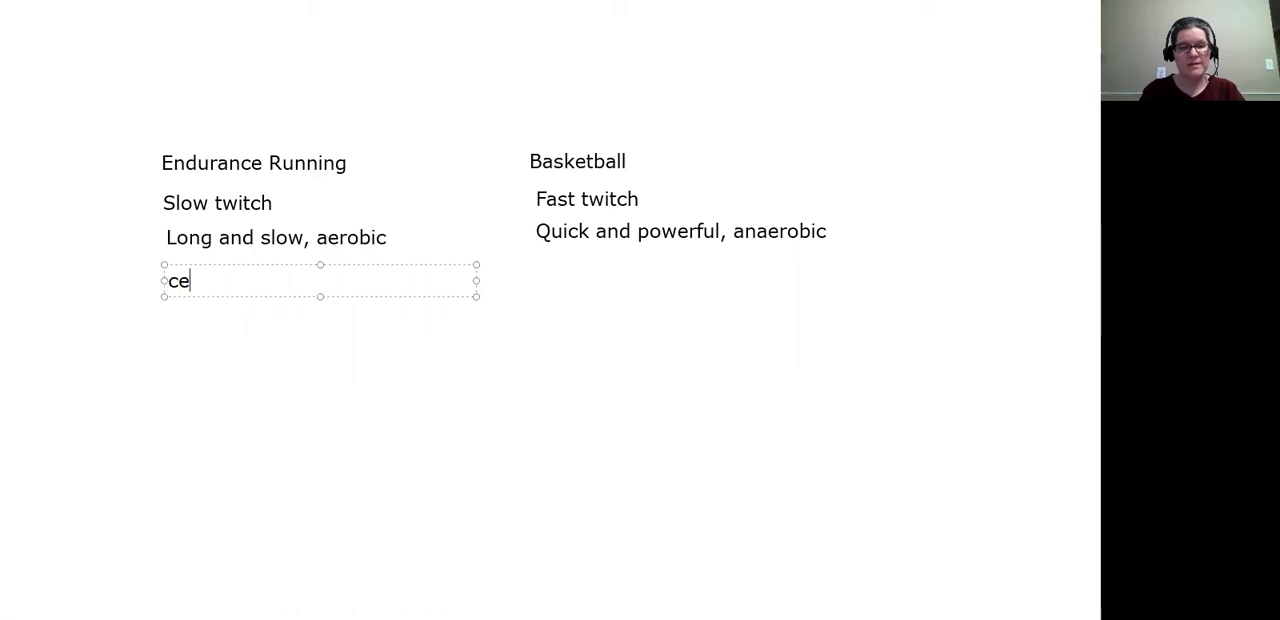
pyautogui.write('ll')
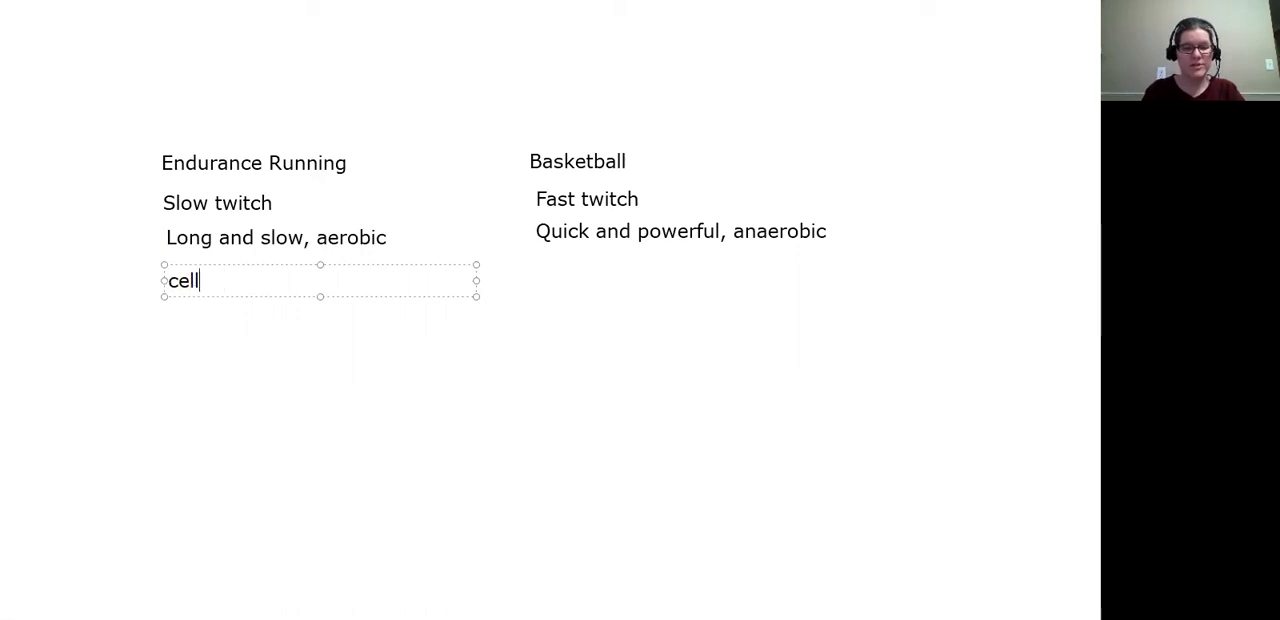
pyautogui.write('ular respirati')
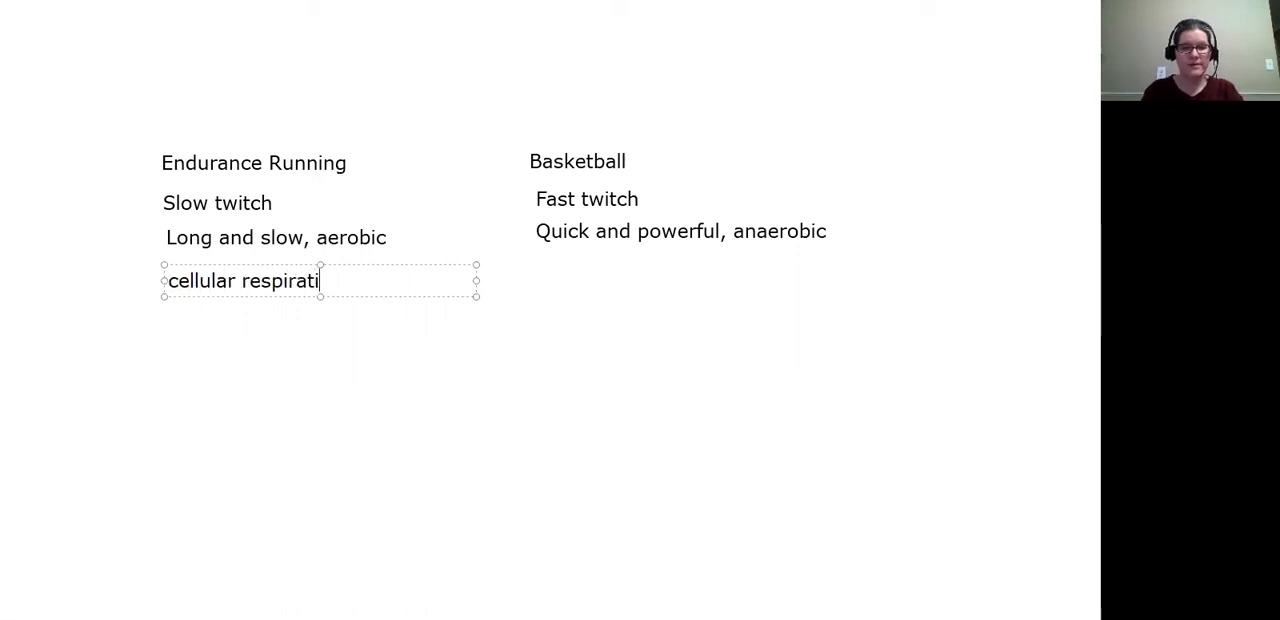
pyautogui.write('on - t')
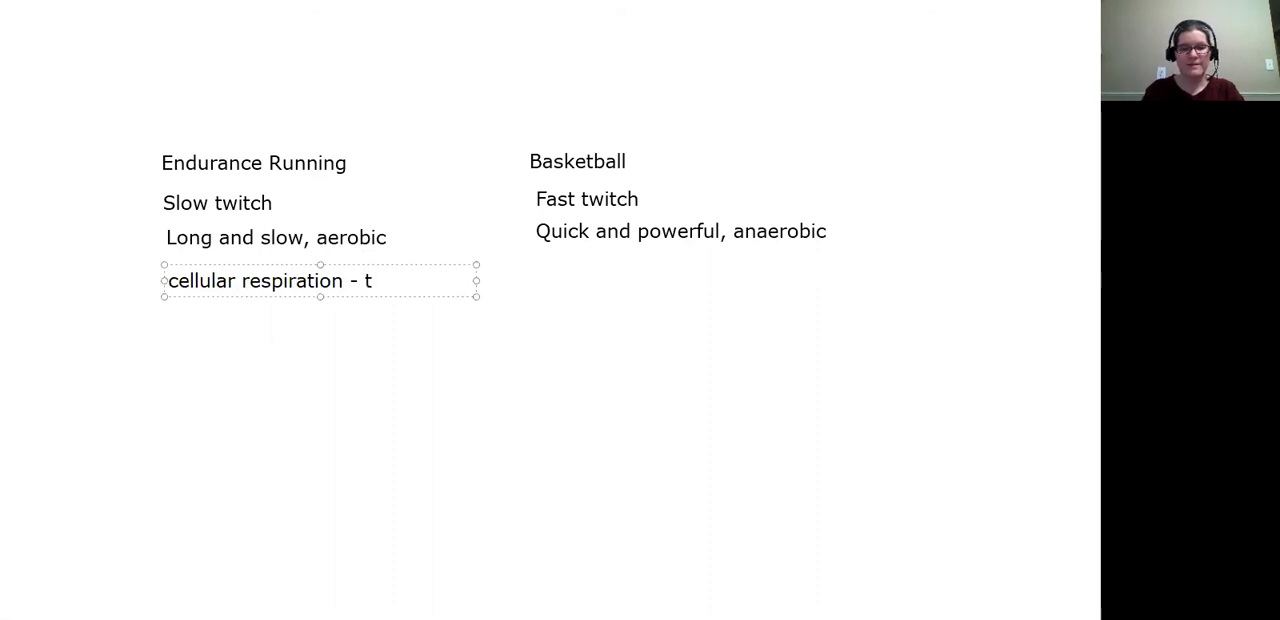
pyautogui.write('oxygen and sugar turned into energy in the mitochon')
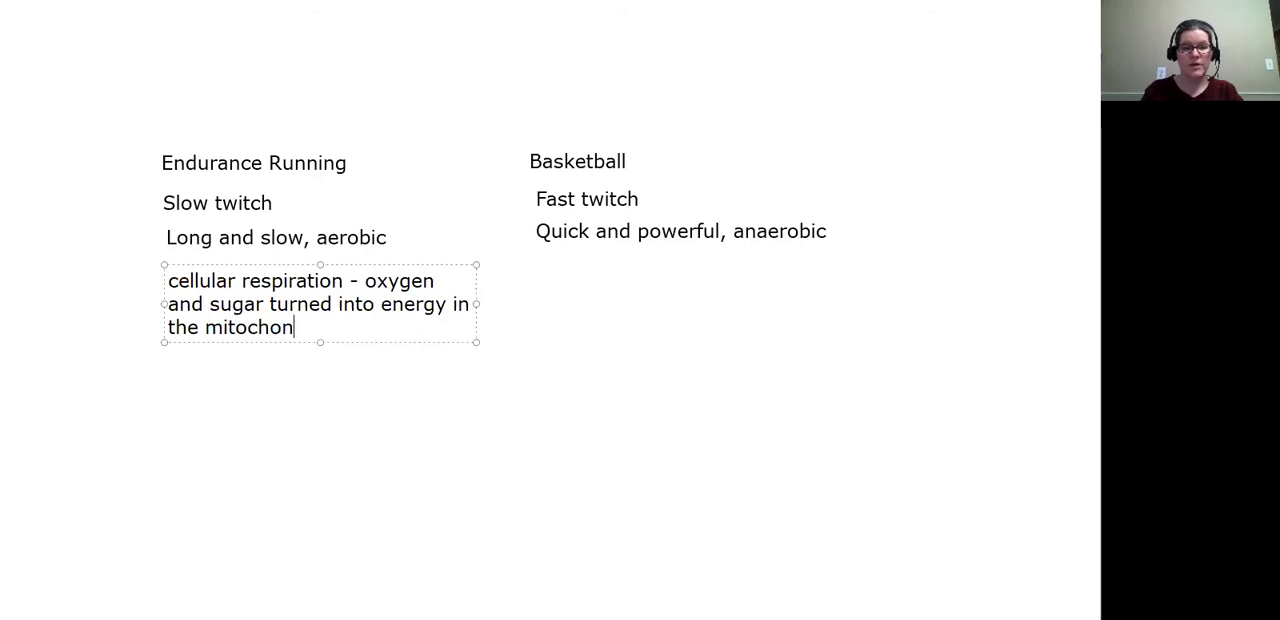
pyautogui.write('dria')
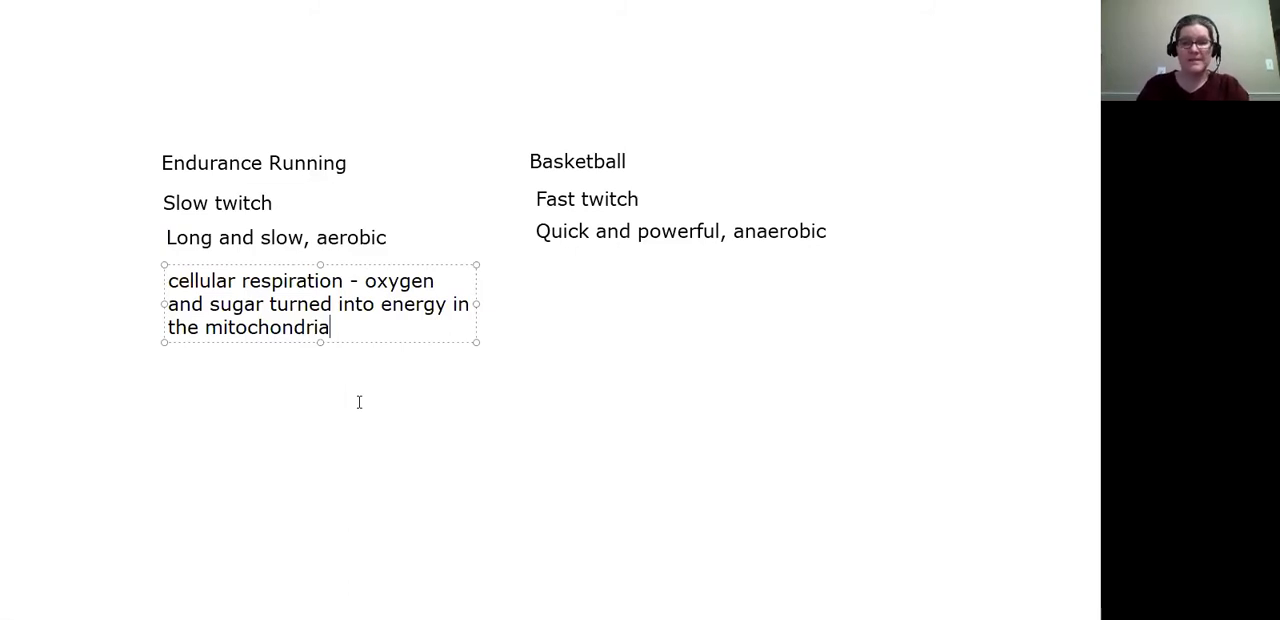
pyautogui.moveTo(438, 366)
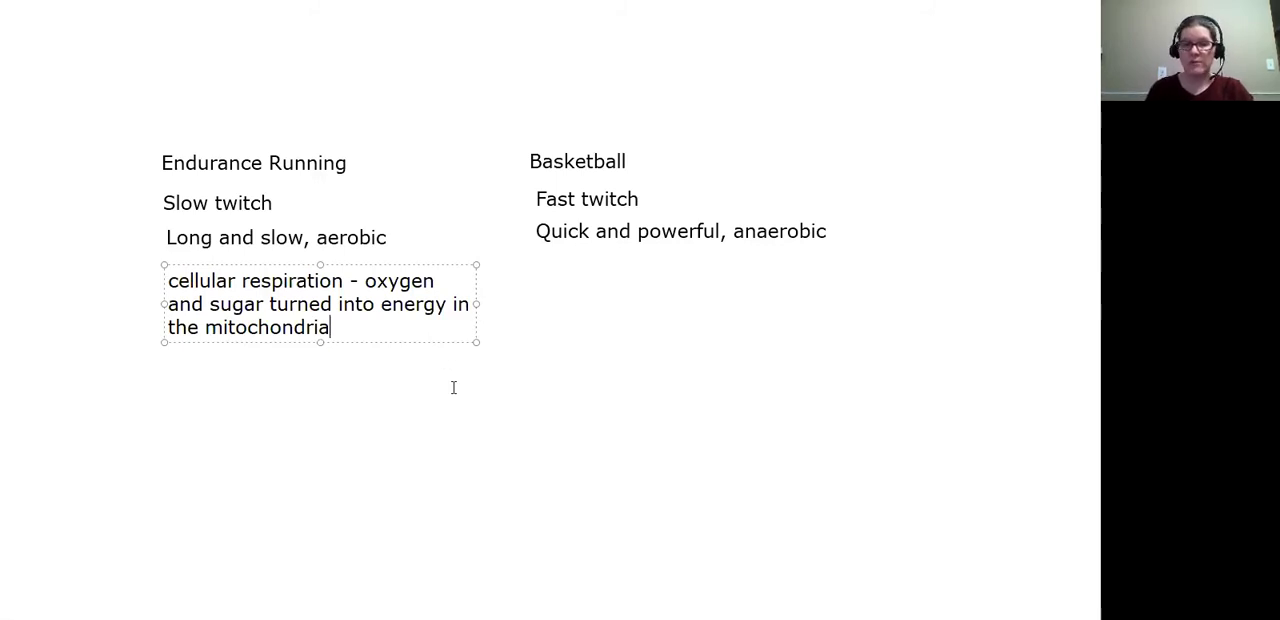
pyautogui.moveTo(448, 392)
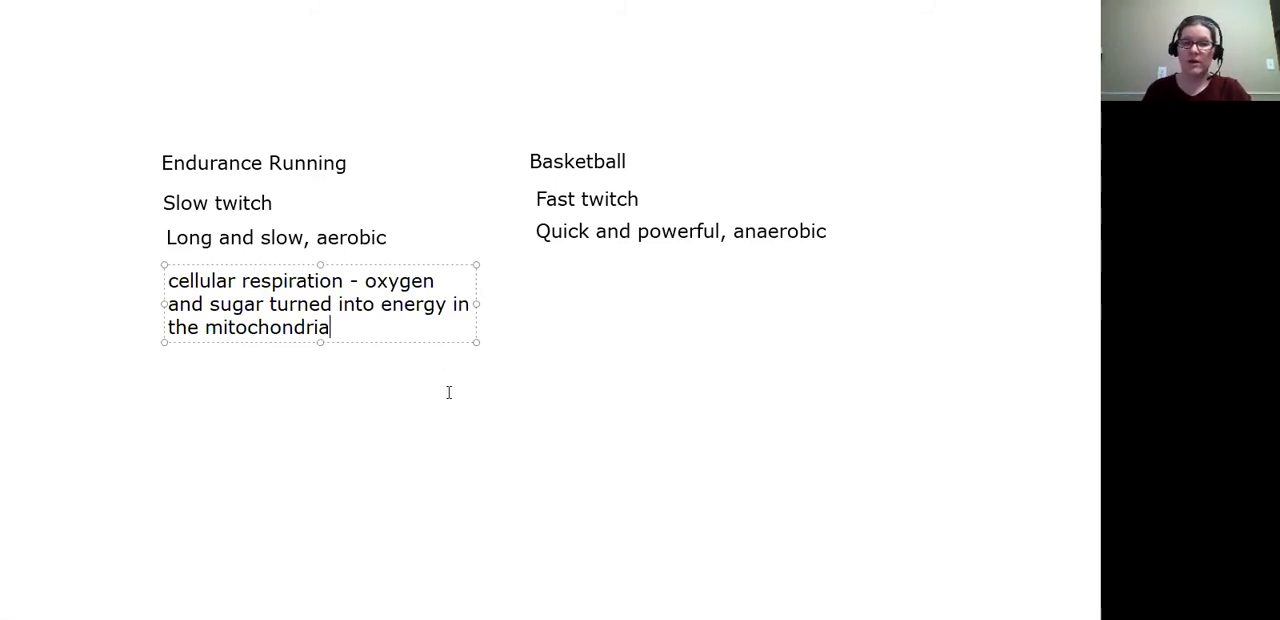
pyautogui.moveTo(508, 298)
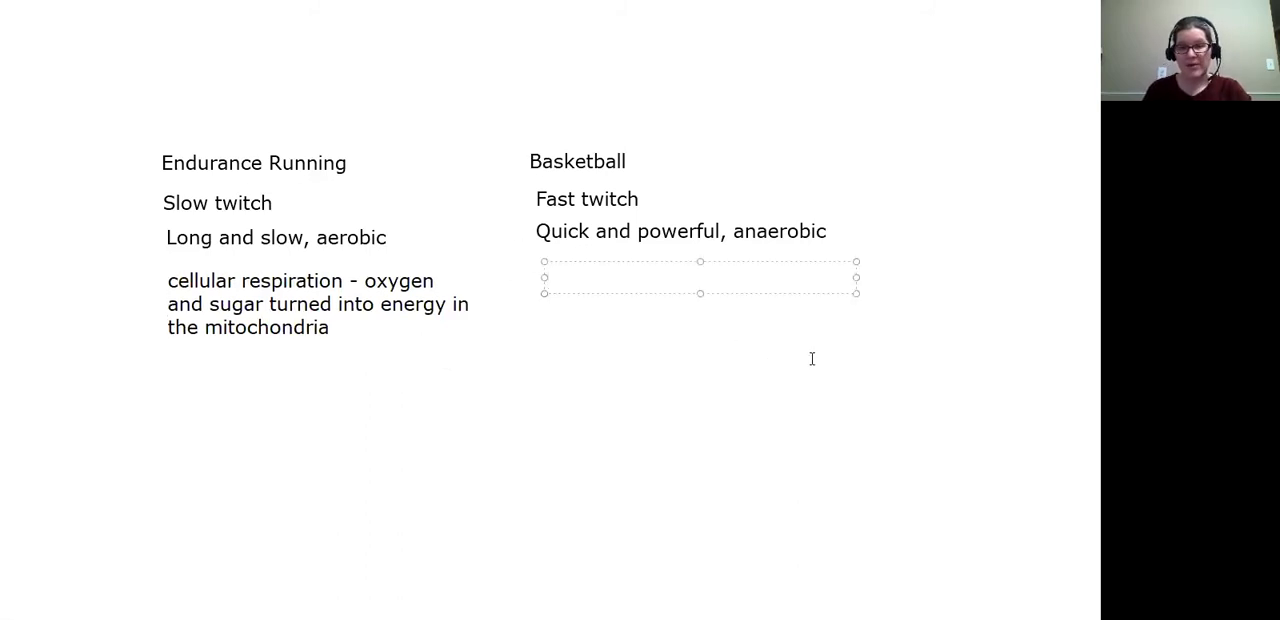
# List 'Stored ATP', 'Creatine' and 'Glycogen' on separate lines under Basketball
pyautogui.write('Stored')
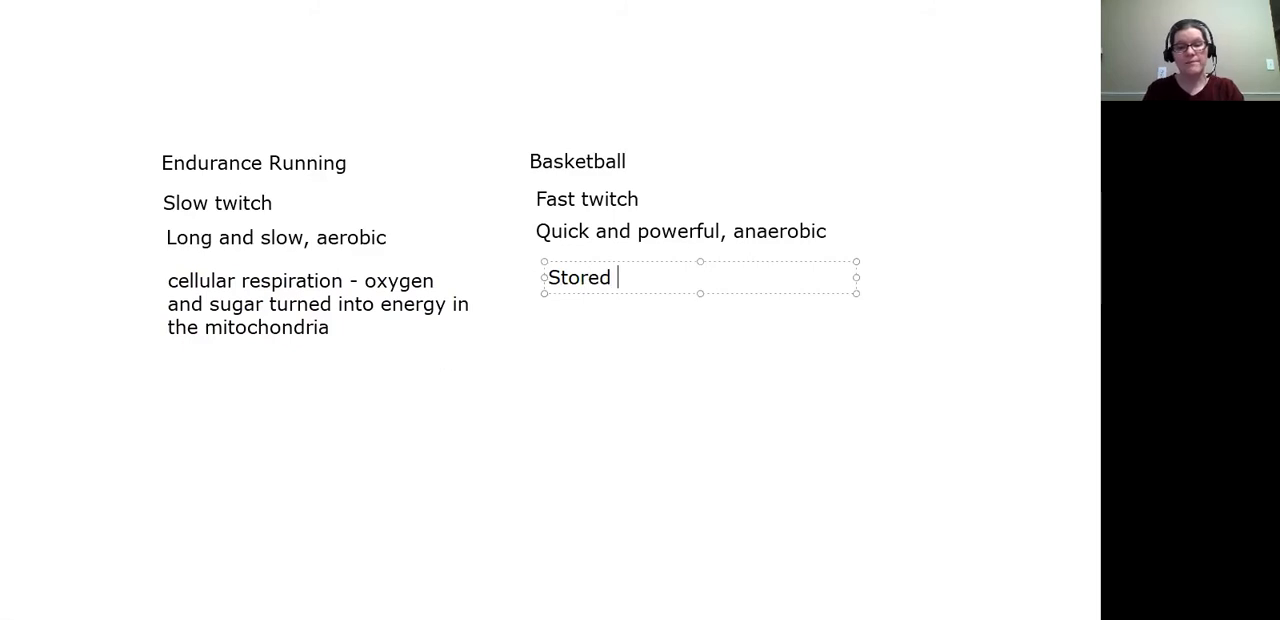
pyautogui.write('ATP')
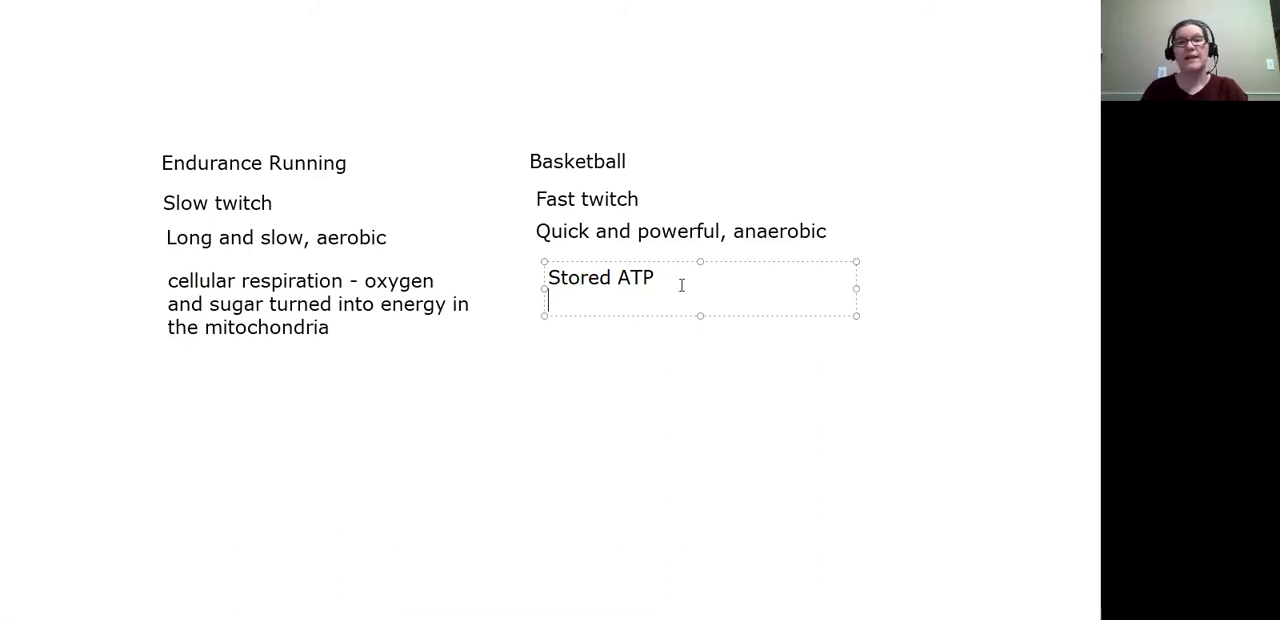
pyautogui.write('Crea')
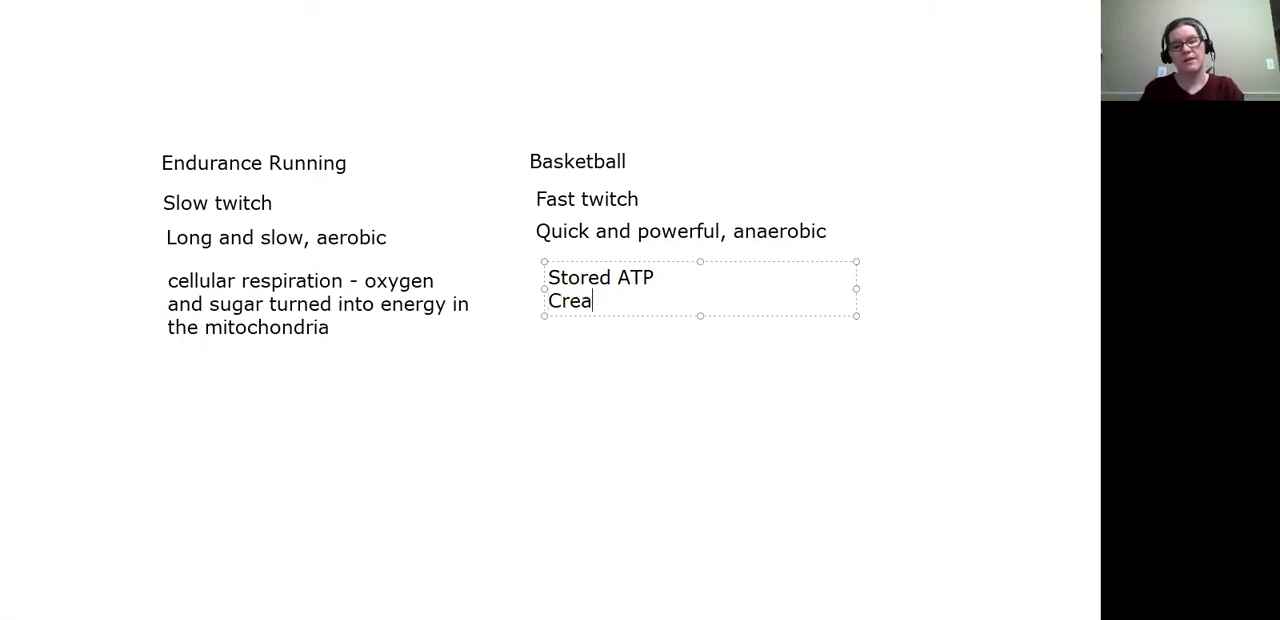
pyautogui.write('tine')
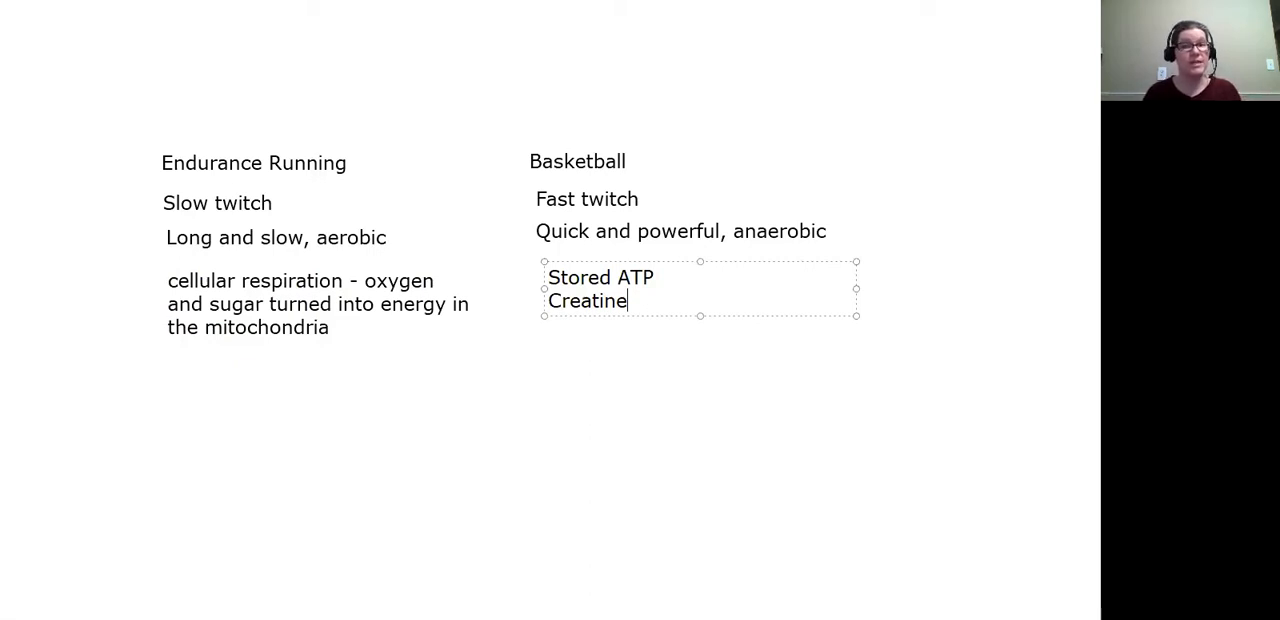
pyautogui.write('Glycogen')
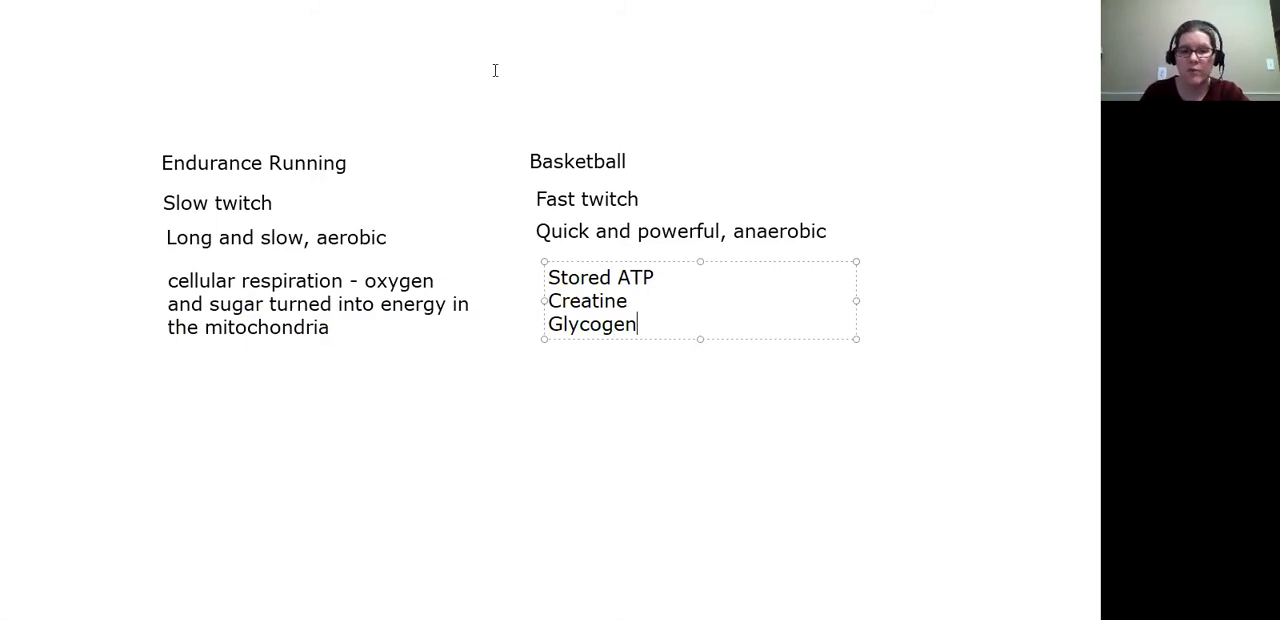
pyautogui.click(336, 276)
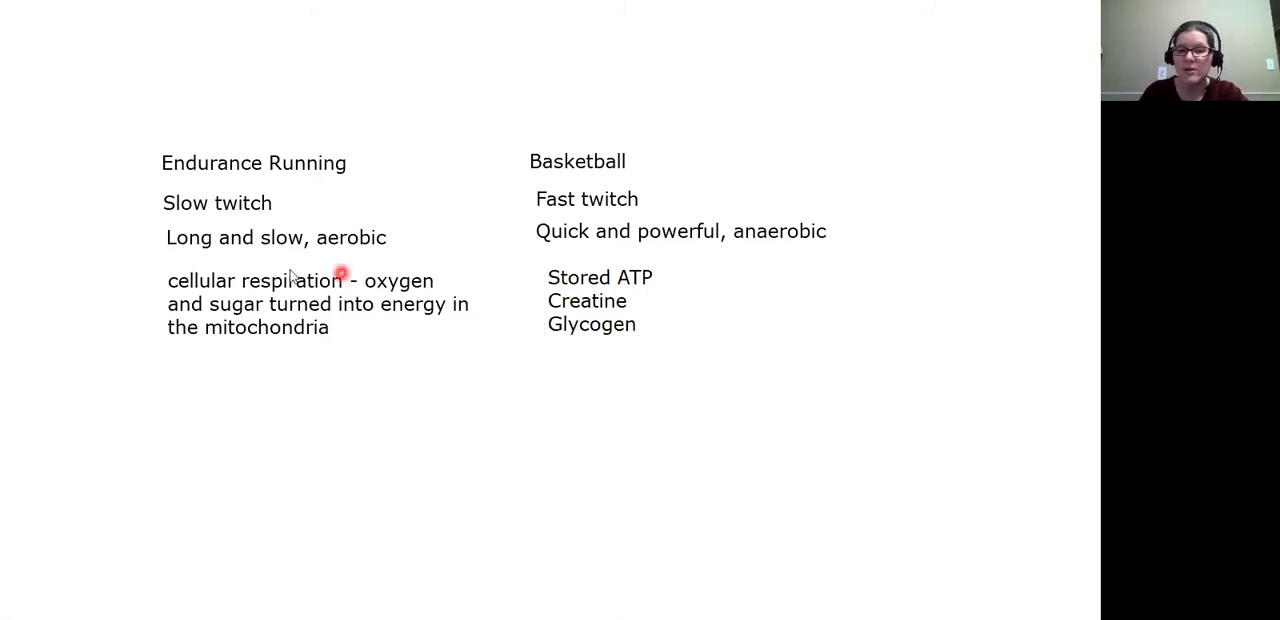
pyautogui.moveTo(620, 330)
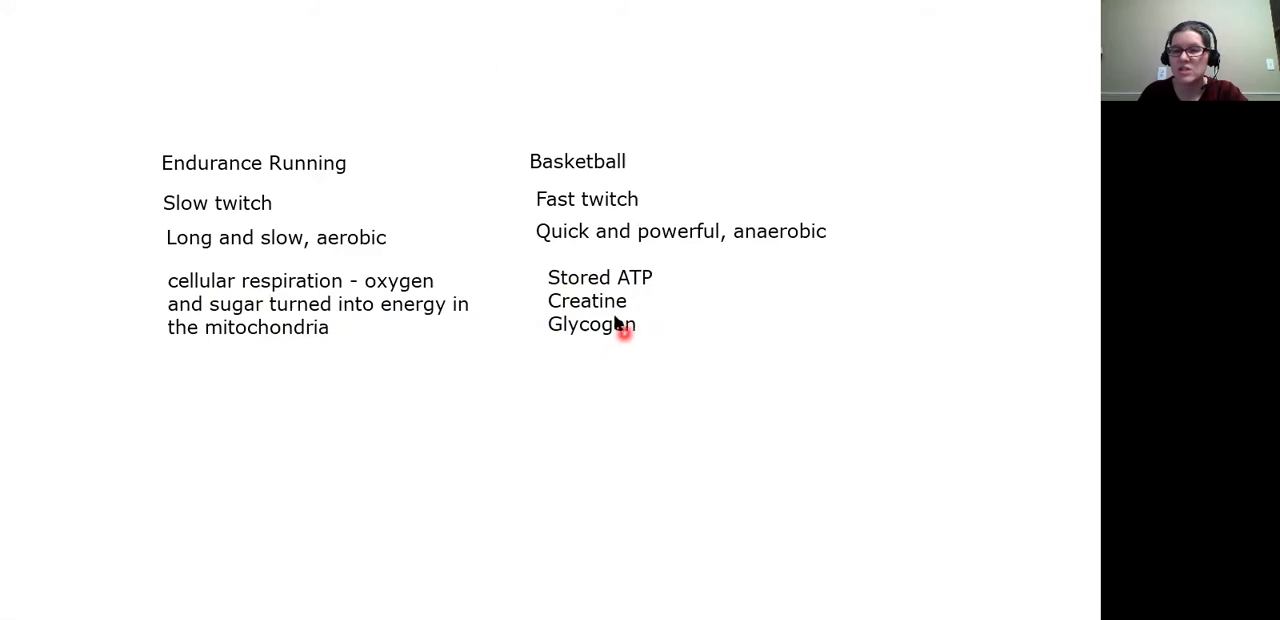
pyautogui.moveTo(648, 372)
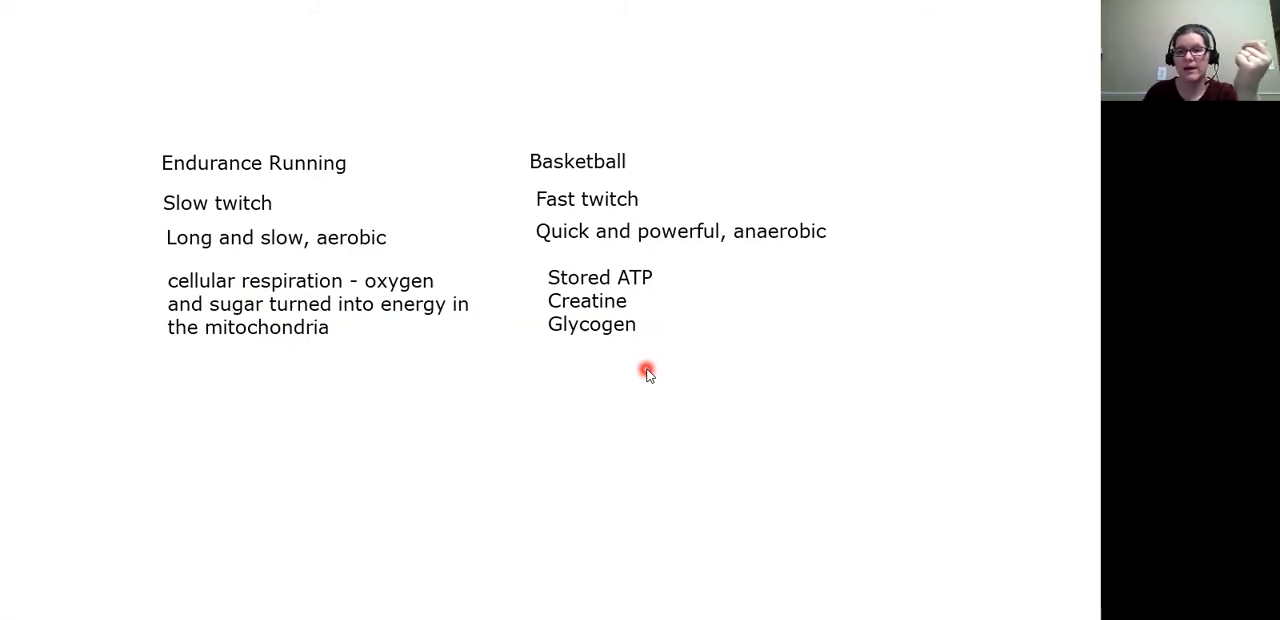
pyautogui.moveTo(548, 108)
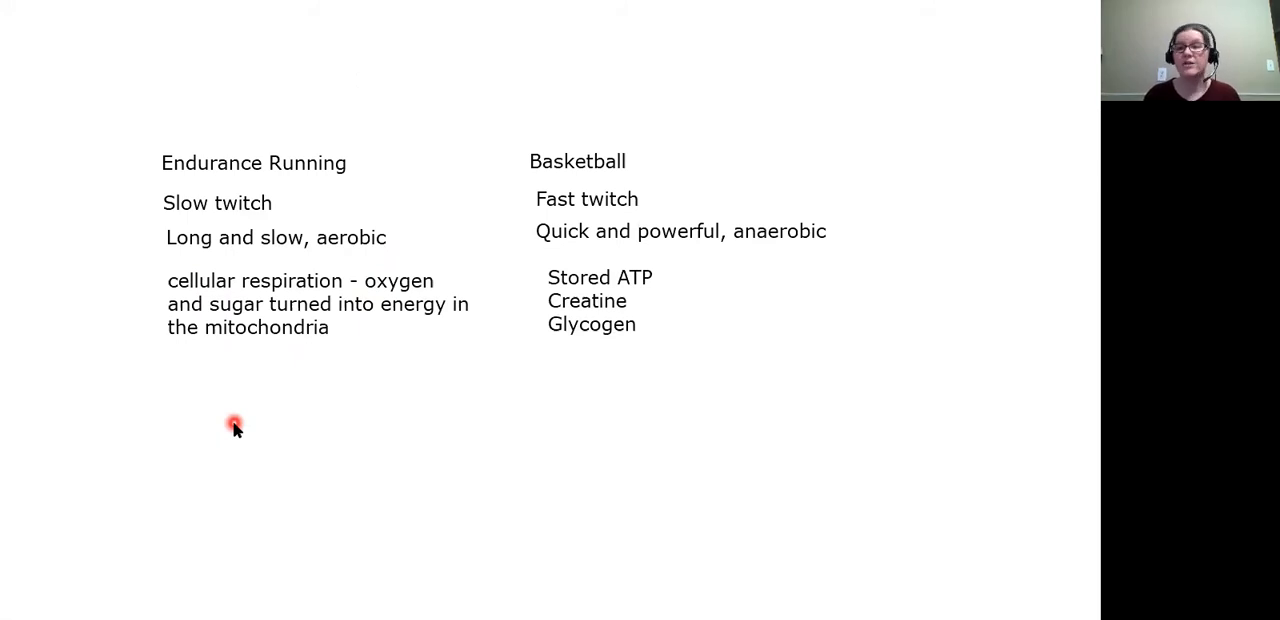
pyautogui.moveTo(230, 414)
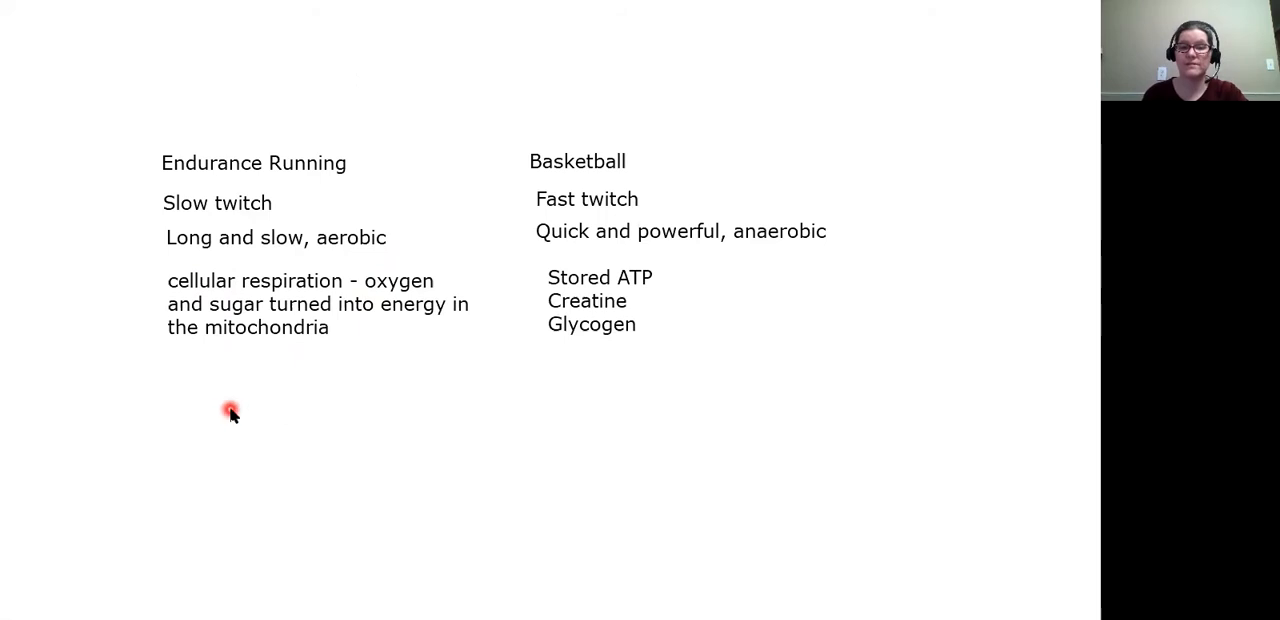
pyautogui.moveTo(260, 364)
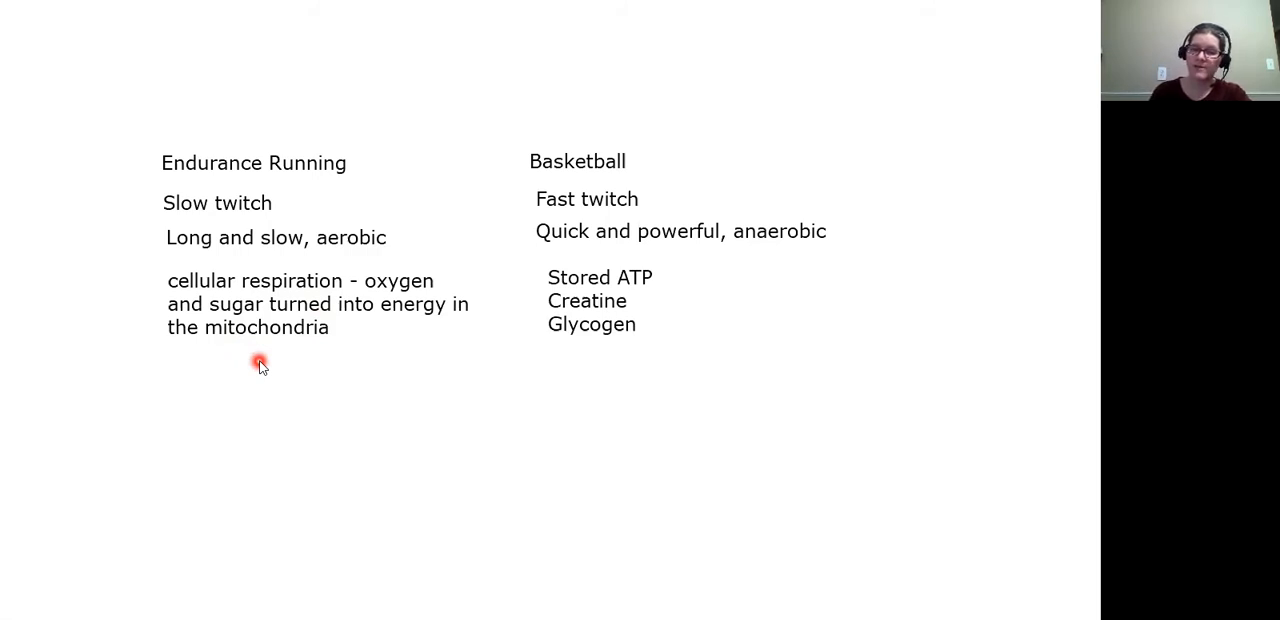
pyautogui.moveTo(98, 252)
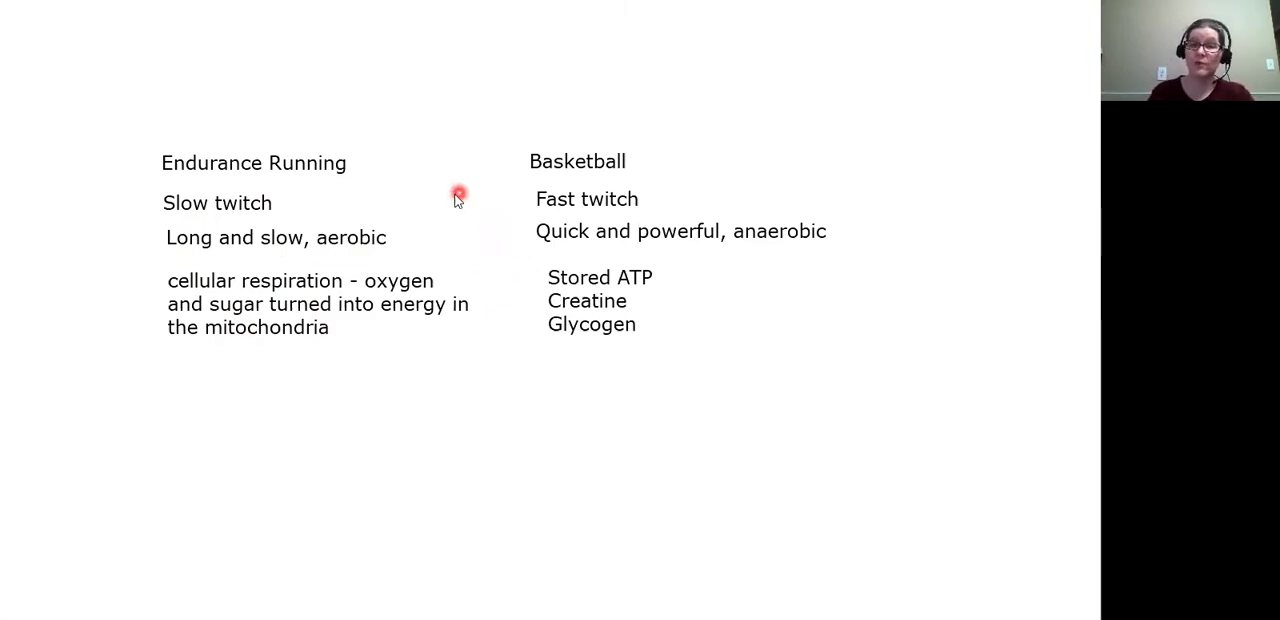
pyautogui.moveTo(718, 330)
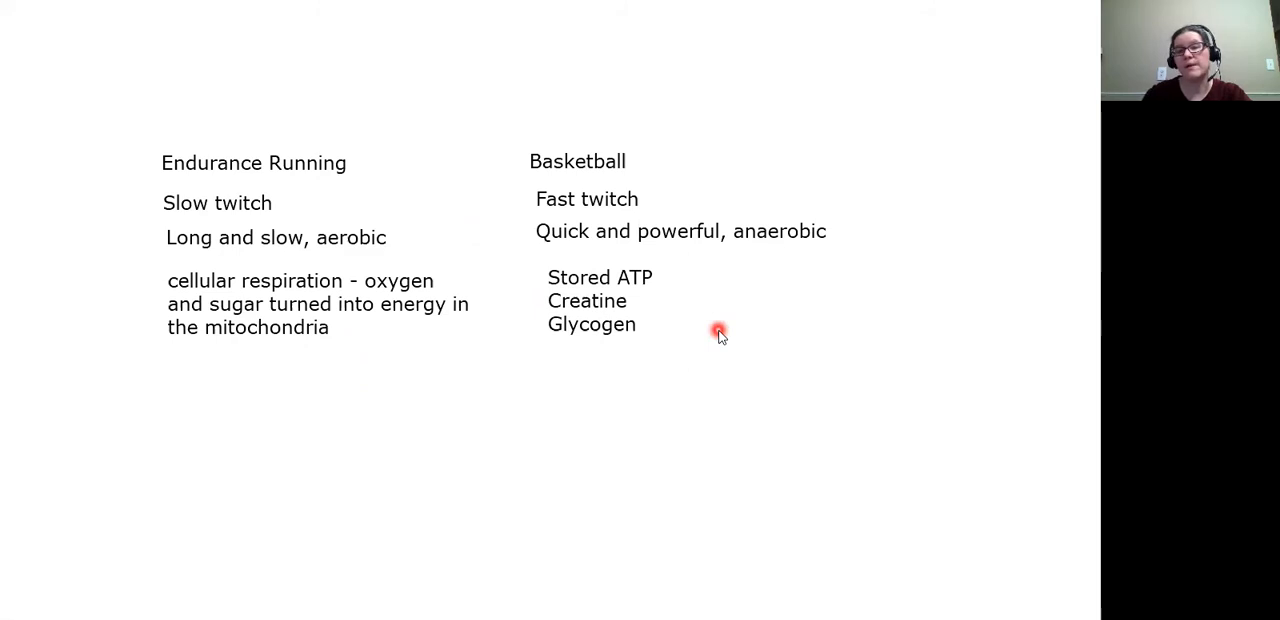
pyautogui.moveTo(688, 324)
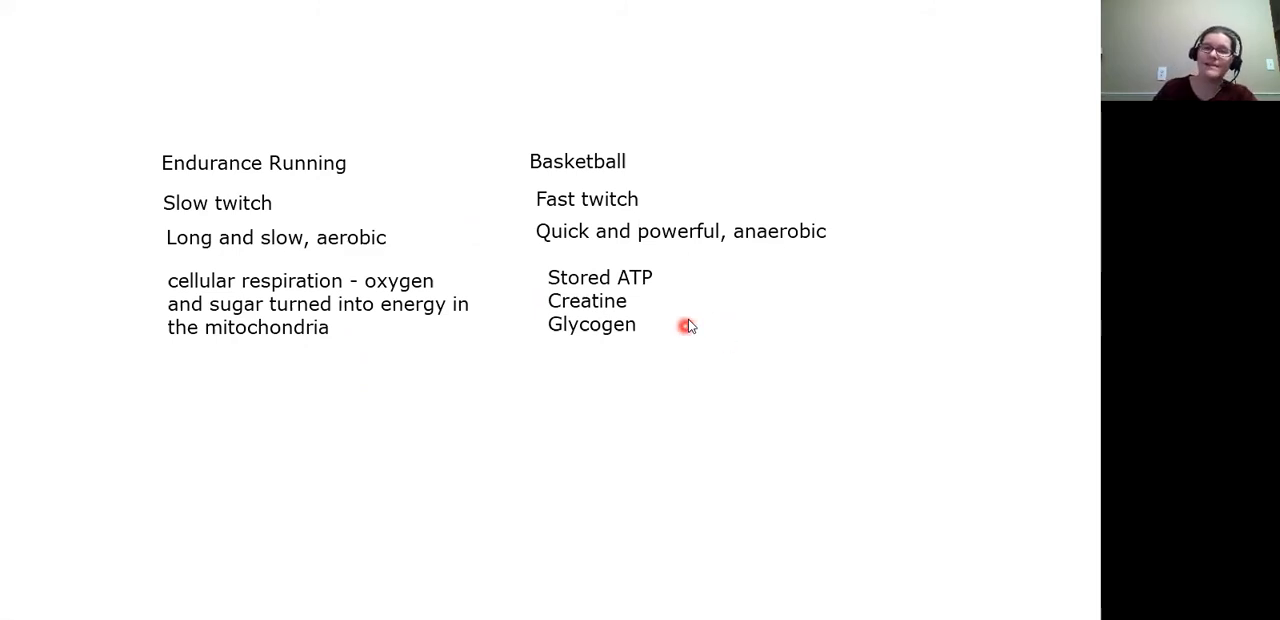
pyautogui.moveTo(670, 380)
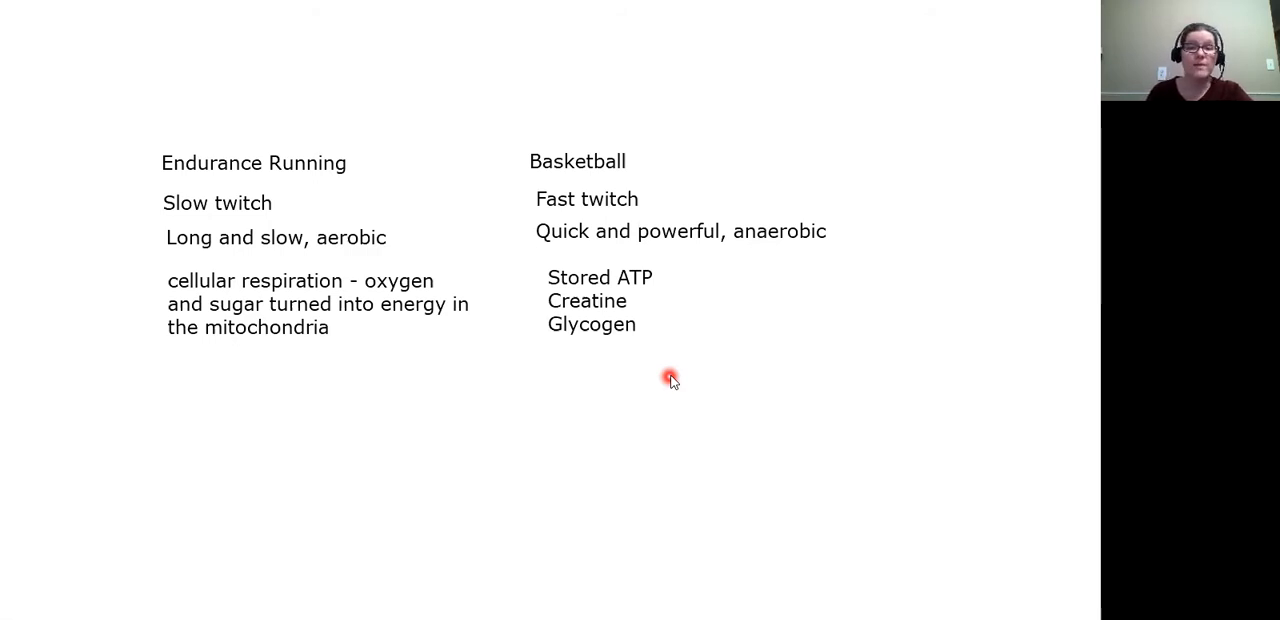
pyautogui.moveTo(398, 350)
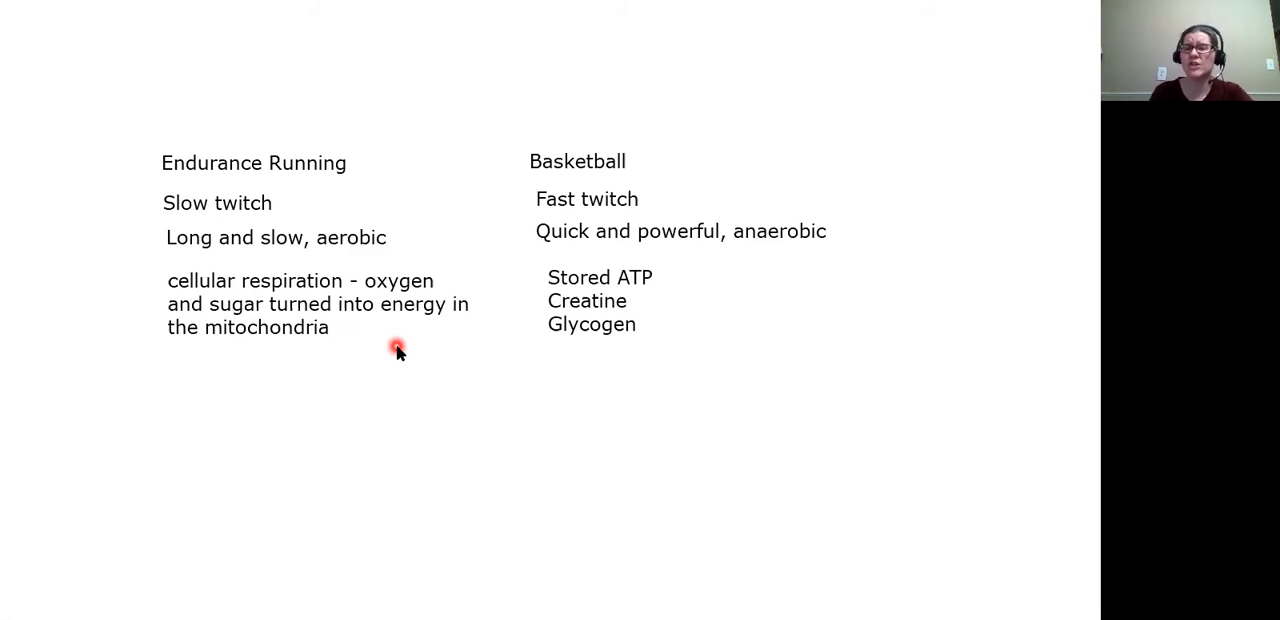
pyautogui.moveTo(620, 368)
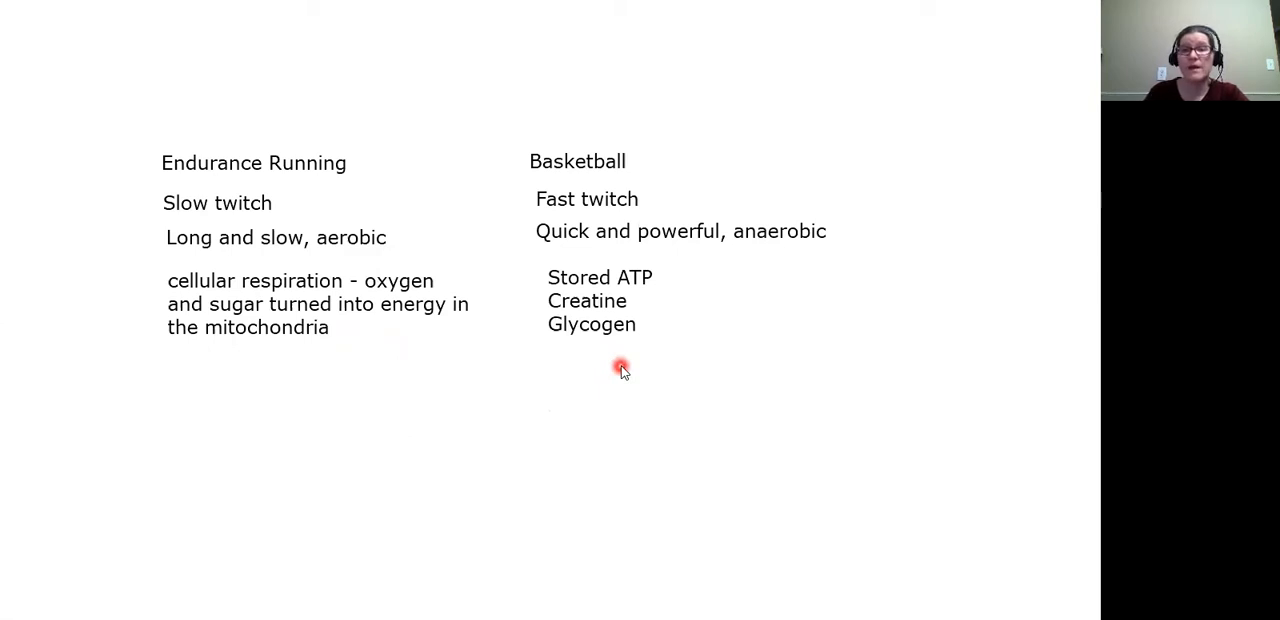
pyautogui.moveTo(676, 312)
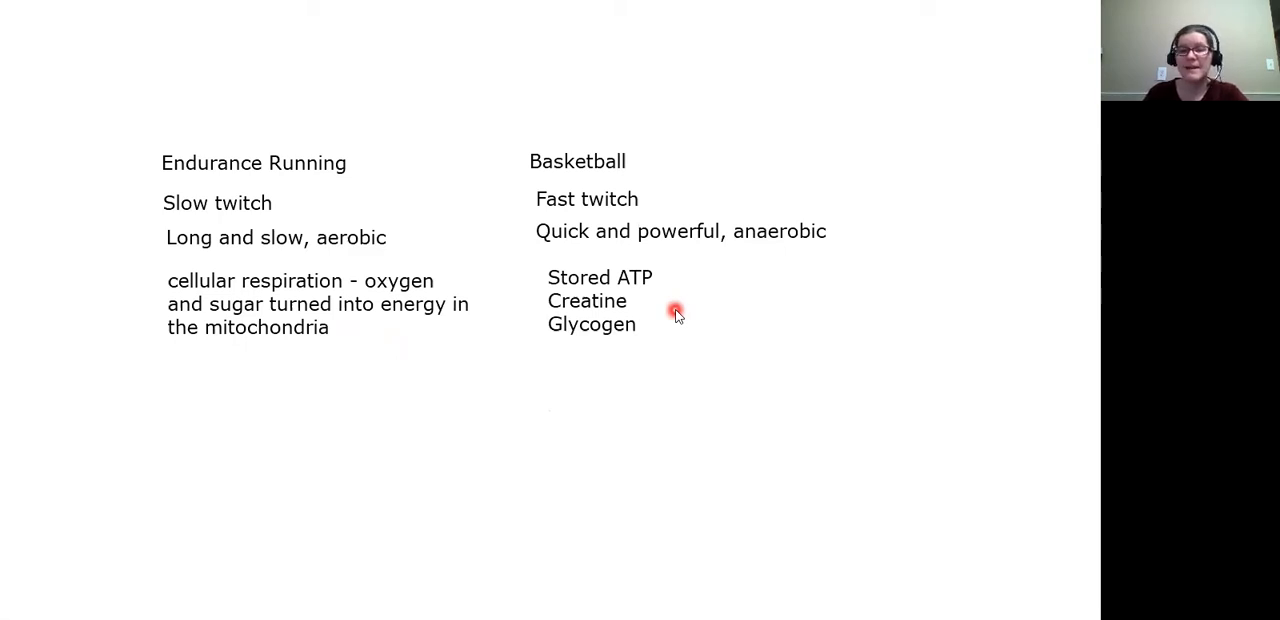
pyautogui.moveTo(684, 278)
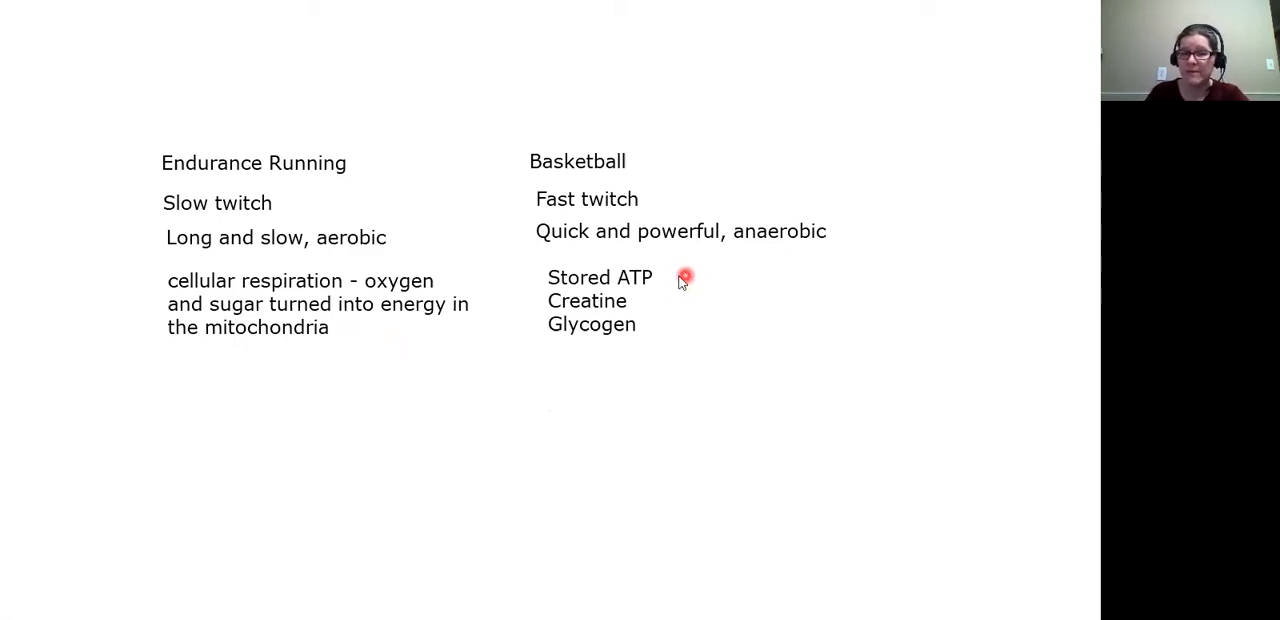
pyautogui.moveTo(756, 288)
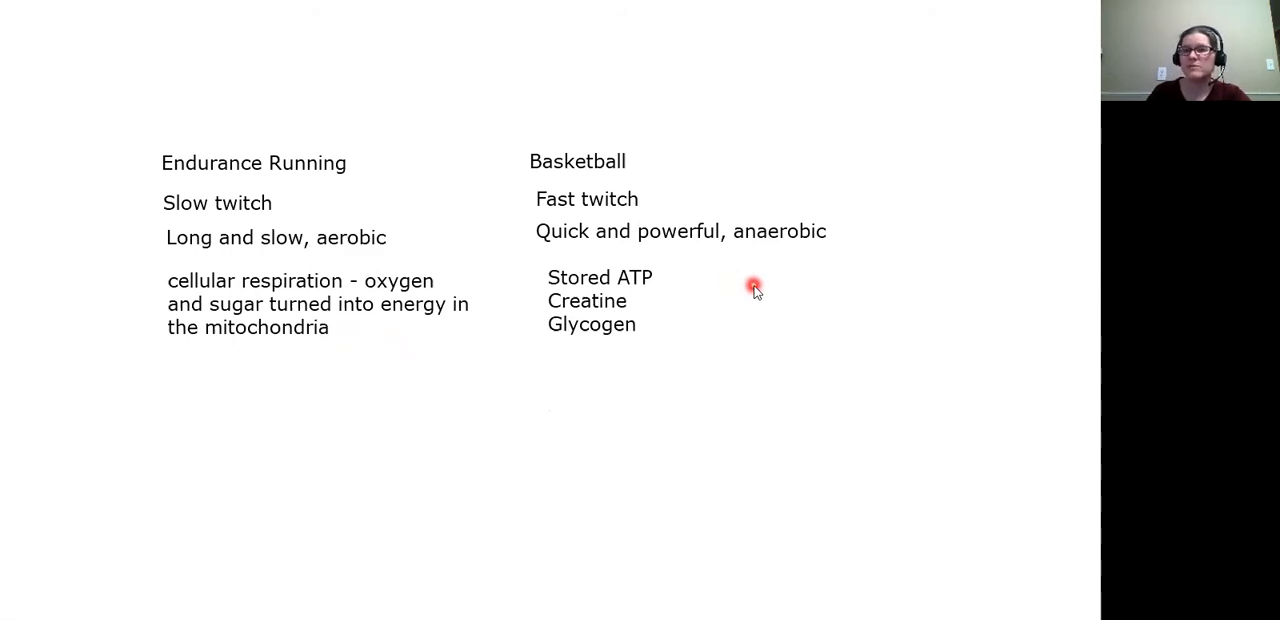
pyautogui.moveTo(692, 320)
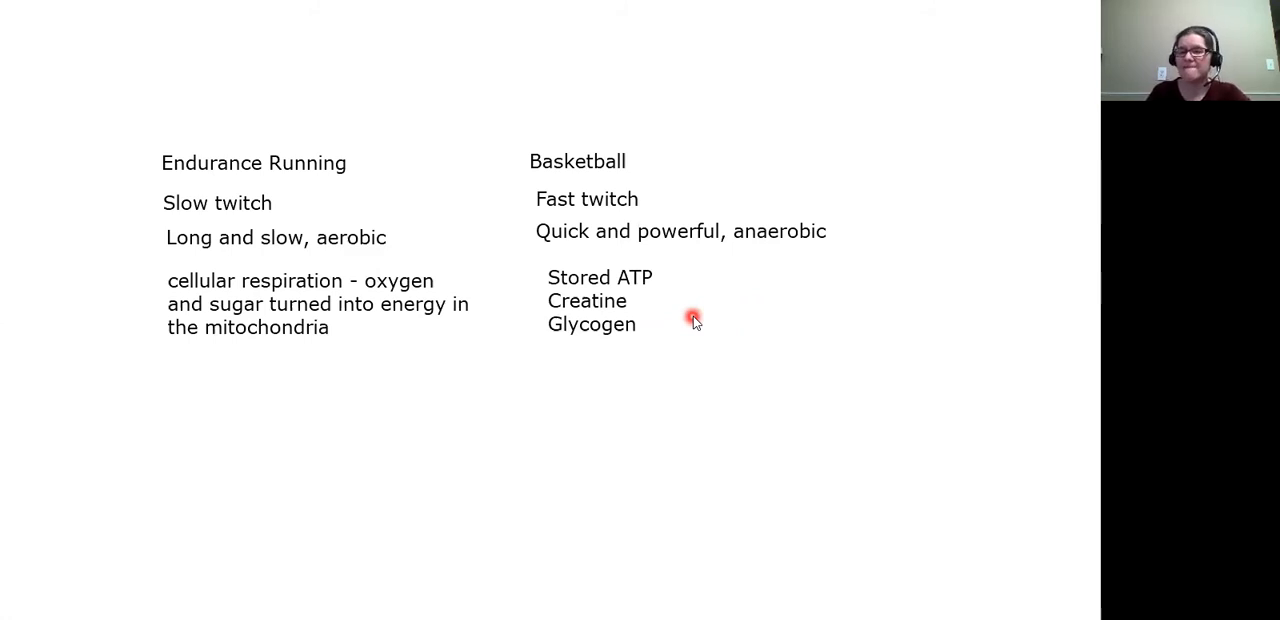
pyautogui.moveTo(668, 316)
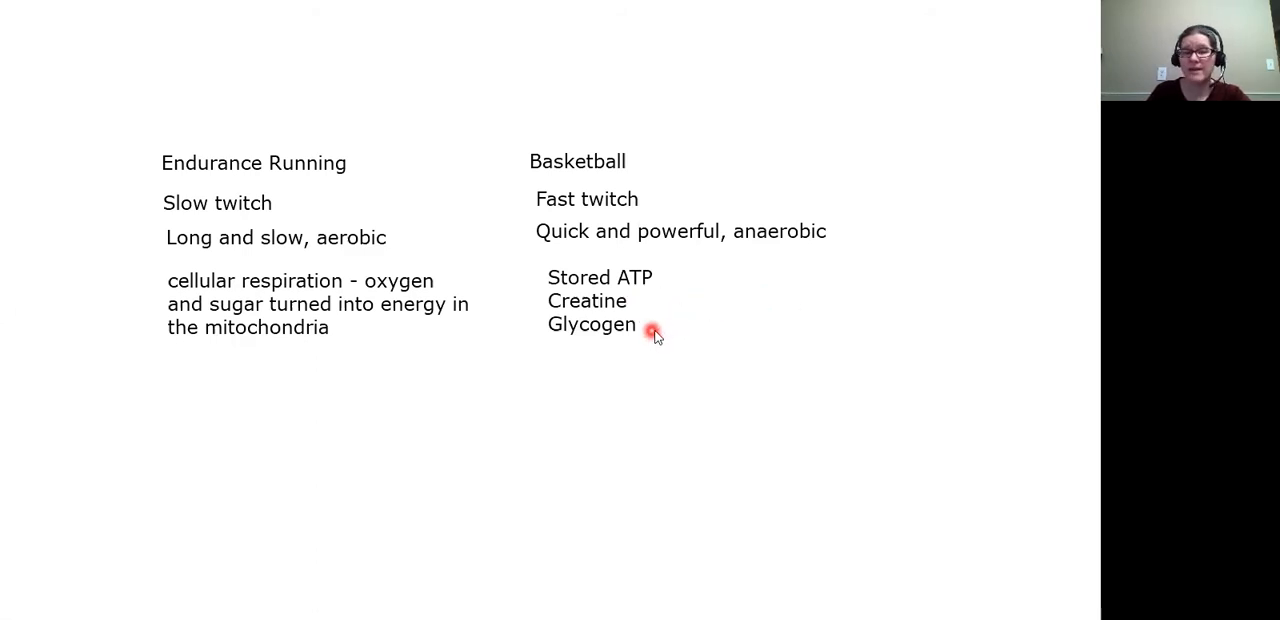
pyautogui.moveTo(690, 356)
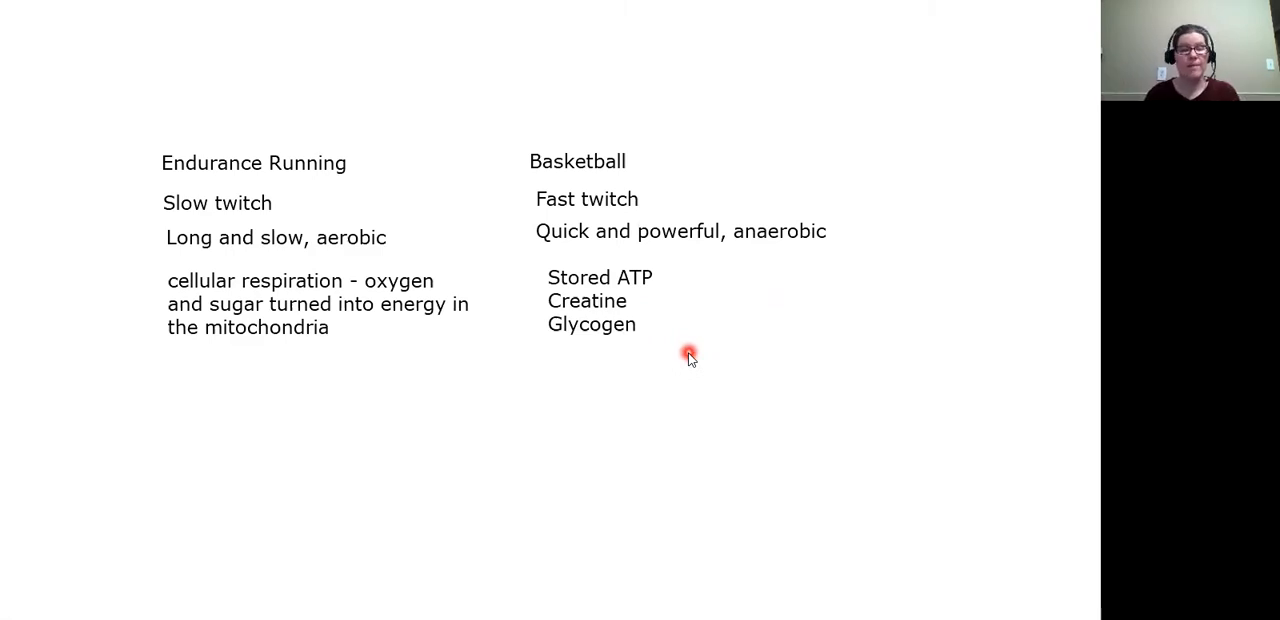
pyautogui.moveTo(768, 380)
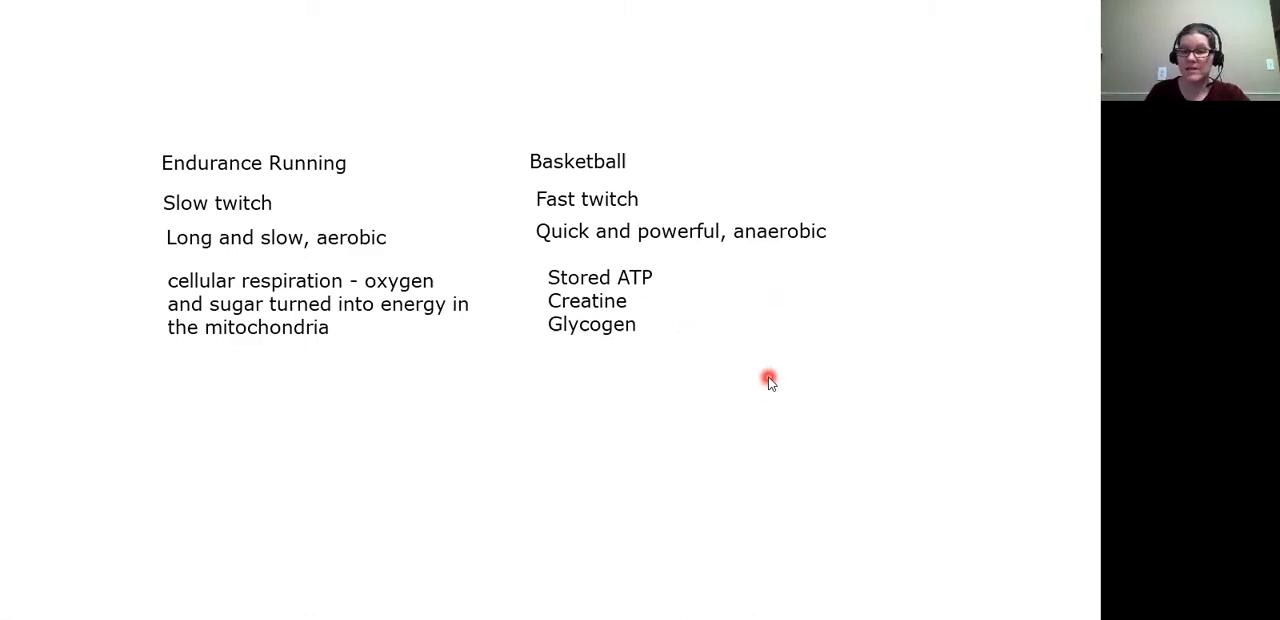
pyautogui.moveTo(800, 324)
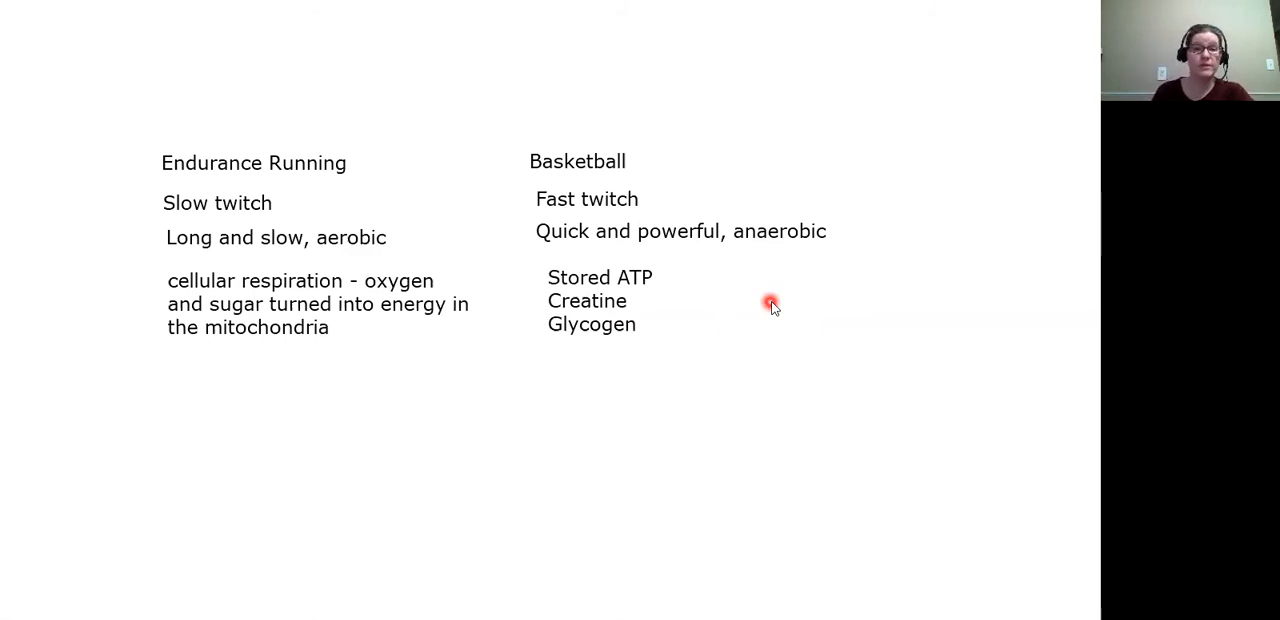
pyautogui.moveTo(656, 312)
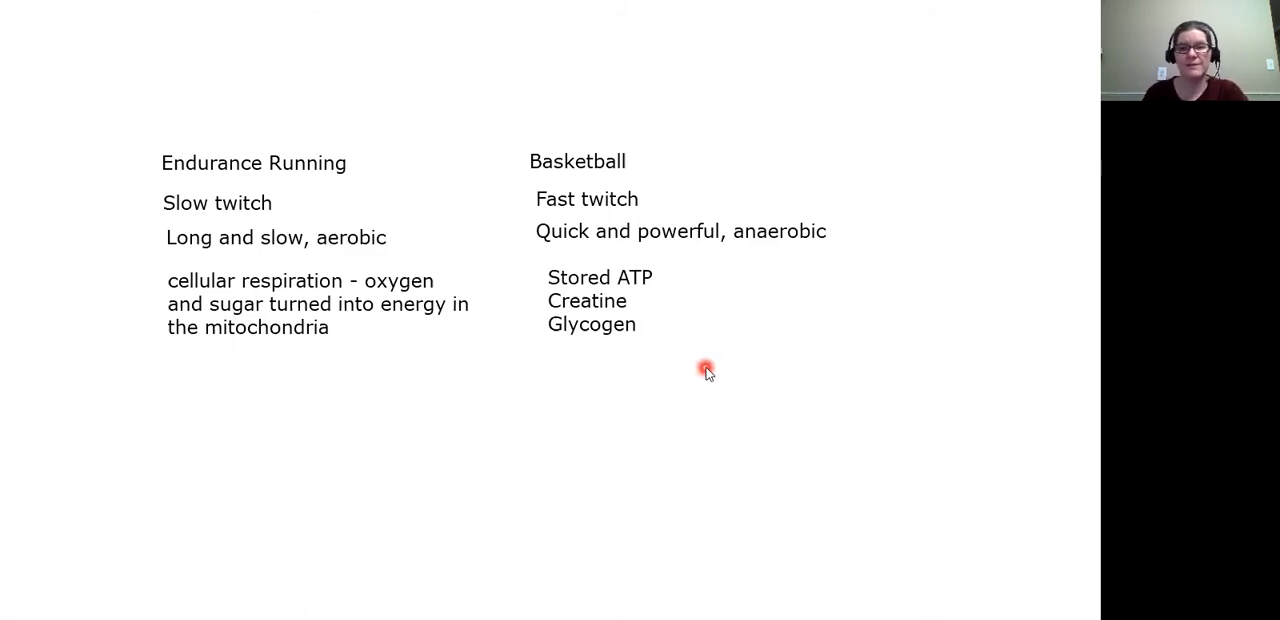
pyautogui.moveTo(732, 388)
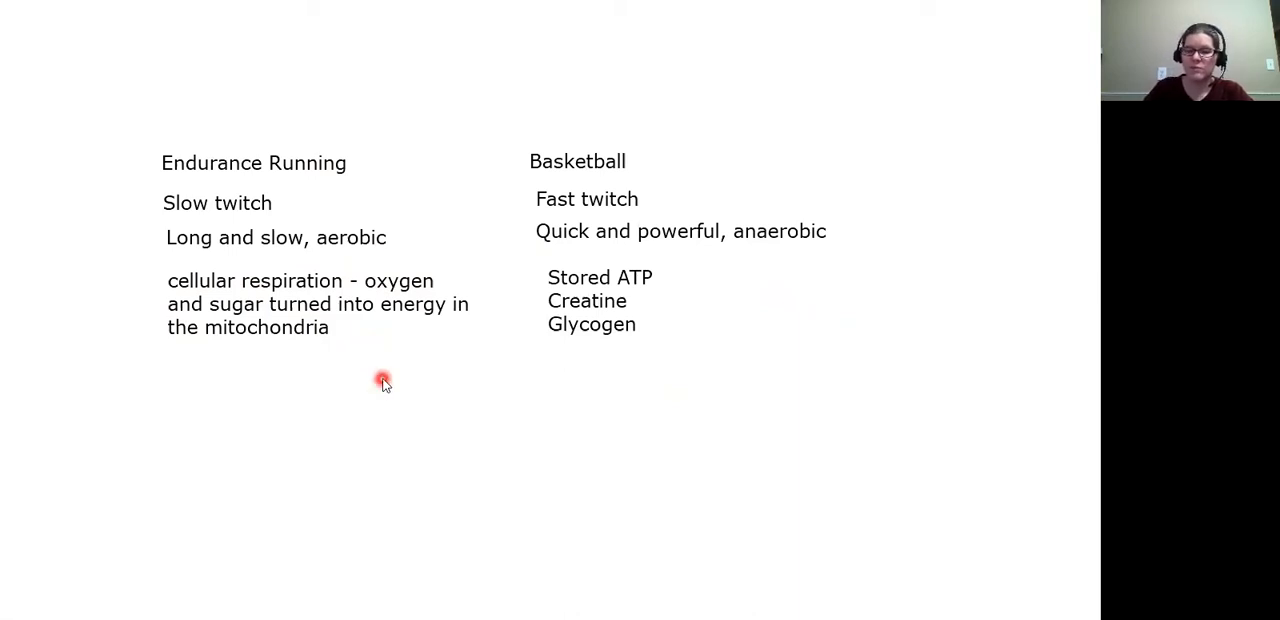
pyautogui.moveTo(742, 268)
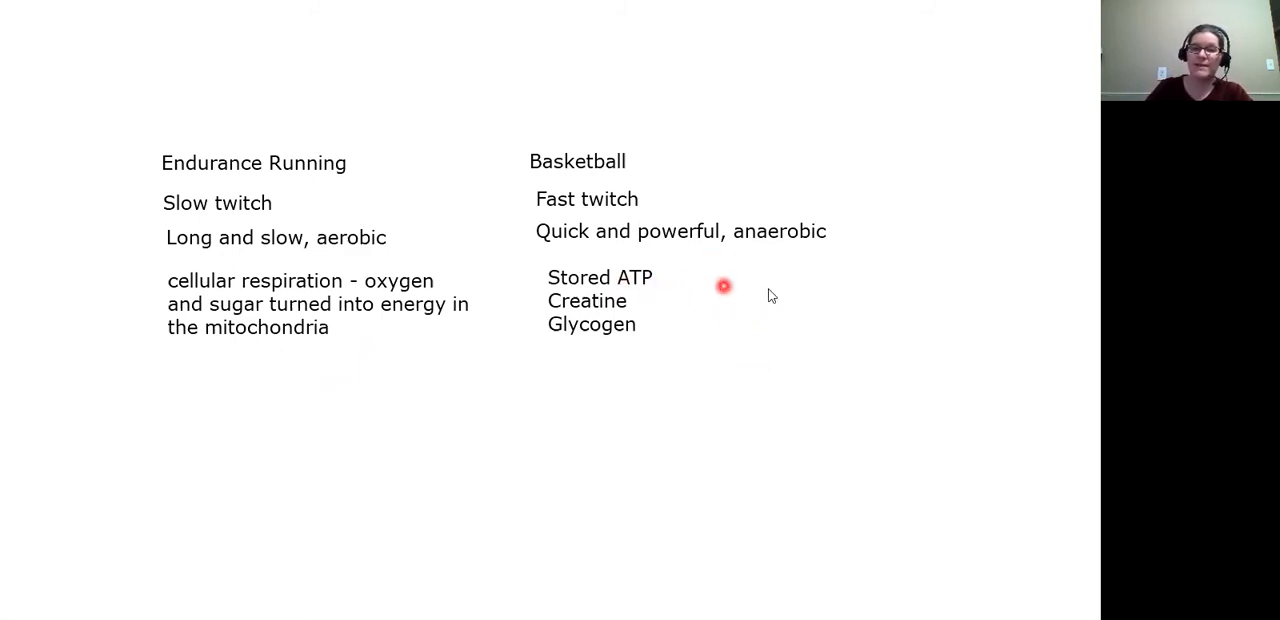
pyautogui.moveTo(876, 340)
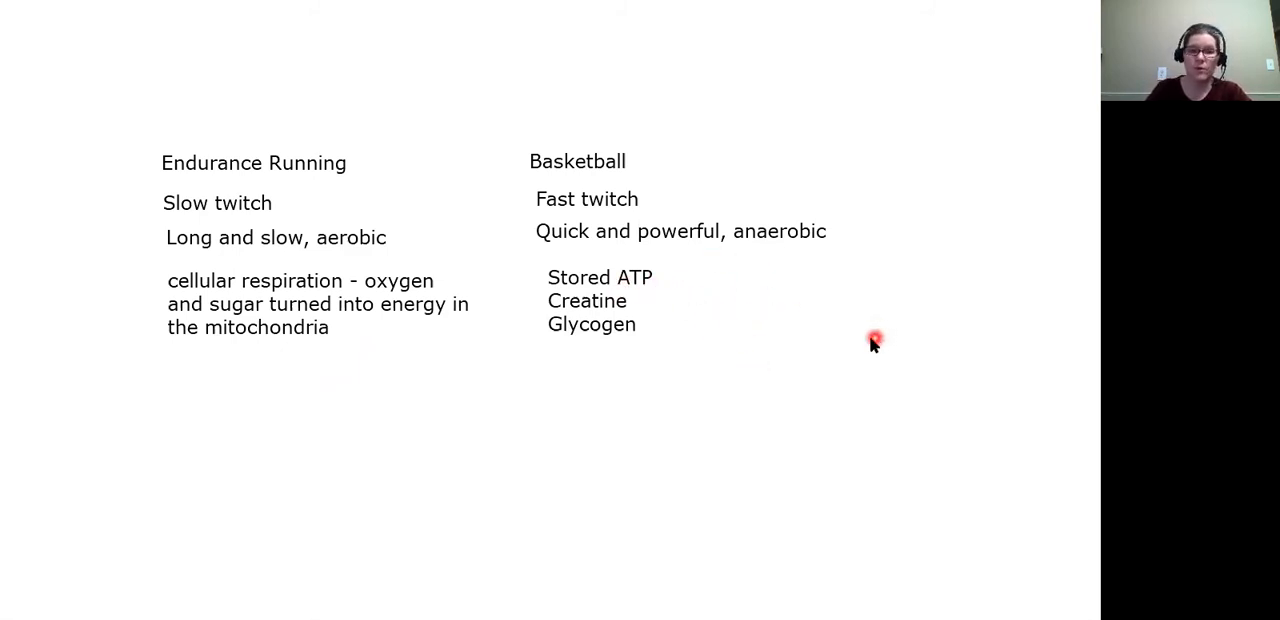
pyautogui.moveTo(318, 392)
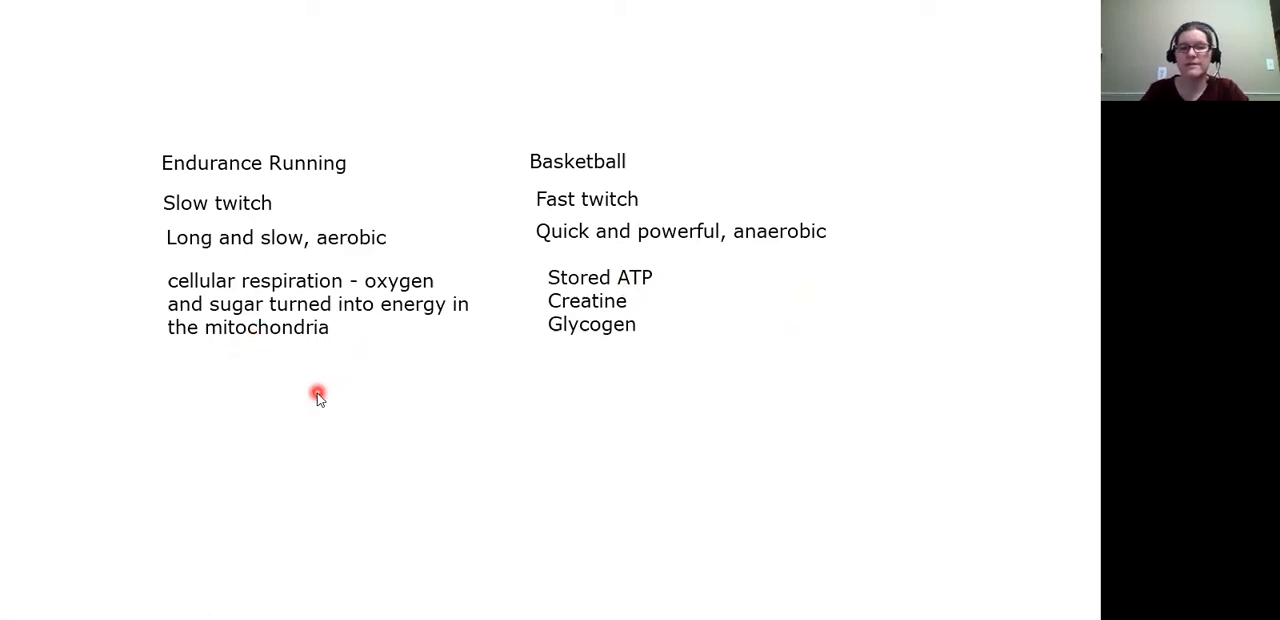
pyautogui.moveTo(280, 414)
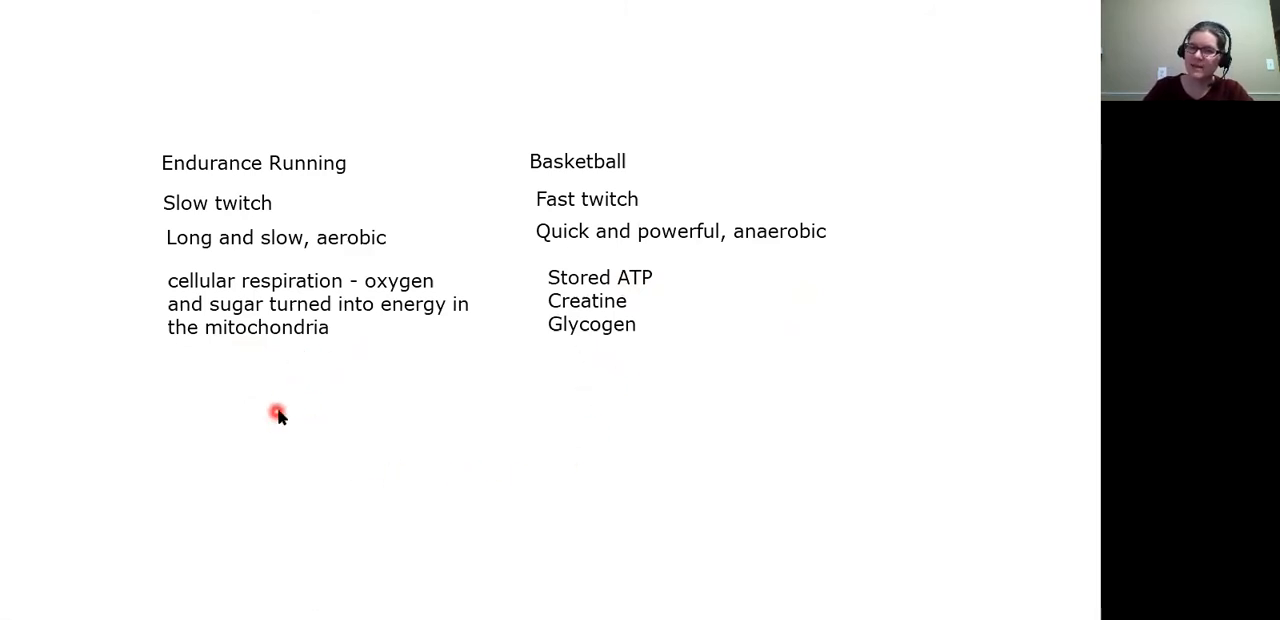
pyautogui.moveTo(336, 480)
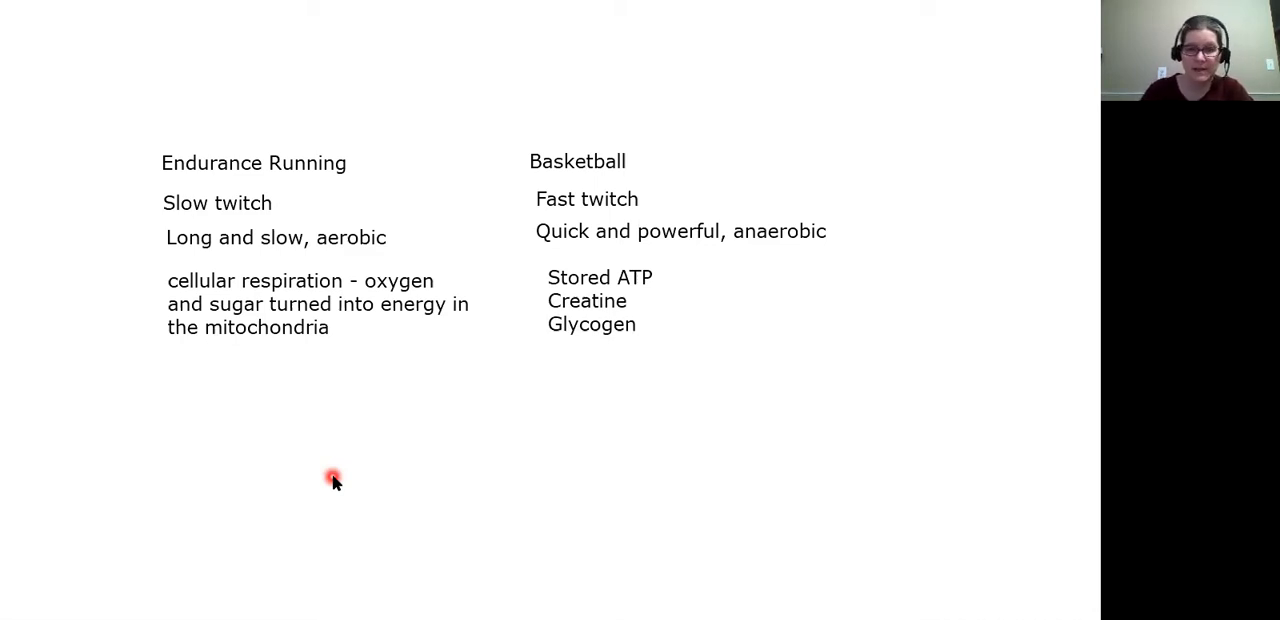
pyautogui.moveTo(336, 370)
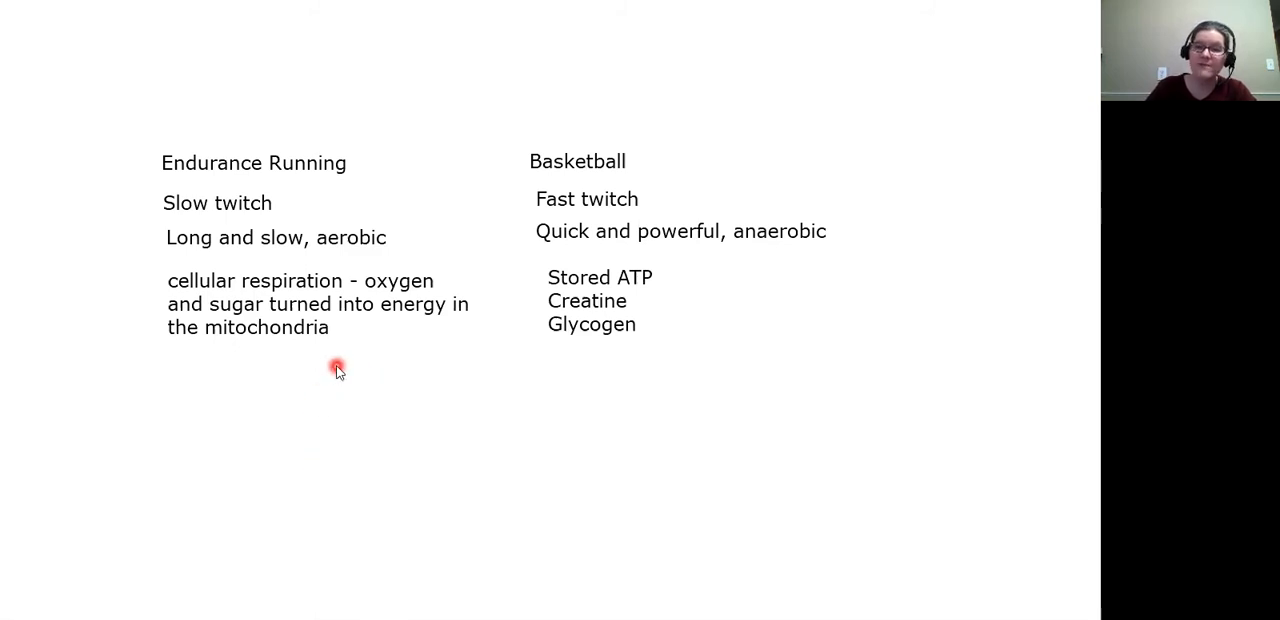
pyautogui.moveTo(104, 264)
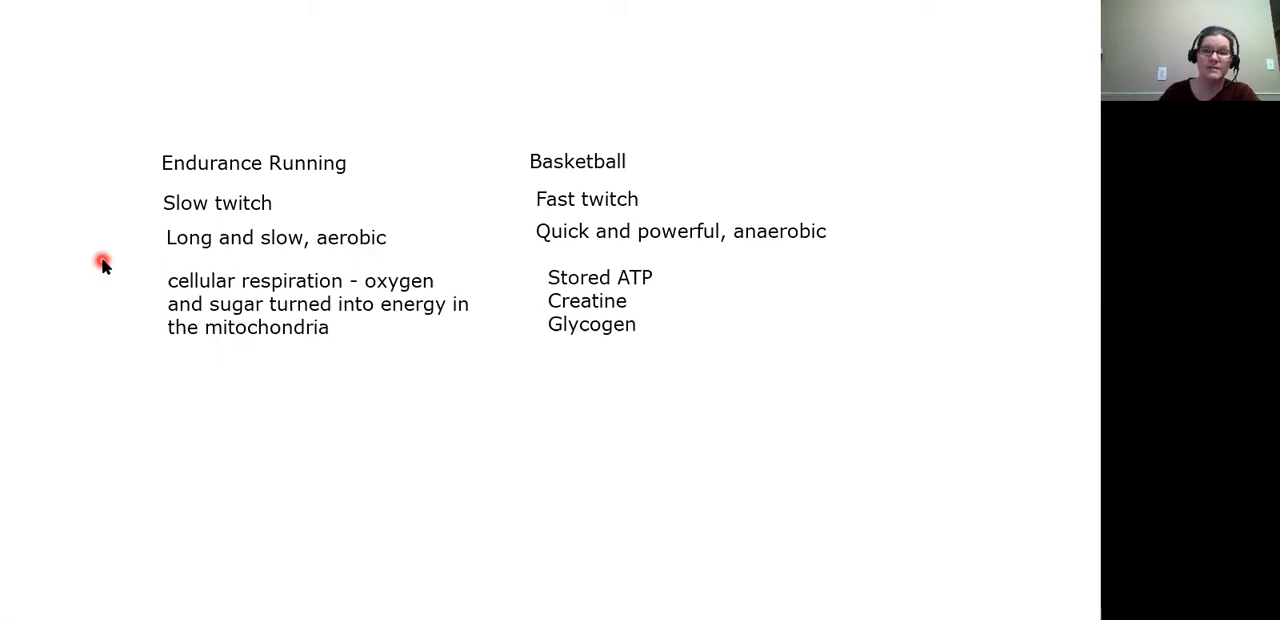
pyautogui.moveTo(930, 390)
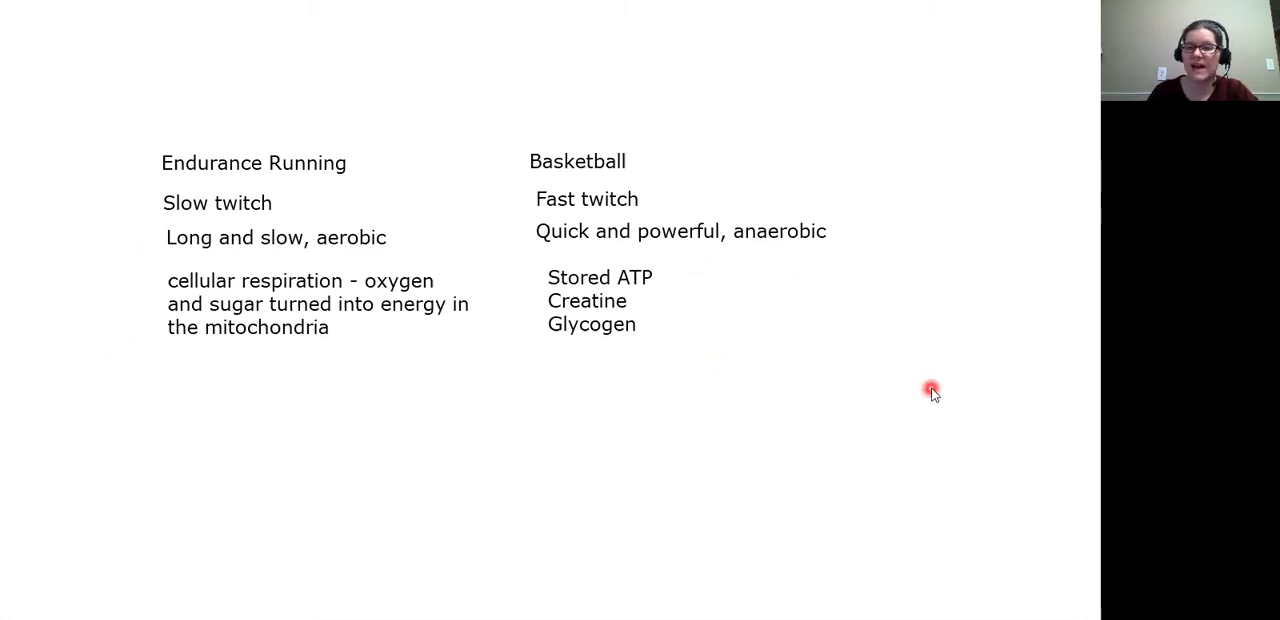
pyautogui.moveTo(832, 400)
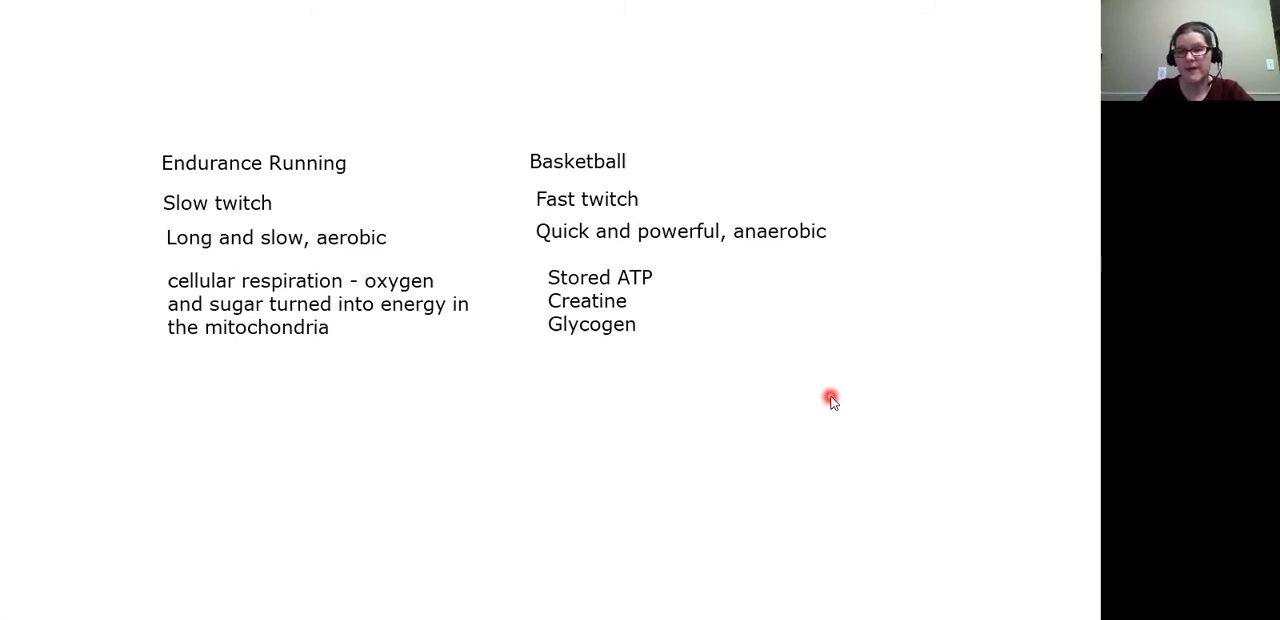
pyautogui.moveTo(716, 300)
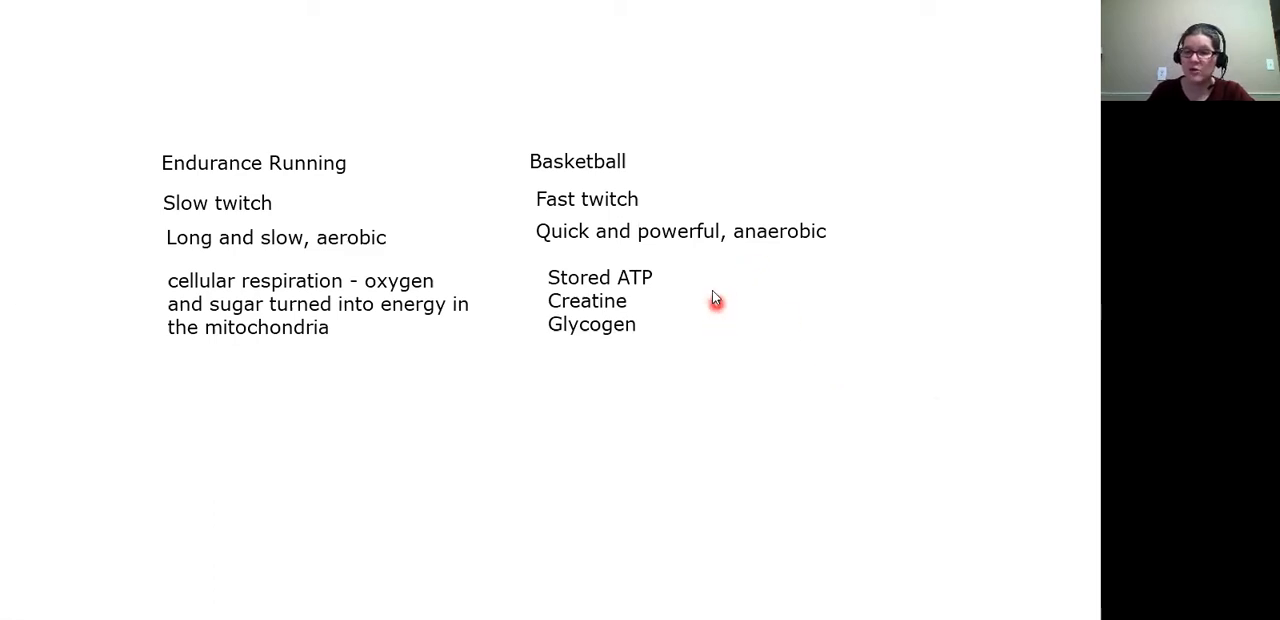
pyautogui.moveTo(796, 264)
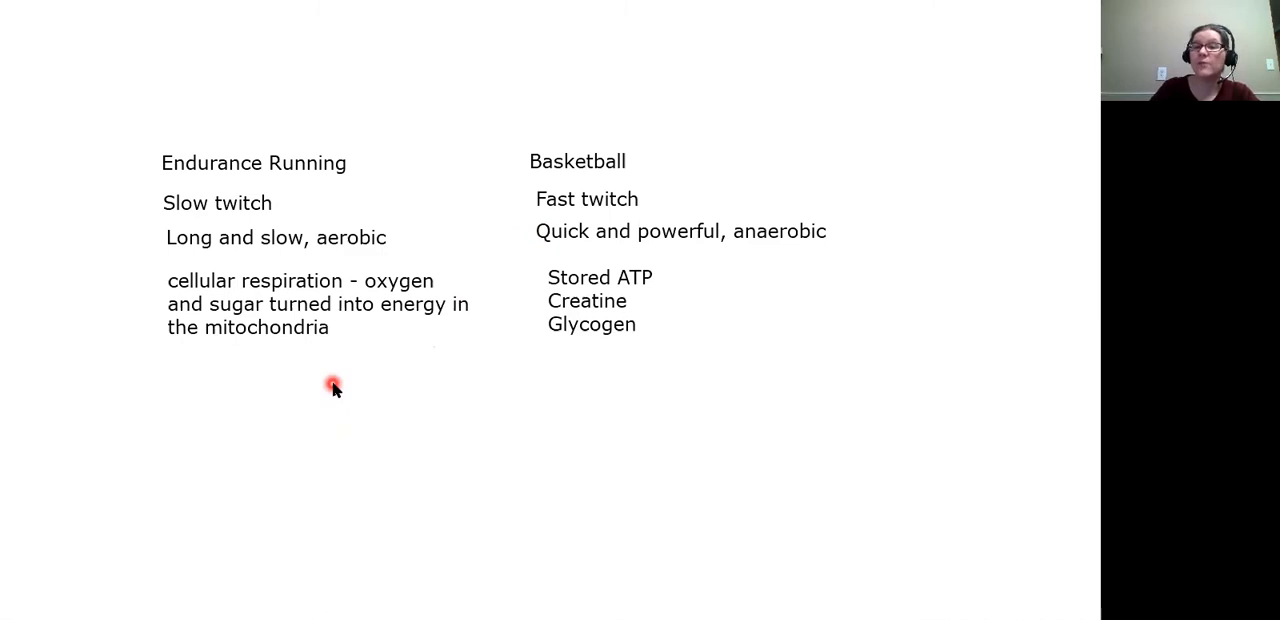
pyautogui.moveTo(708, 456)
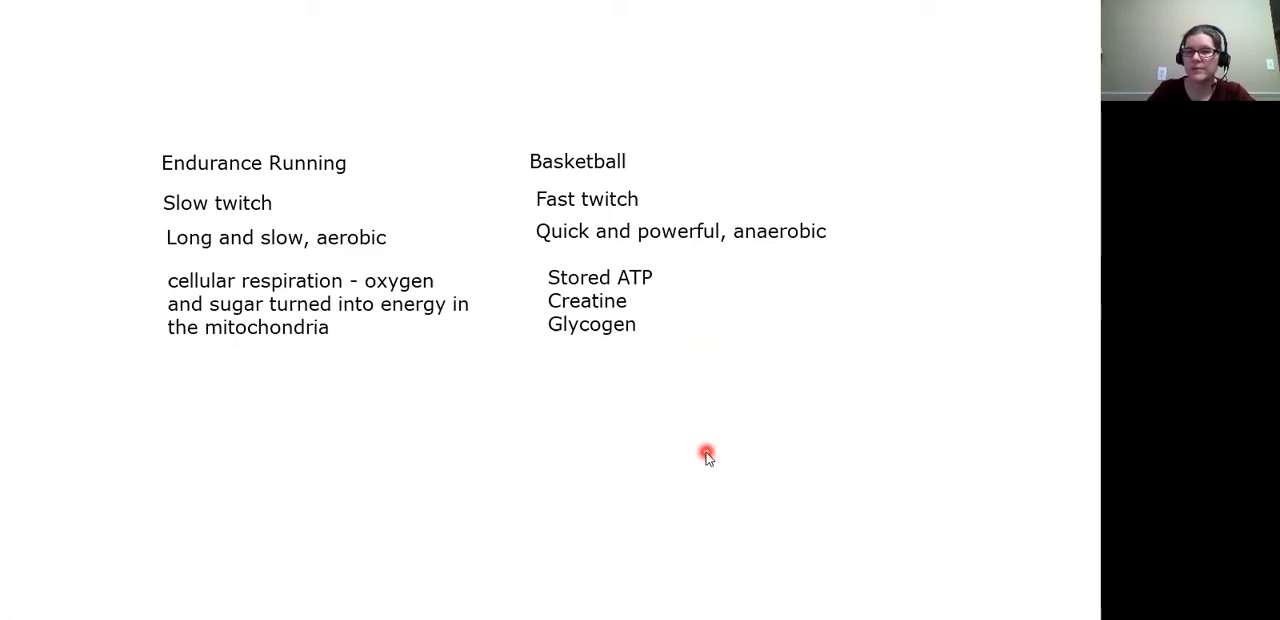
pyautogui.moveTo(716, 296)
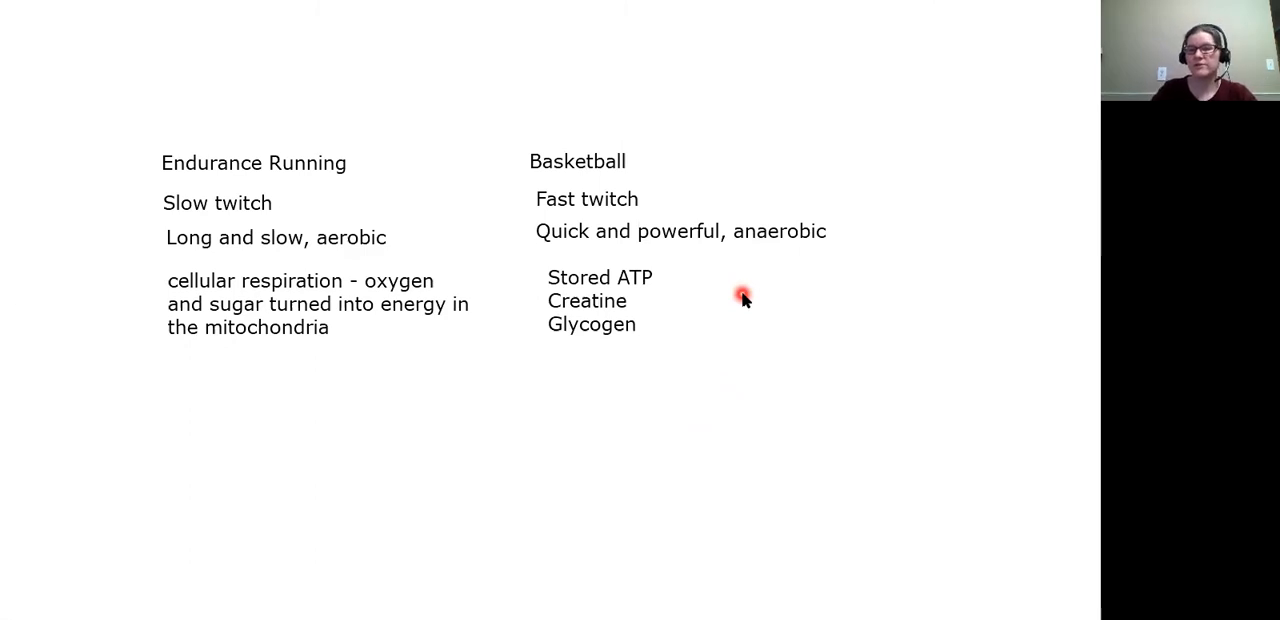
pyautogui.moveTo(716, 292)
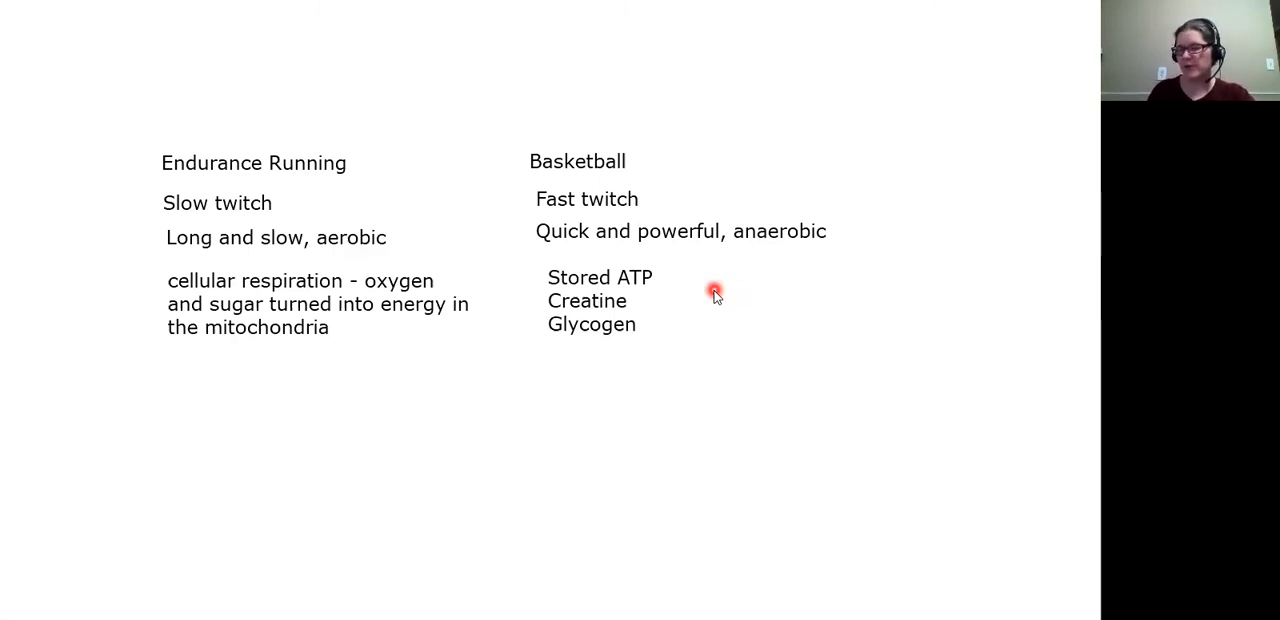
pyautogui.moveTo(732, 312)
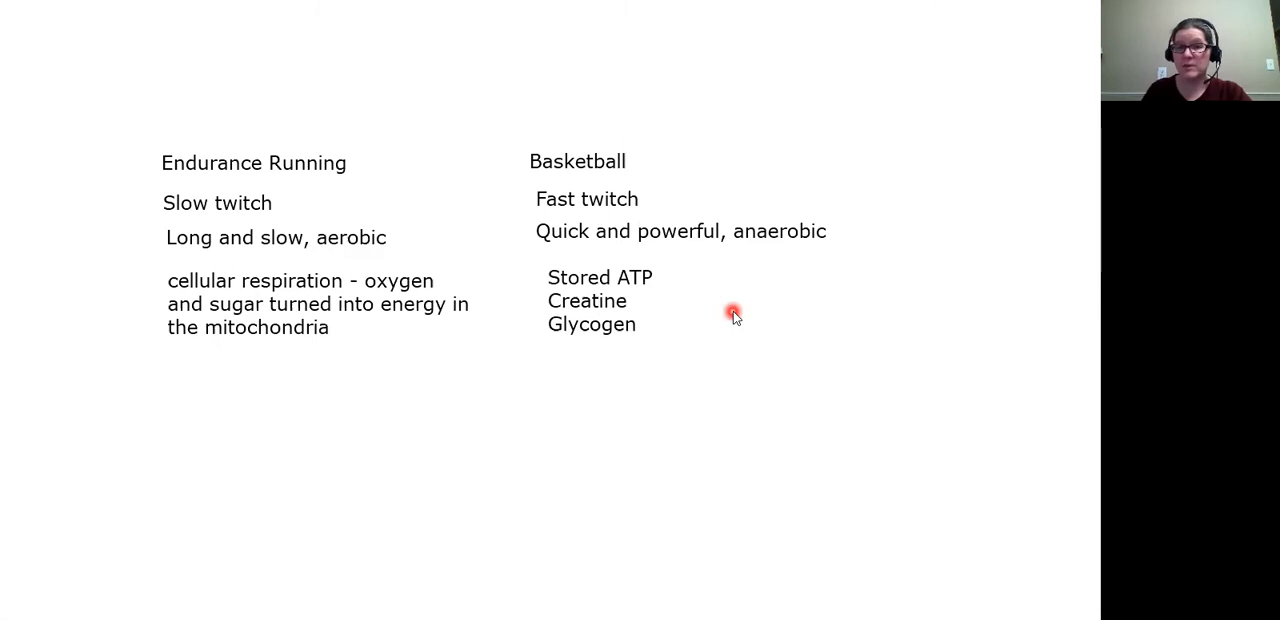
pyautogui.moveTo(726, 340)
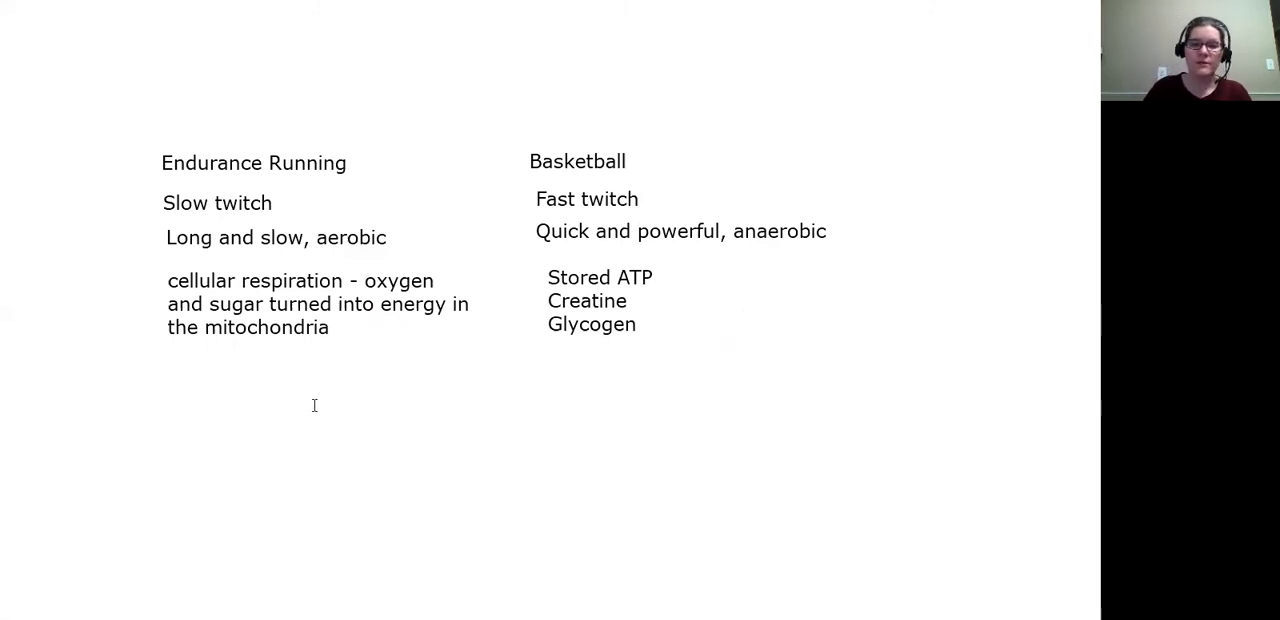
# Write 'Stability - isometric' and 'Movement - isotonic' below the columns
pyautogui.write('Stability - isometric')
pyautogui.write('Movement - iso')
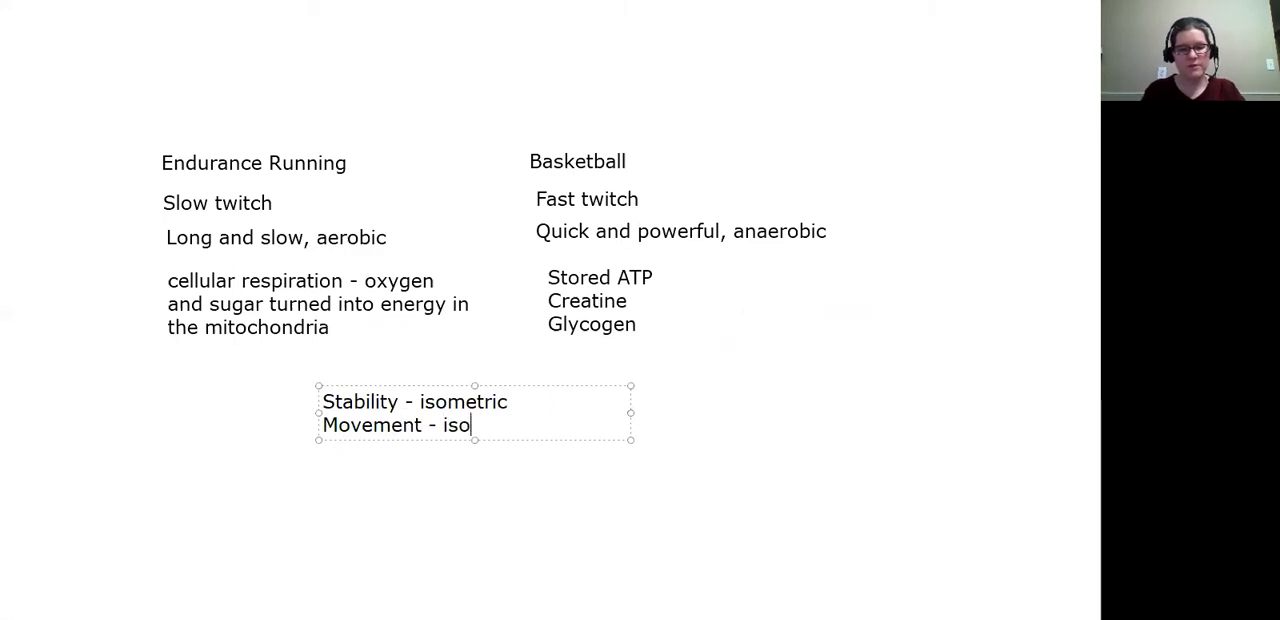
pyautogui.write('tonic')
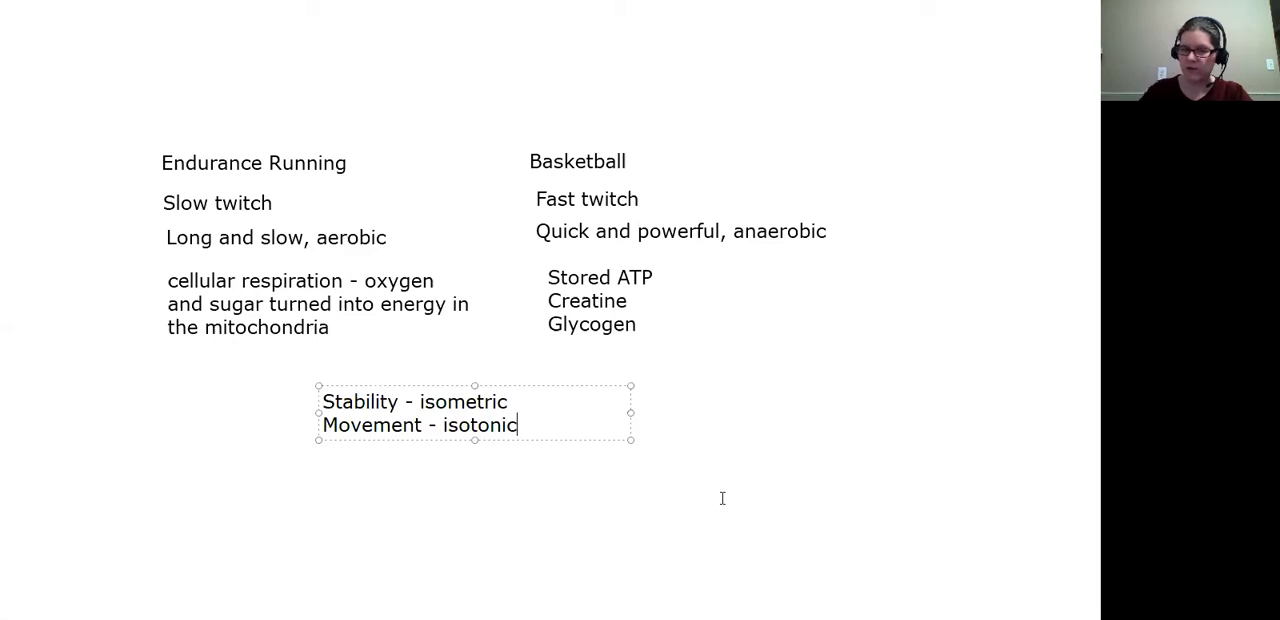
pyautogui.moveTo(488, 86)
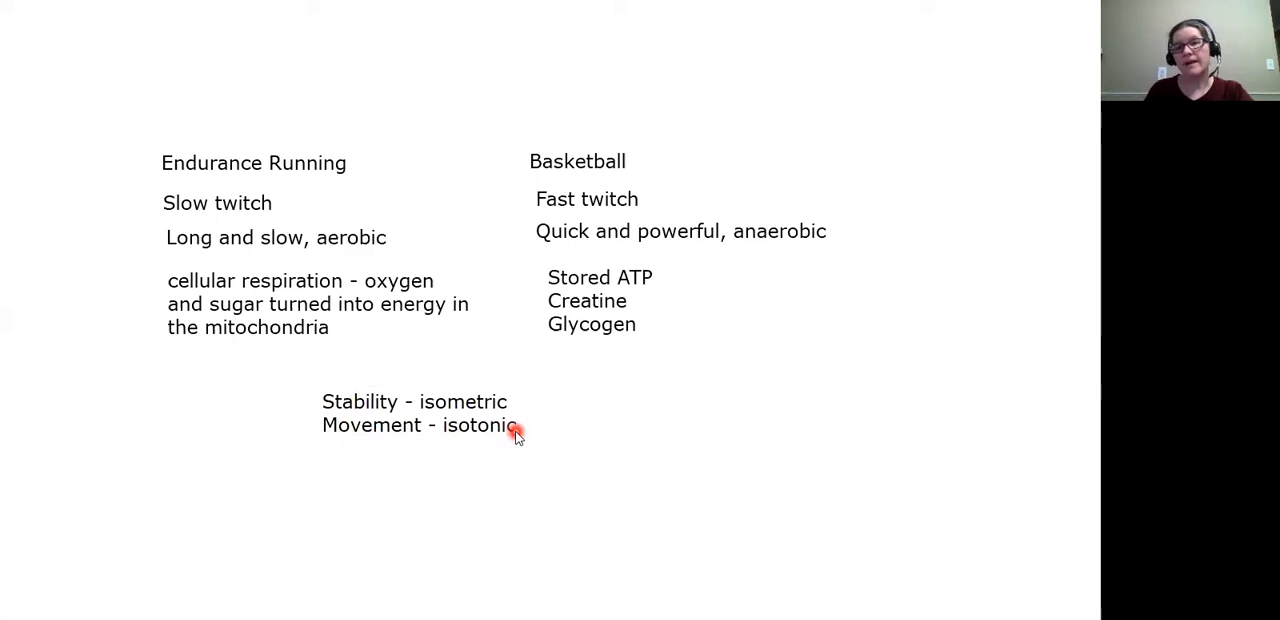
pyautogui.moveTo(640, 410)
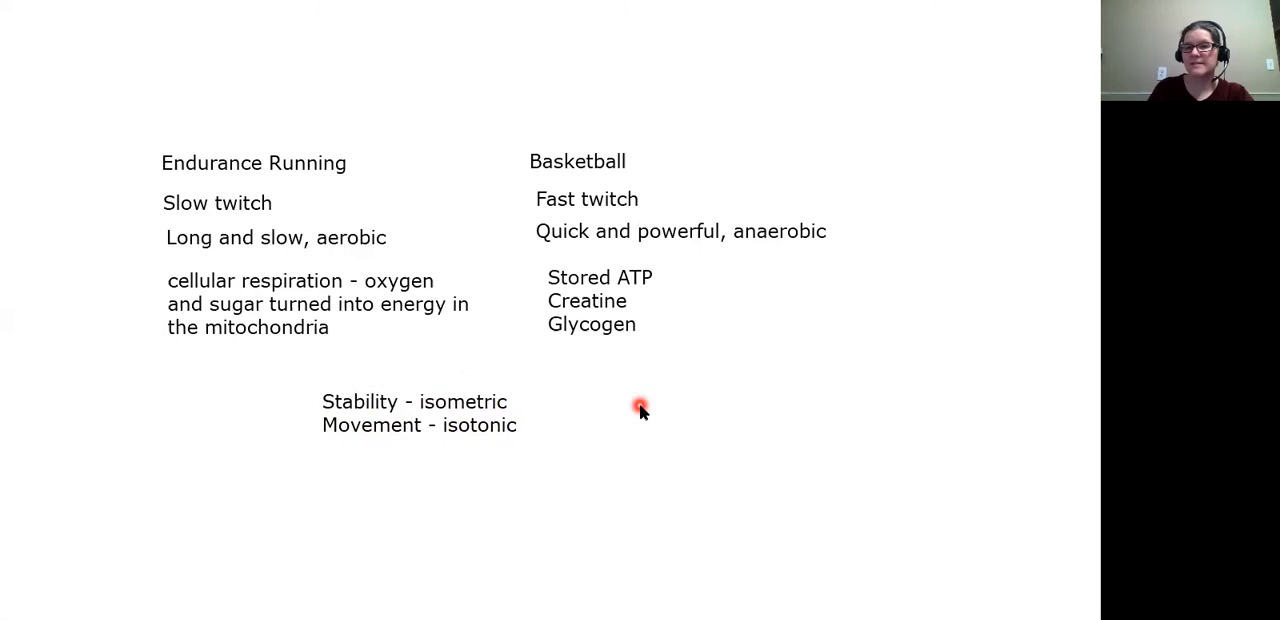
pyautogui.moveTo(616, 410)
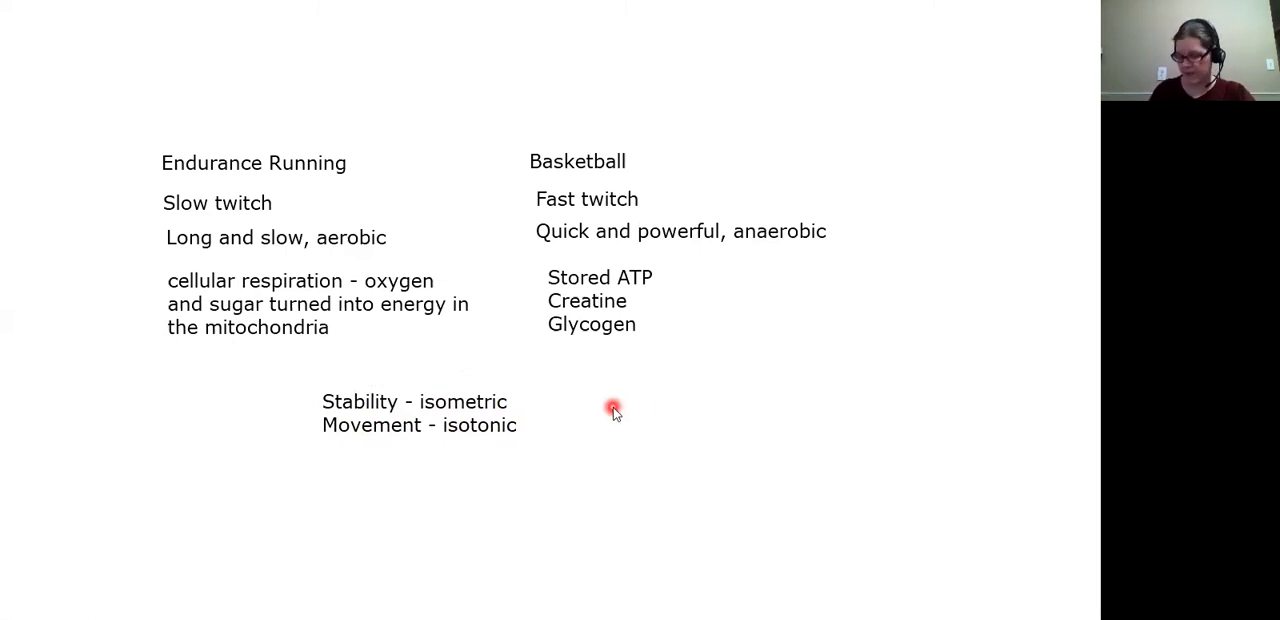
pyautogui.moveTo(622, 438)
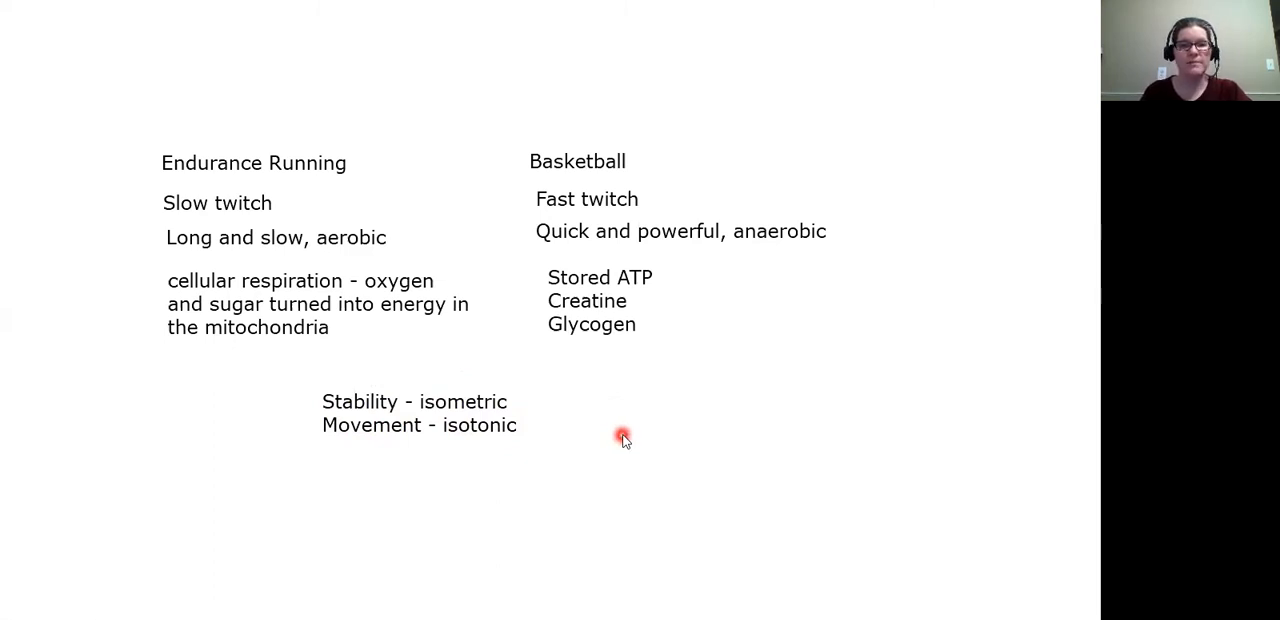
pyautogui.moveTo(390, 330)
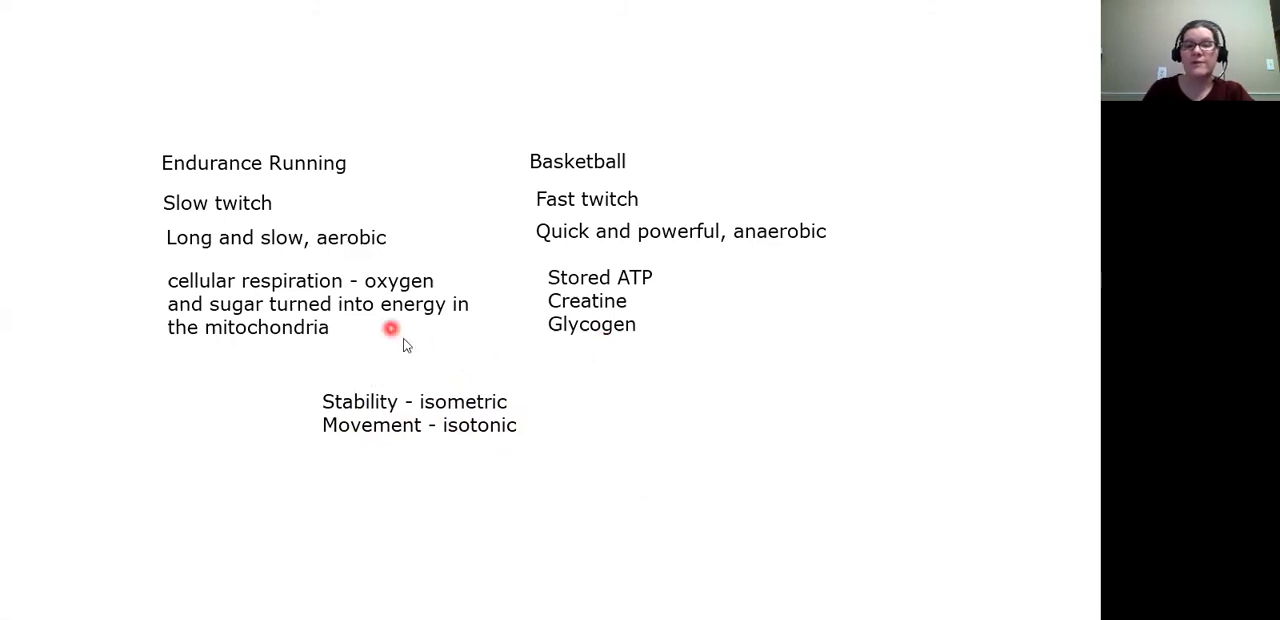
pyautogui.moveTo(422, 356)
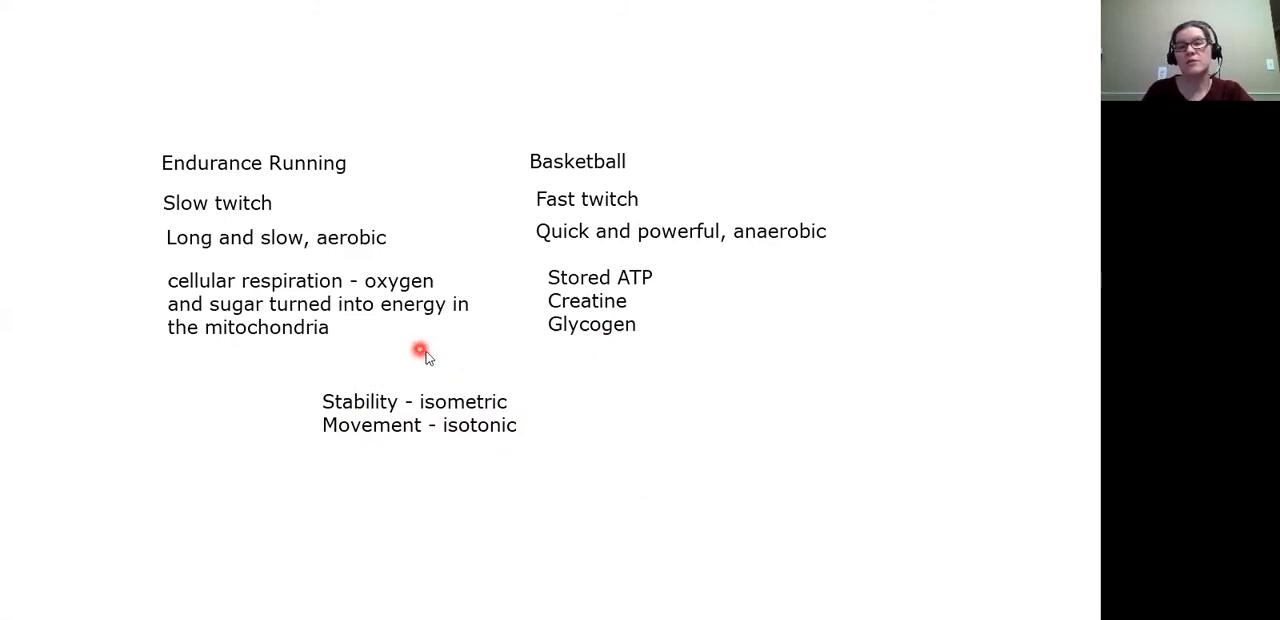
pyautogui.moveTo(728, 338)
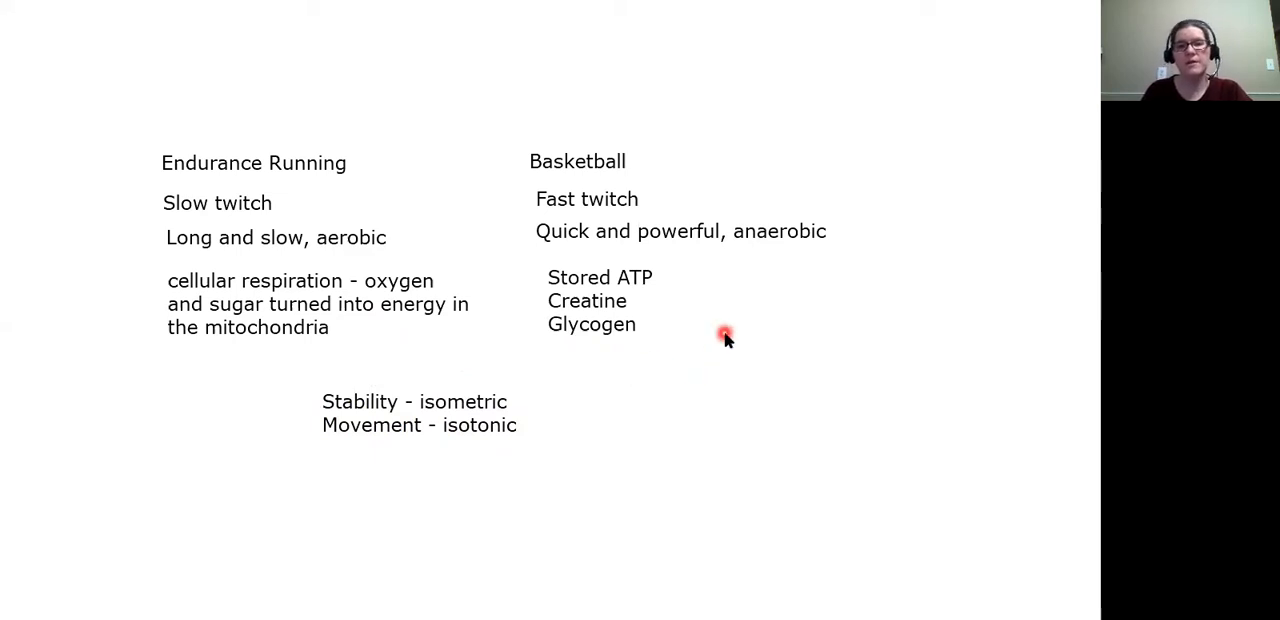
pyautogui.moveTo(712, 324)
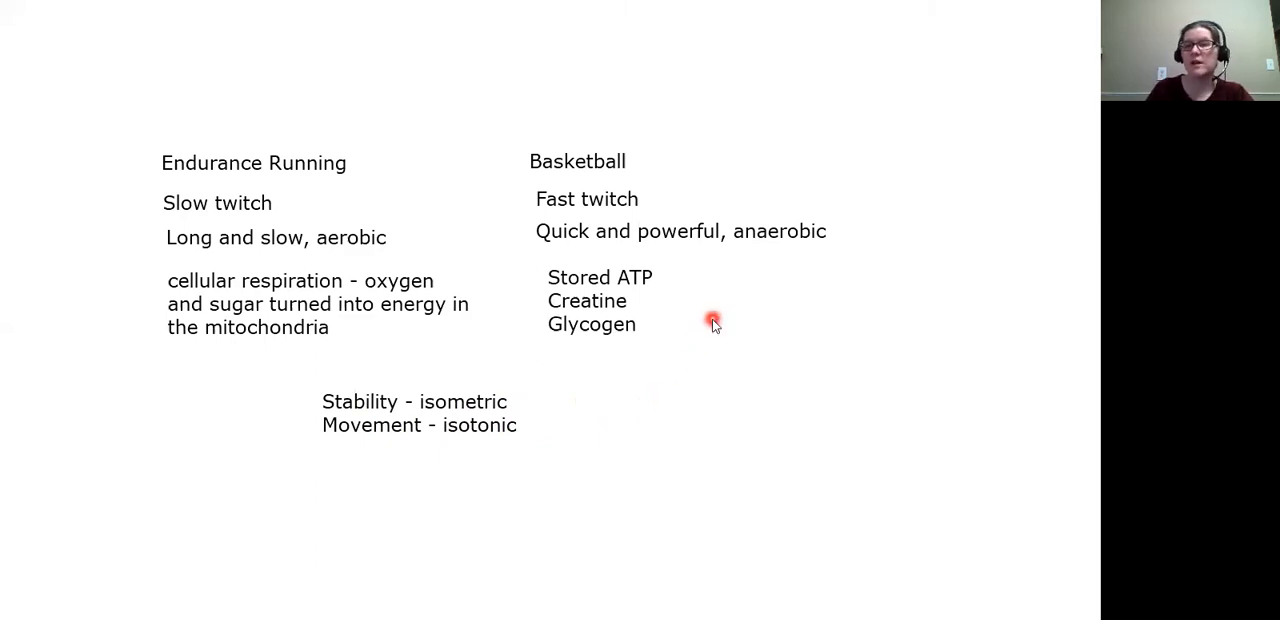
pyautogui.moveTo(670, 416)
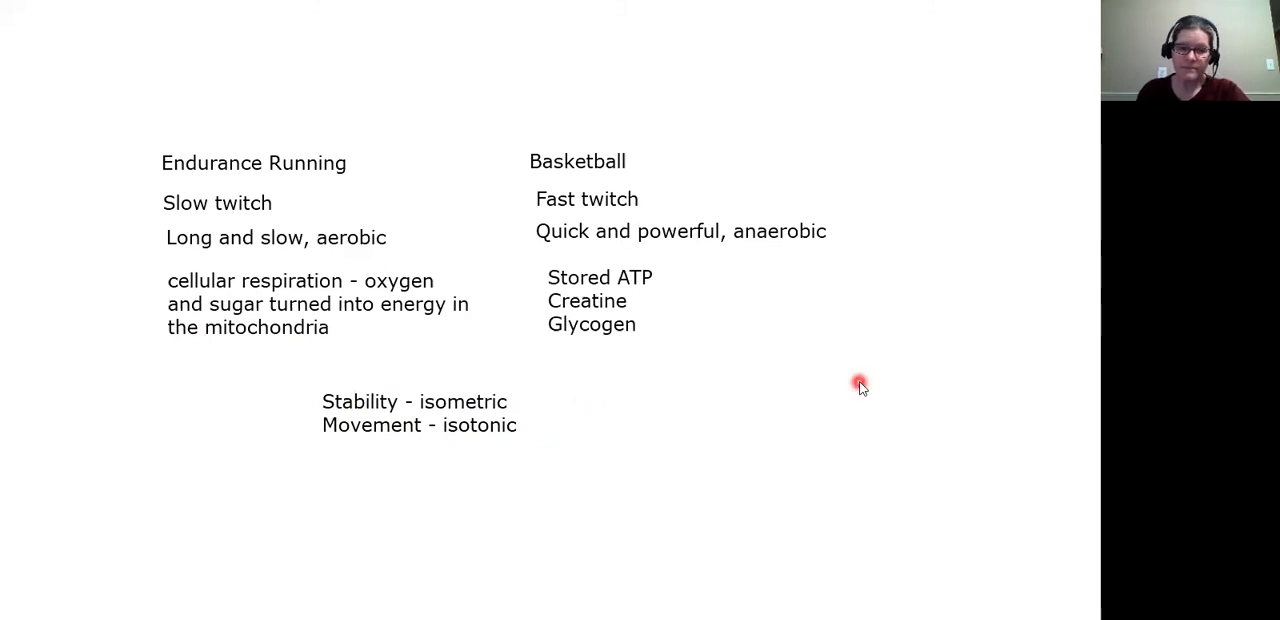
pyautogui.moveTo(636, 436)
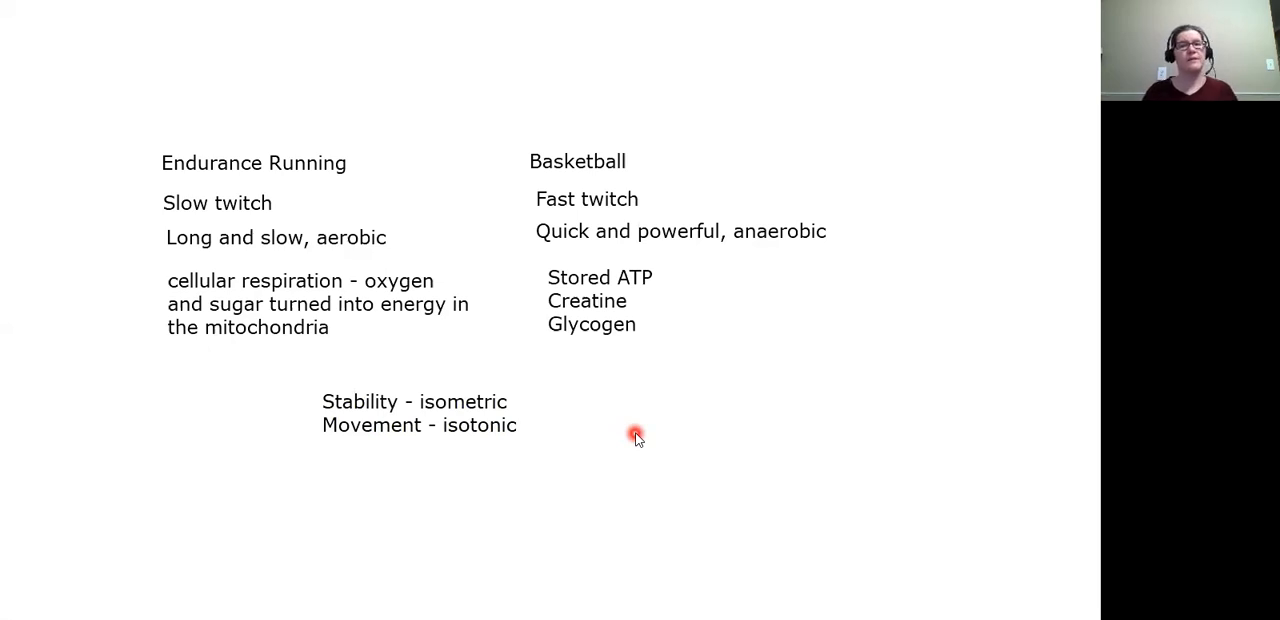
pyautogui.moveTo(12, 260)
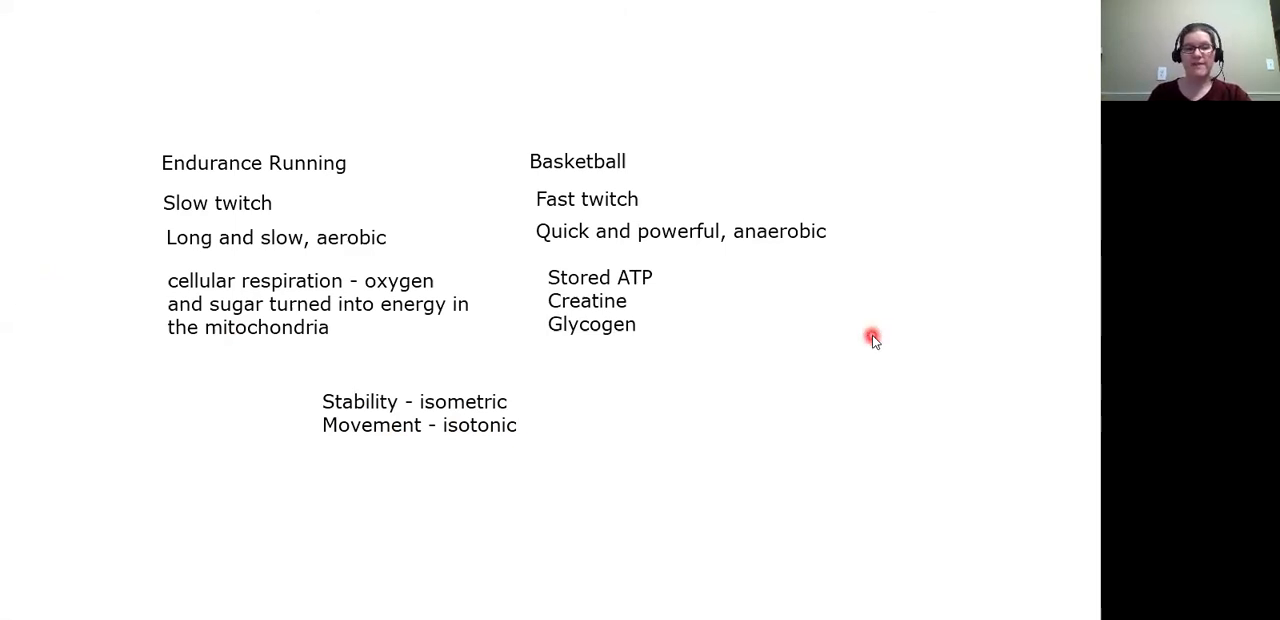
pyautogui.moveTo(872, 348)
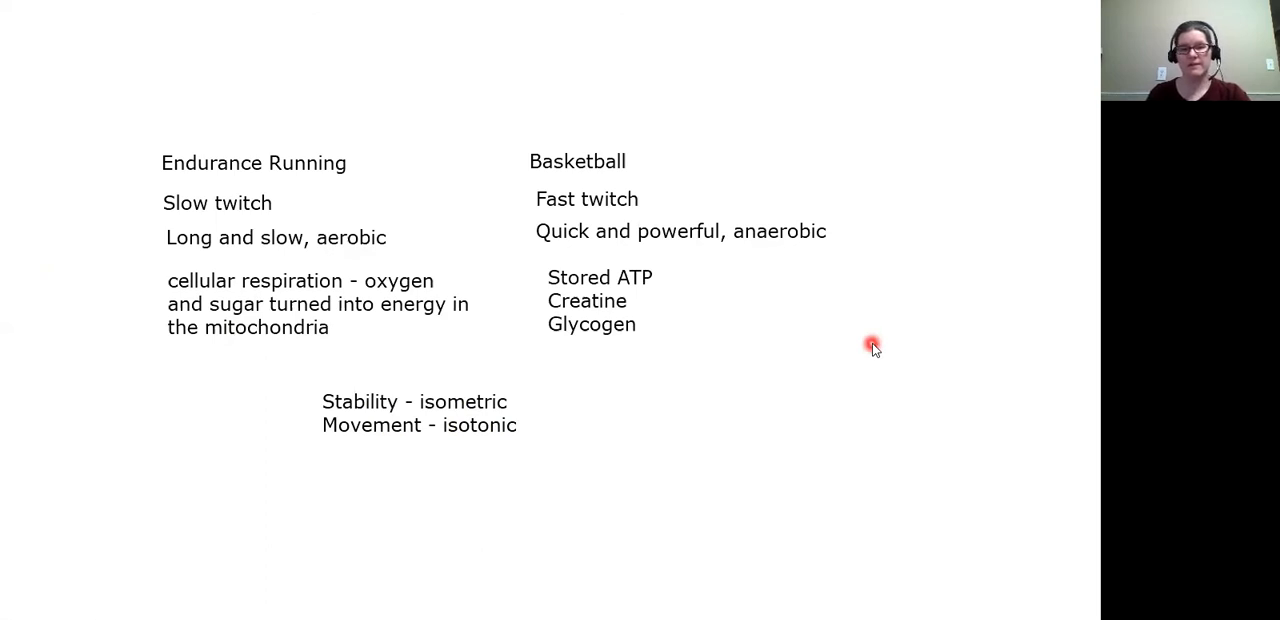
pyautogui.moveTo(764, 278)
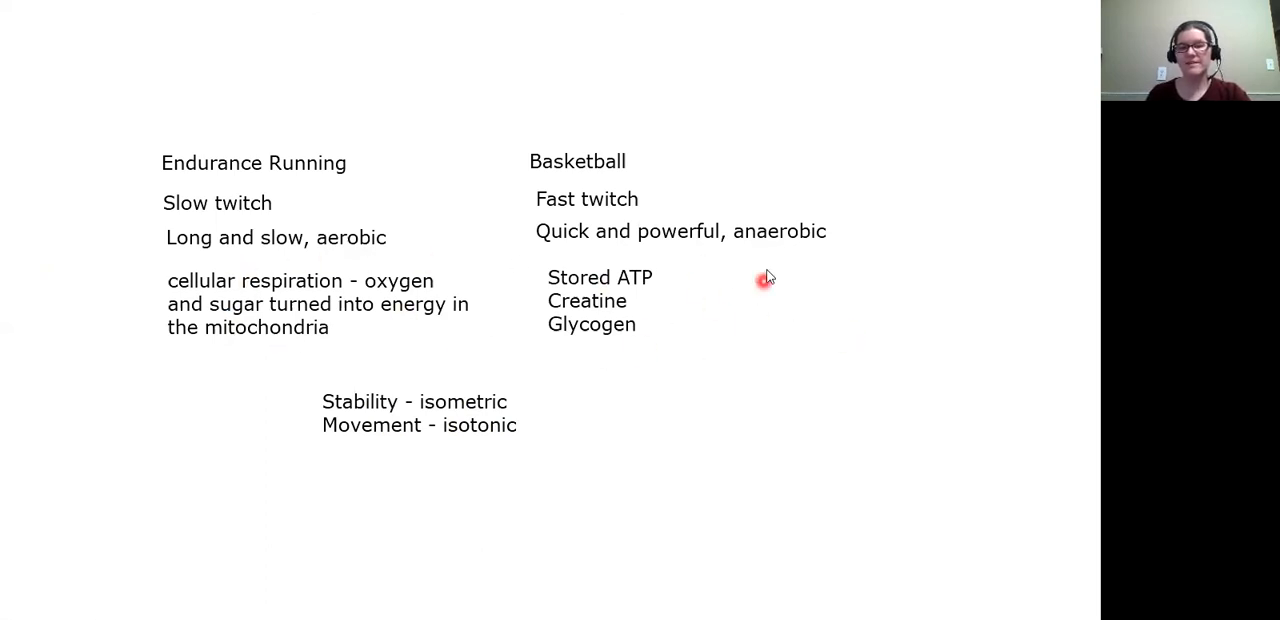
pyautogui.moveTo(450, 270)
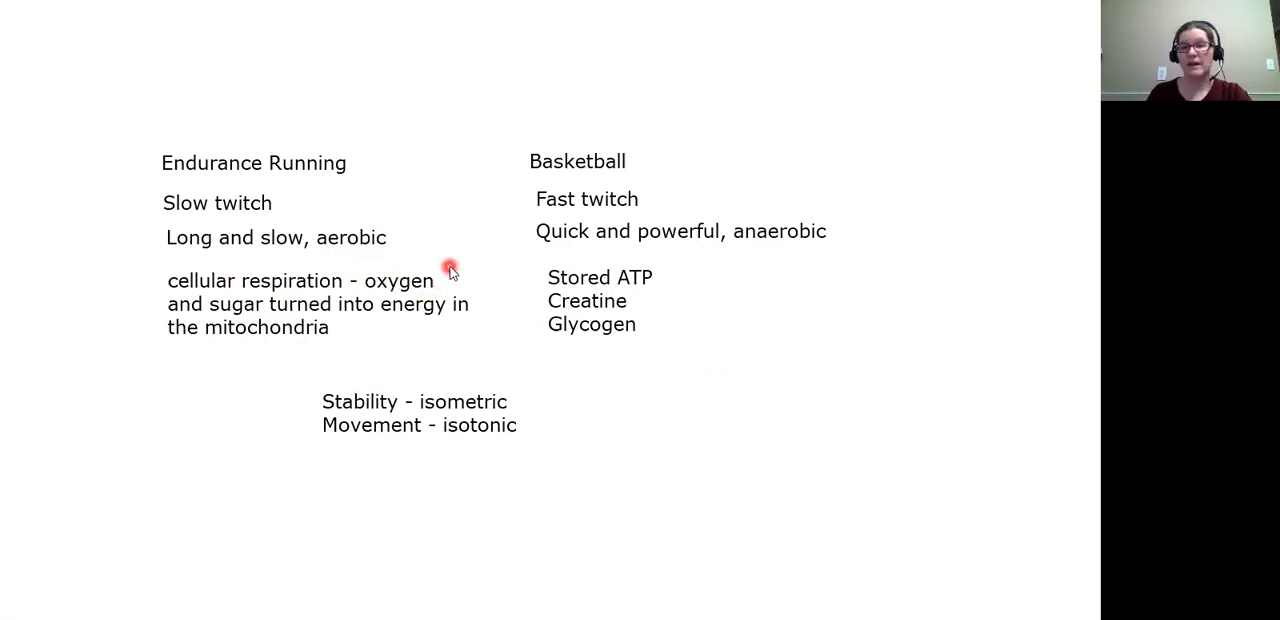
pyautogui.moveTo(388, 62)
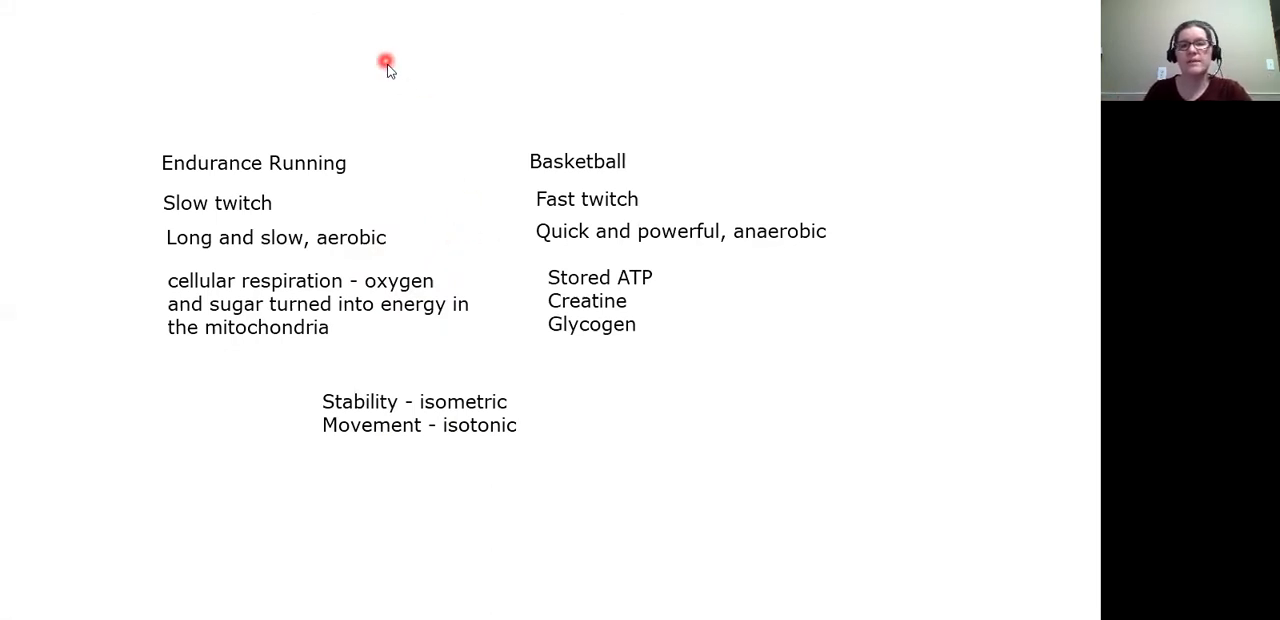
pyautogui.moveTo(888, 448)
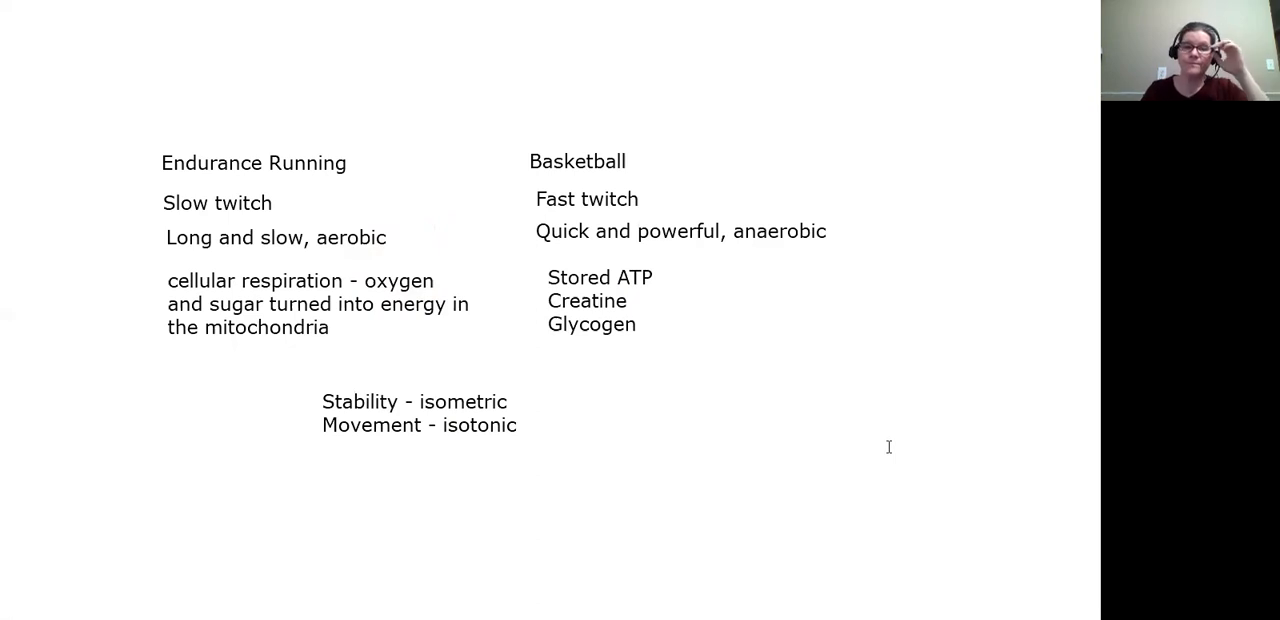
# Begin a nutrient list with 'Protein' and 'Na, K' under the Basketball notes
pyautogui.write('Protein')
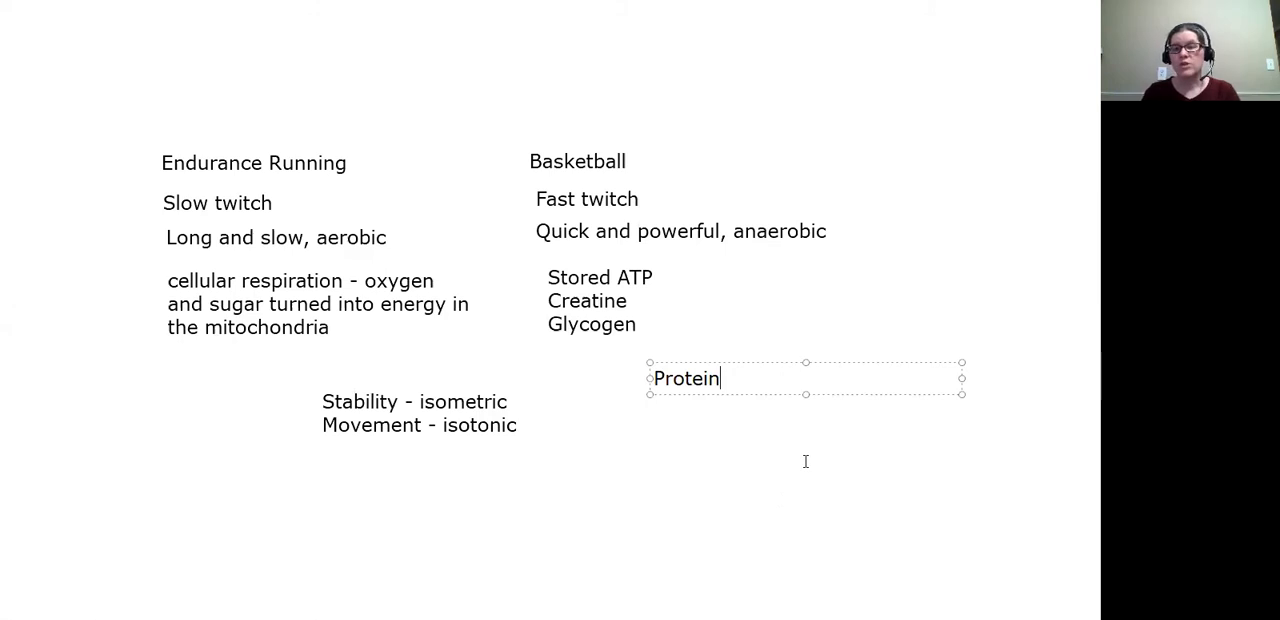
pyautogui.write('Na, K')
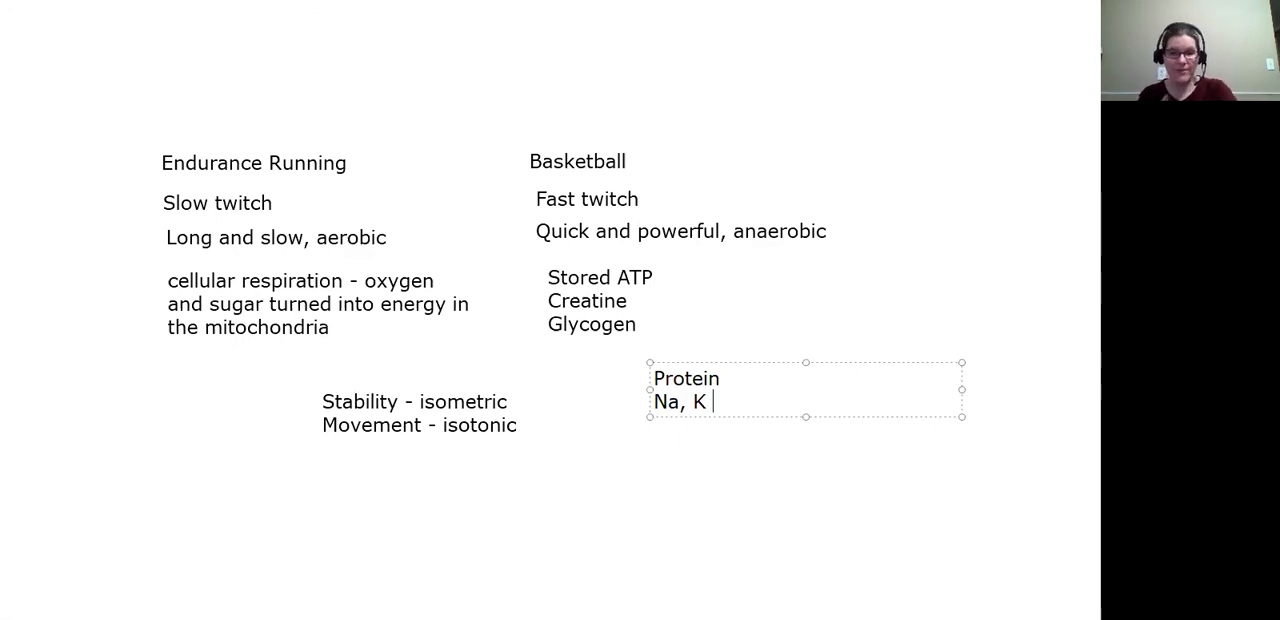
# Add 'Calcium' and 'Sugar/carbohydrate/fat' to the nutrient list
pyautogui.write('Calcium')
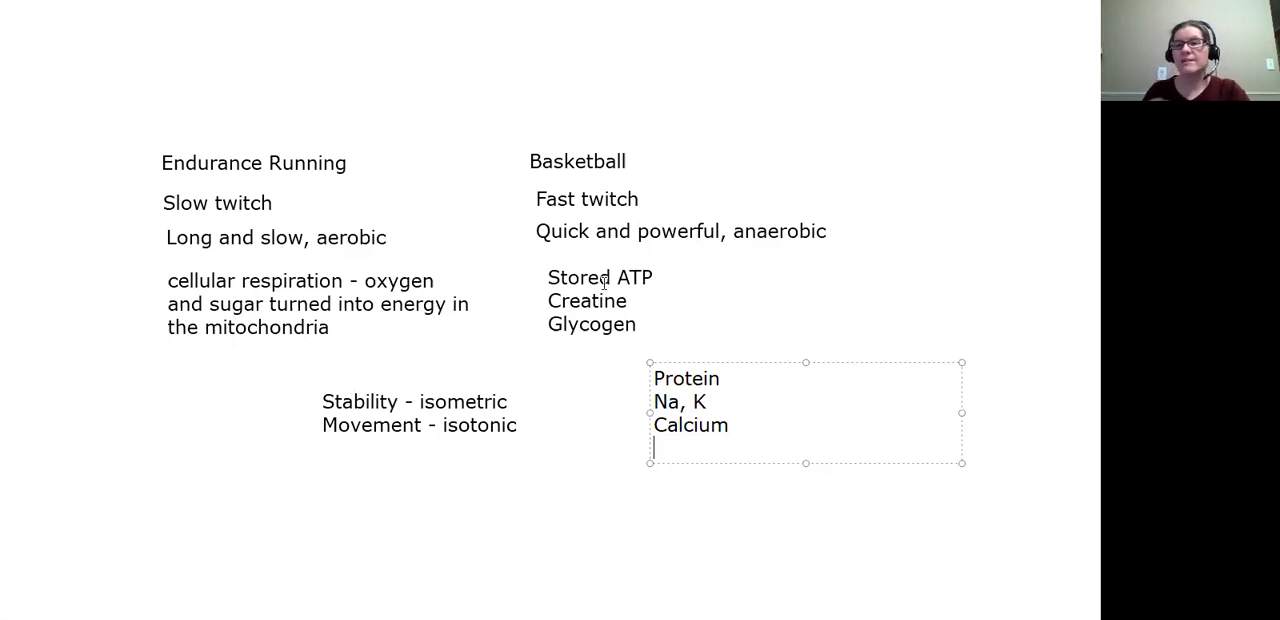
pyautogui.moveTo(852, 384)
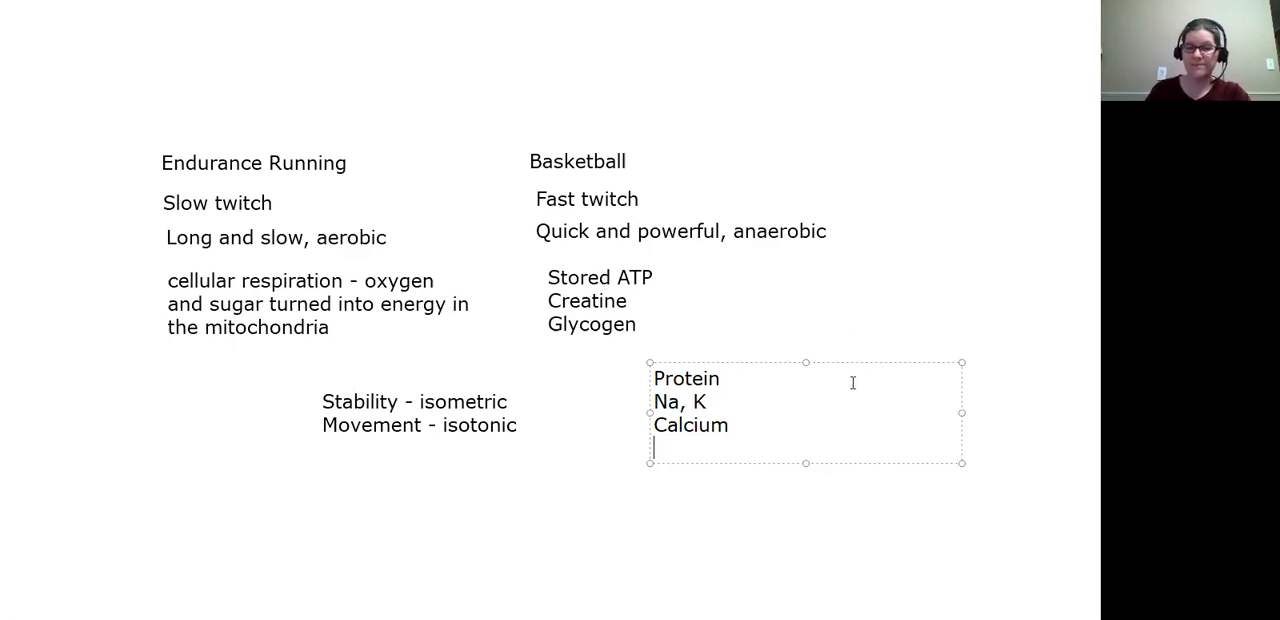
pyautogui.write('Sug')
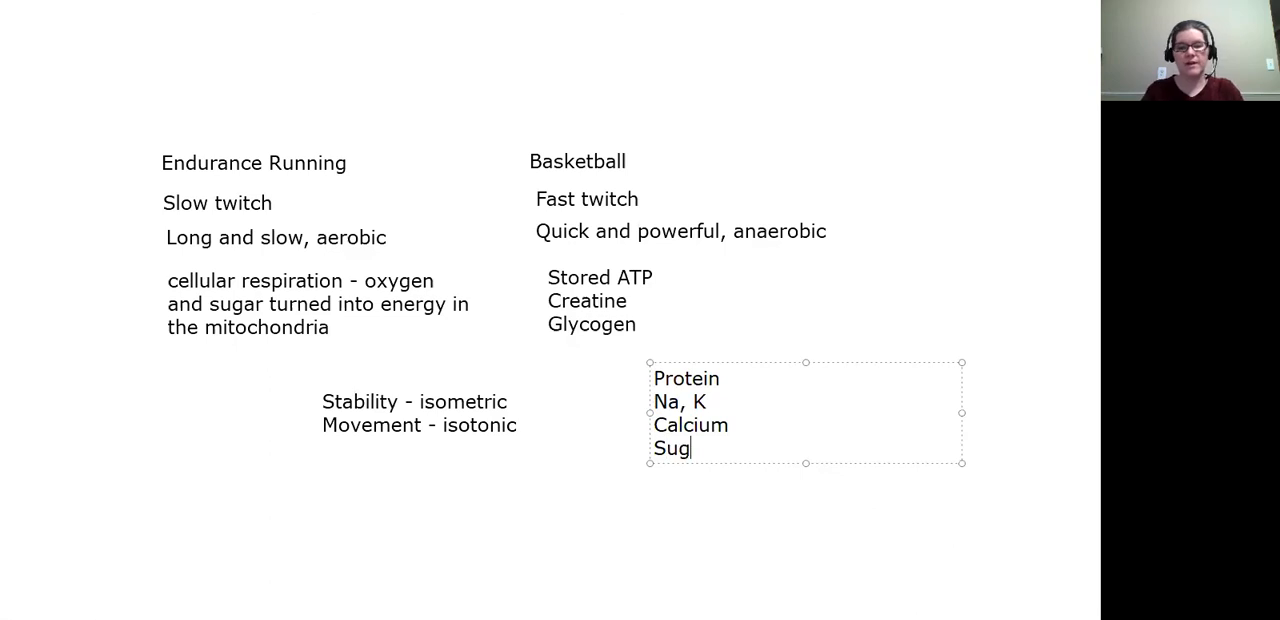
pyautogui.write('ar/carb')
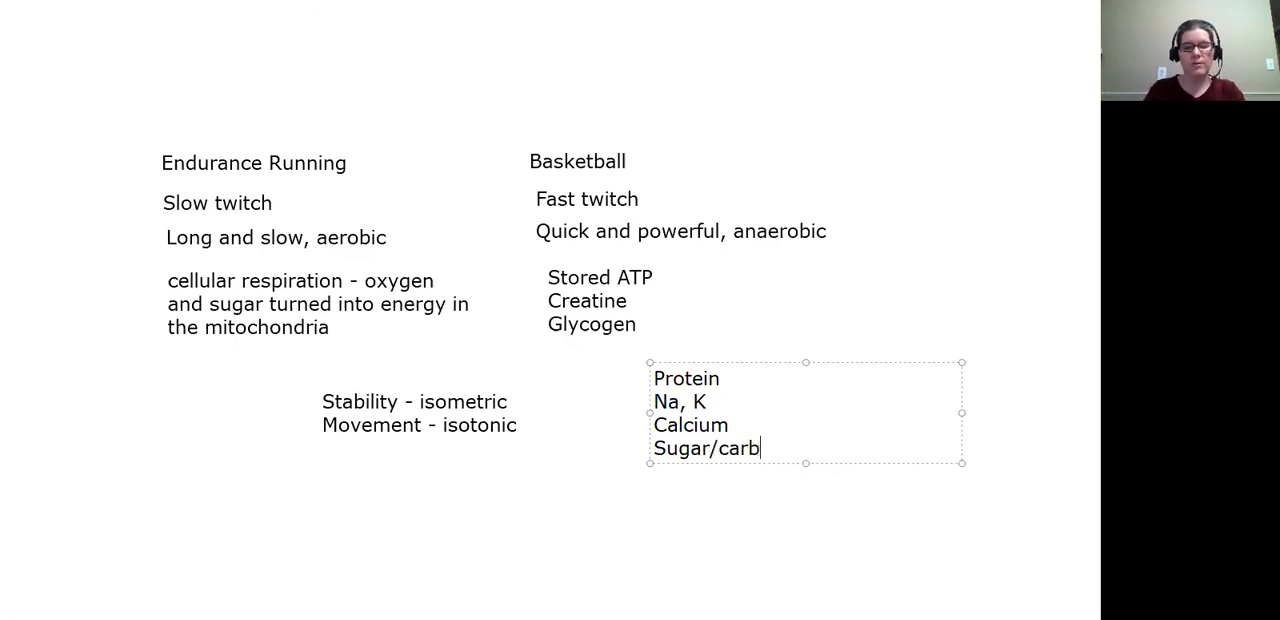
pyautogui.write('ohydrate')
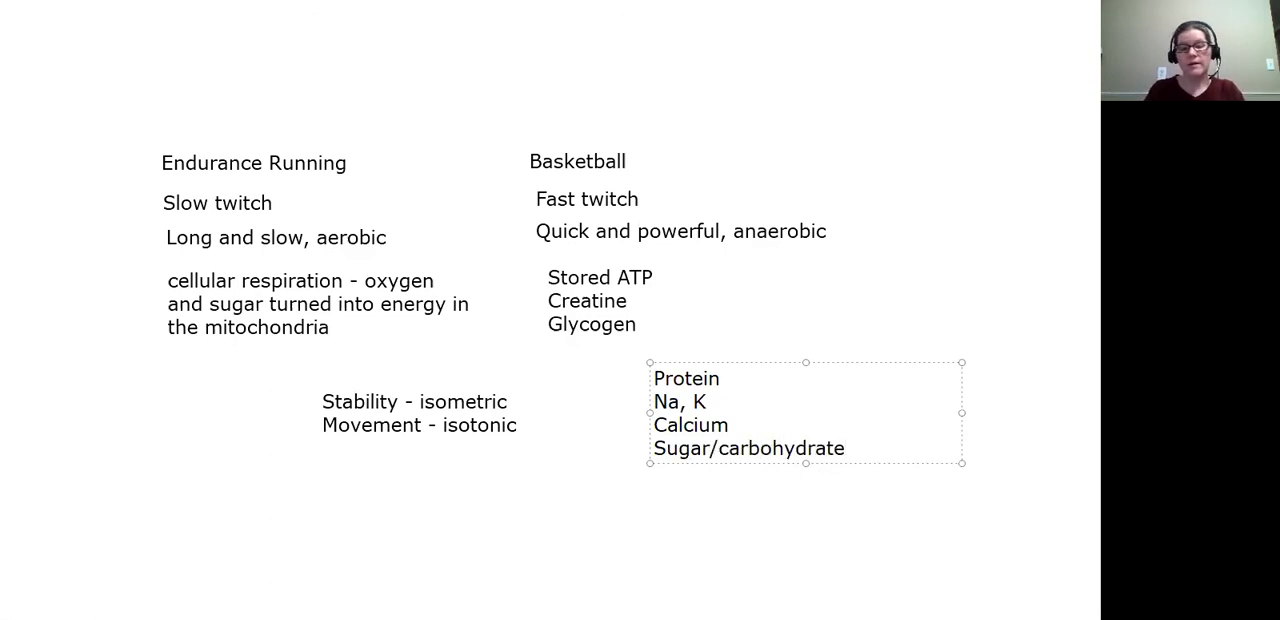
pyautogui.write('/fat')
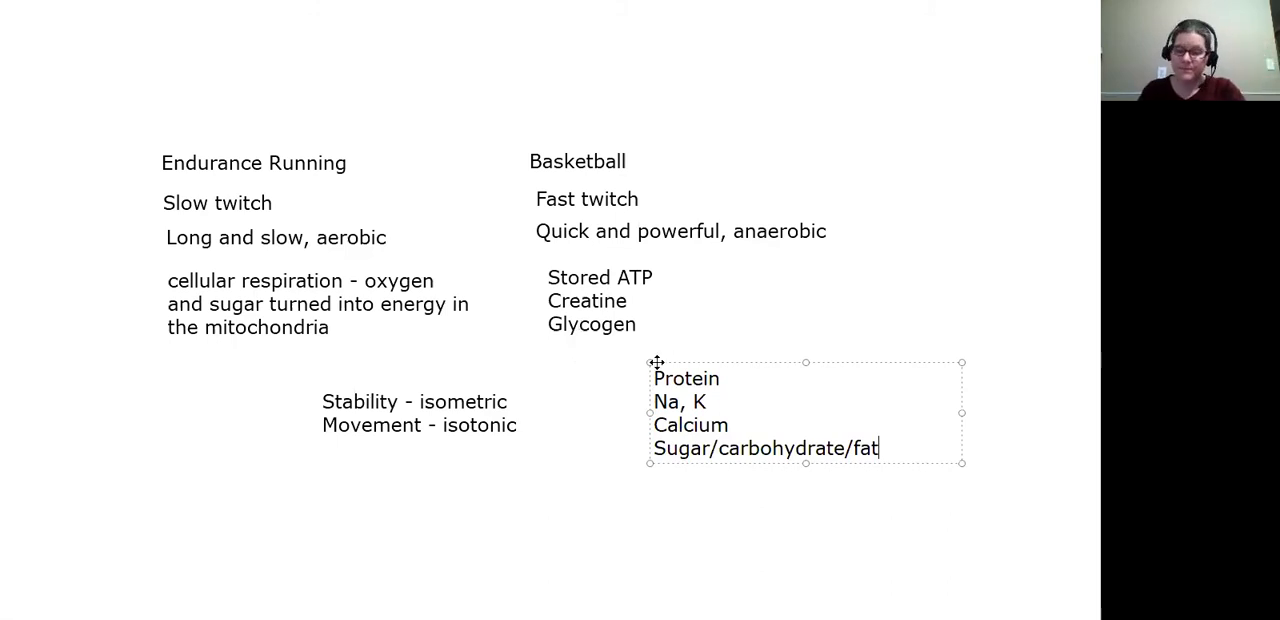
pyautogui.moveTo(910, 470)
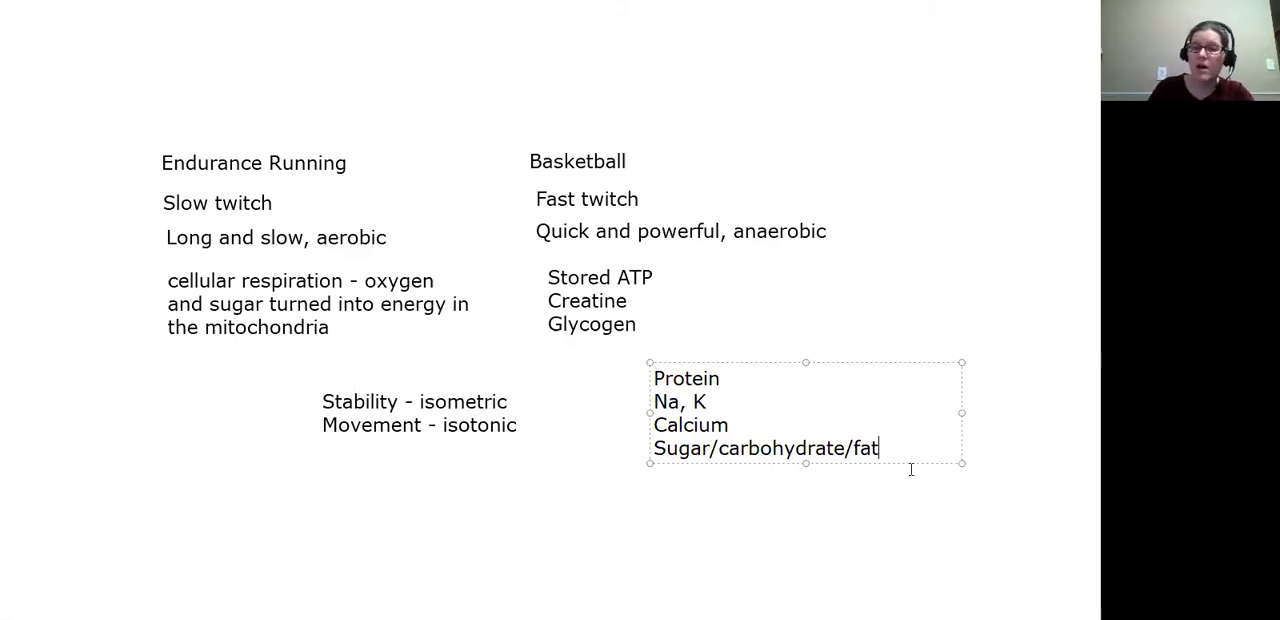
pyautogui.moveTo(390, 260)
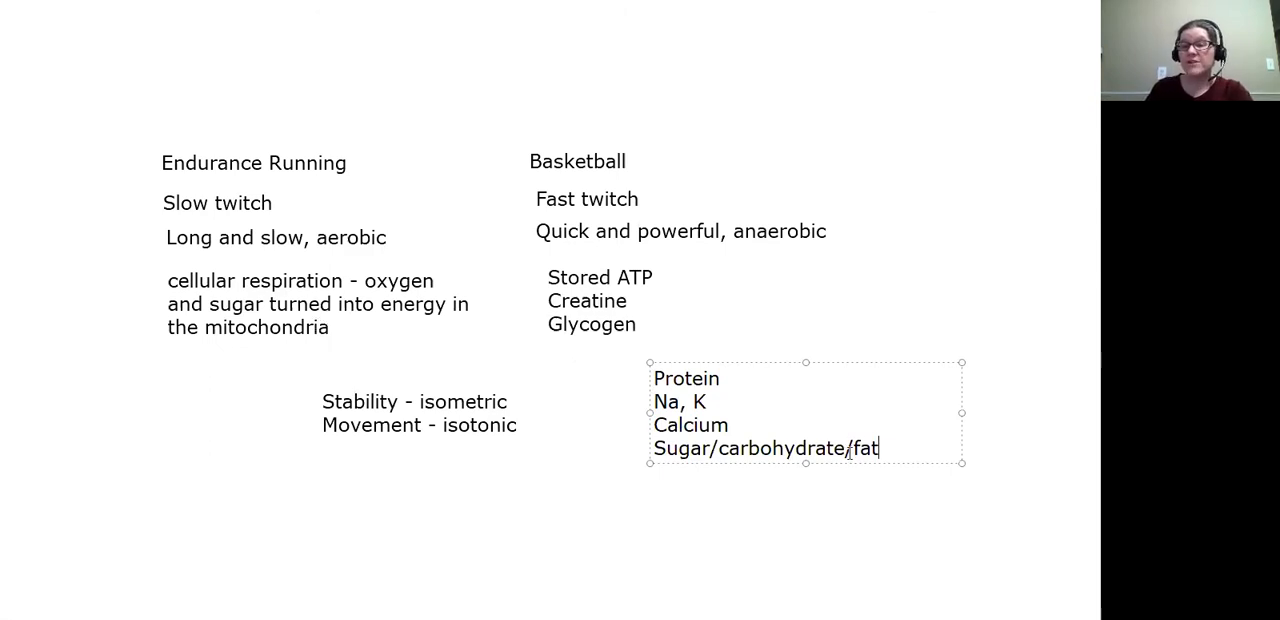
pyautogui.moveTo(888, 490)
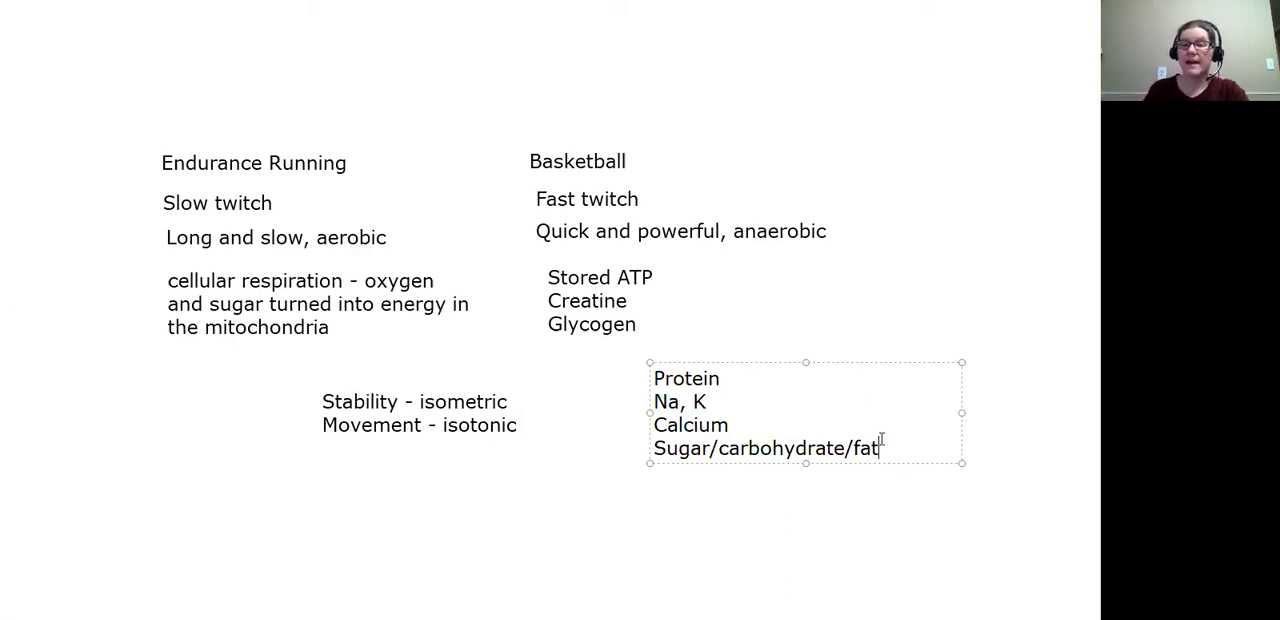
pyautogui.moveTo(940, 412)
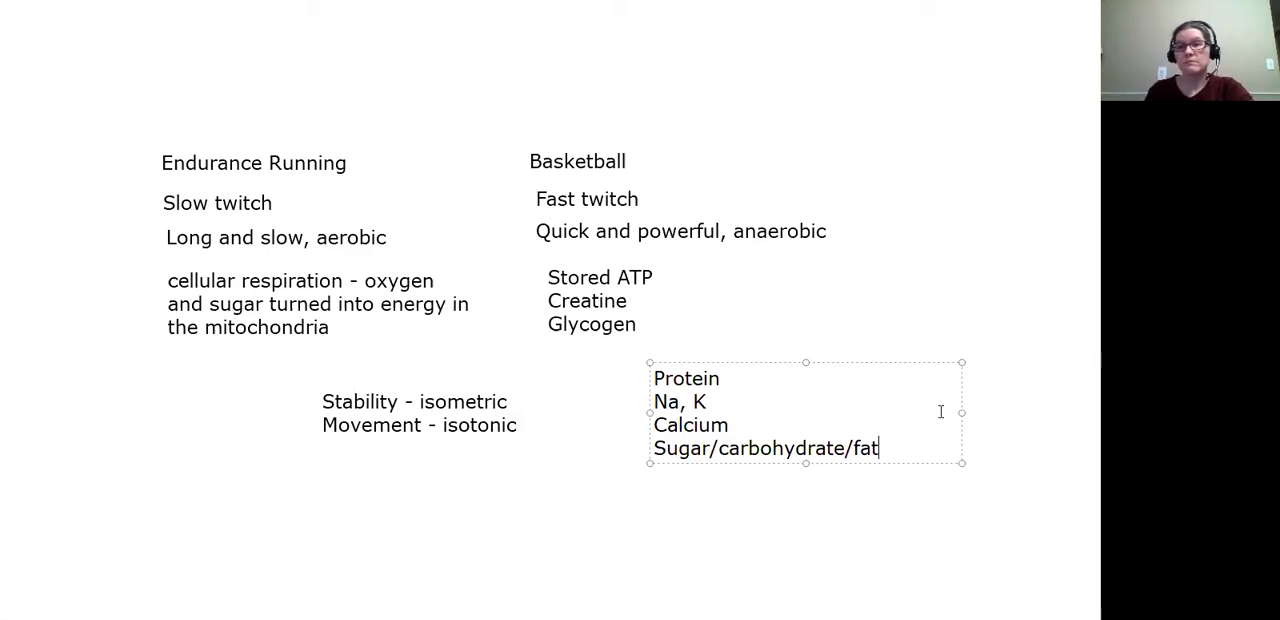
pyautogui.moveTo(908, 444)
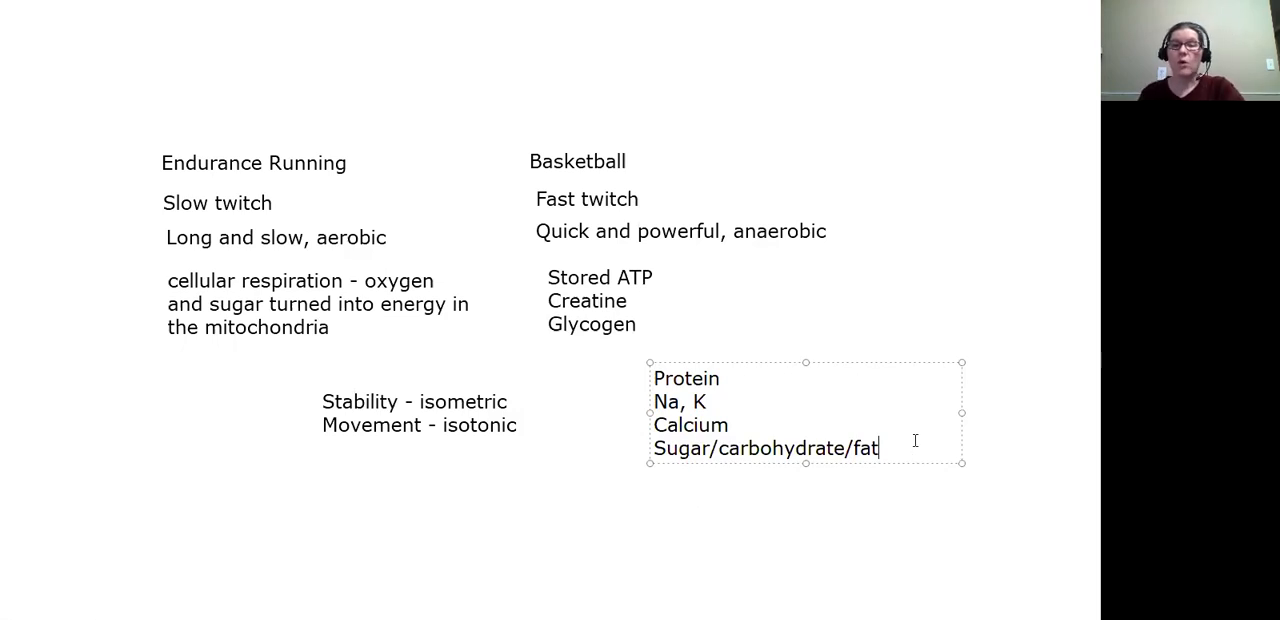
# Write 'Water!' in a new box beneath the nutrient list
pyautogui.write('Water!')
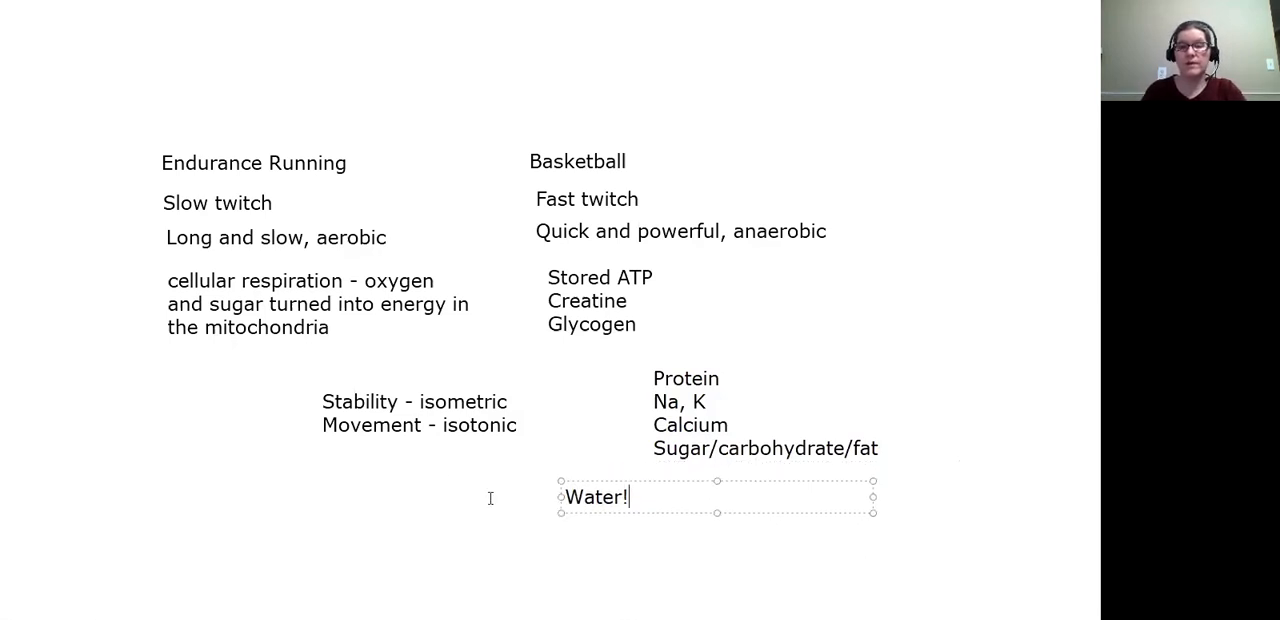
pyautogui.moveTo(504, 492)
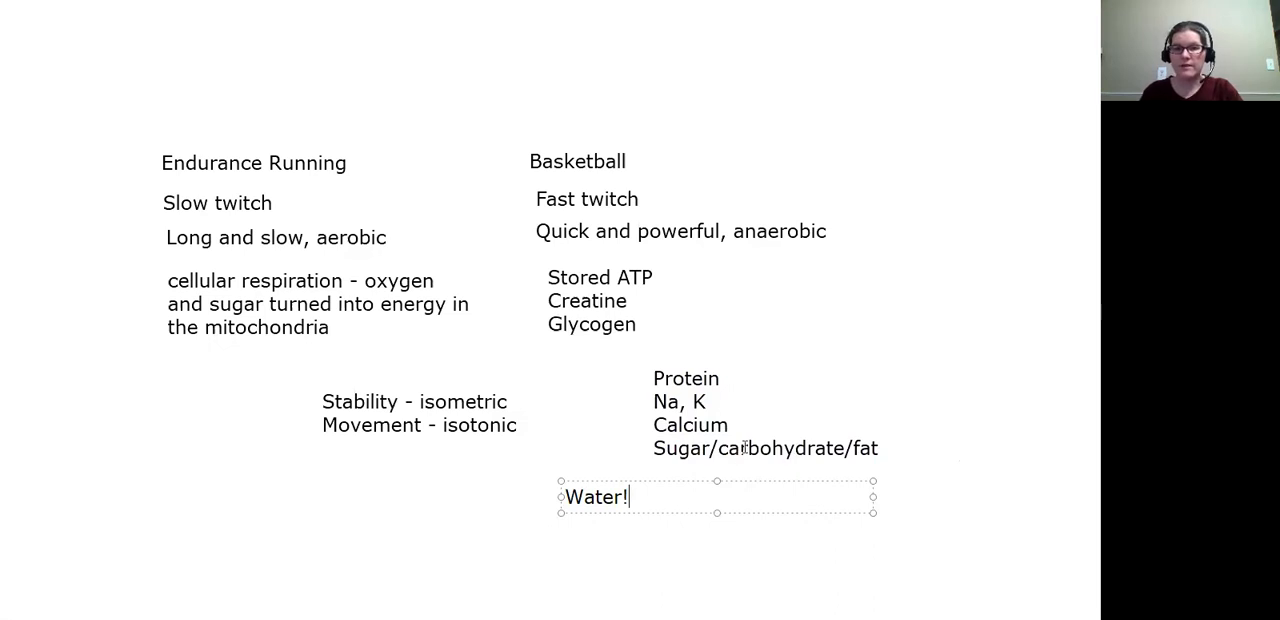
pyautogui.moveTo(844, 340)
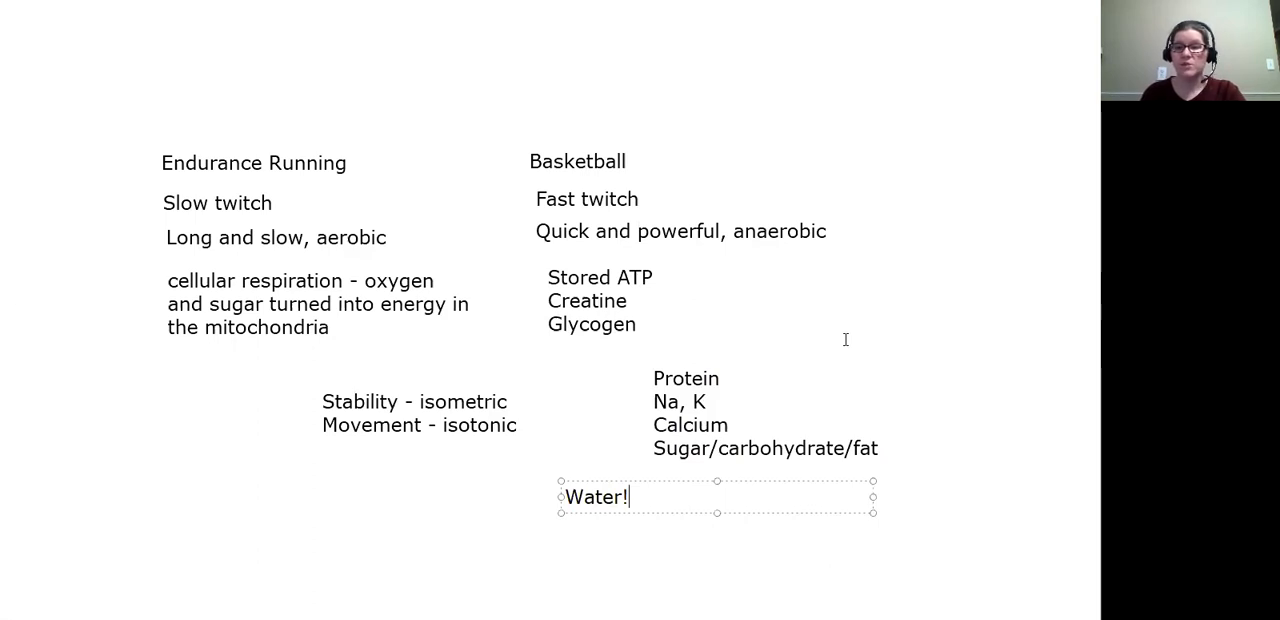
pyautogui.moveTo(896, 304)
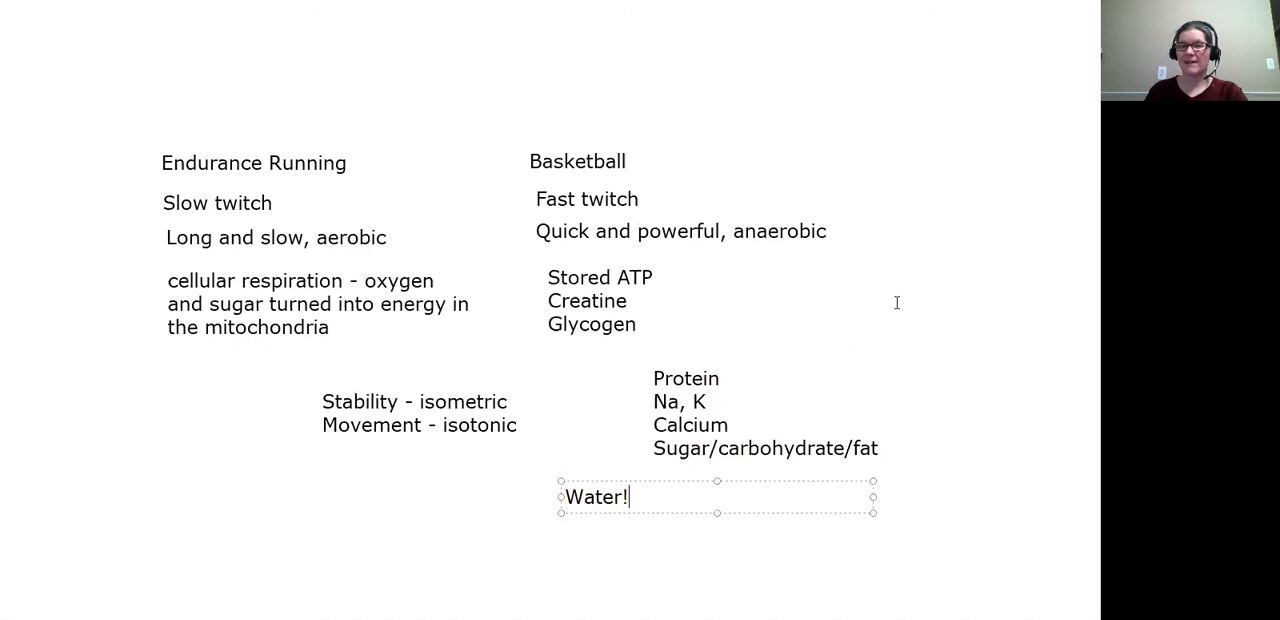